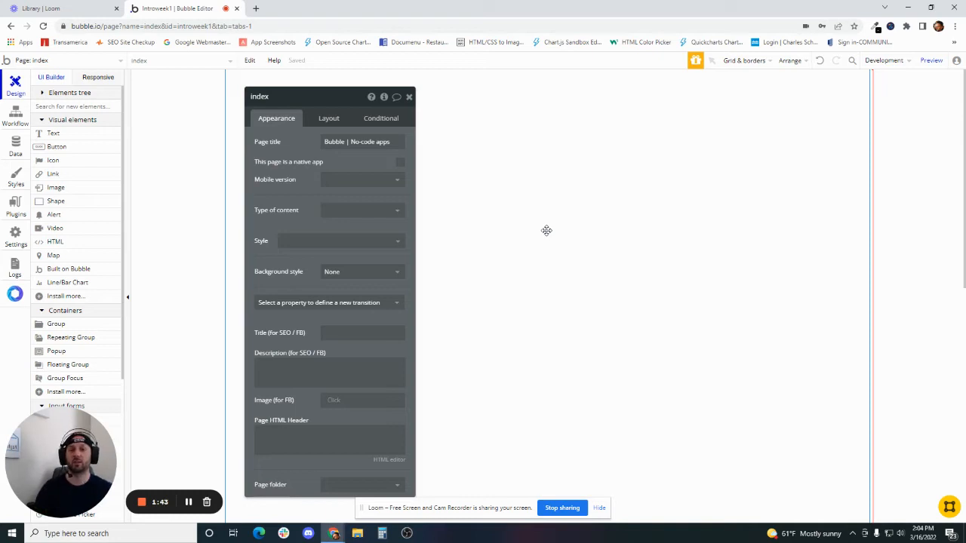
Set the index page's minimum height to 2000, keeping the custom 1280 preset width
left_click(409, 97)
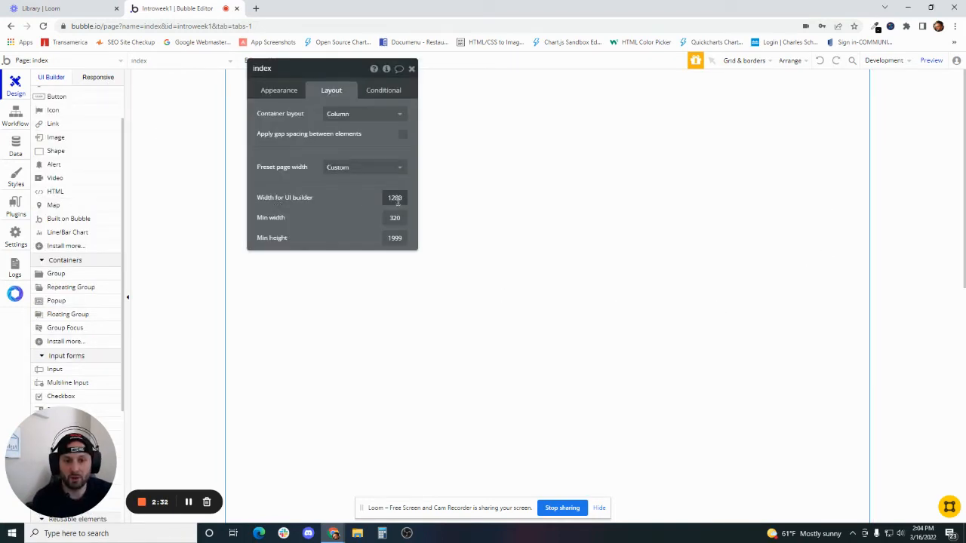
double_click(395, 197)
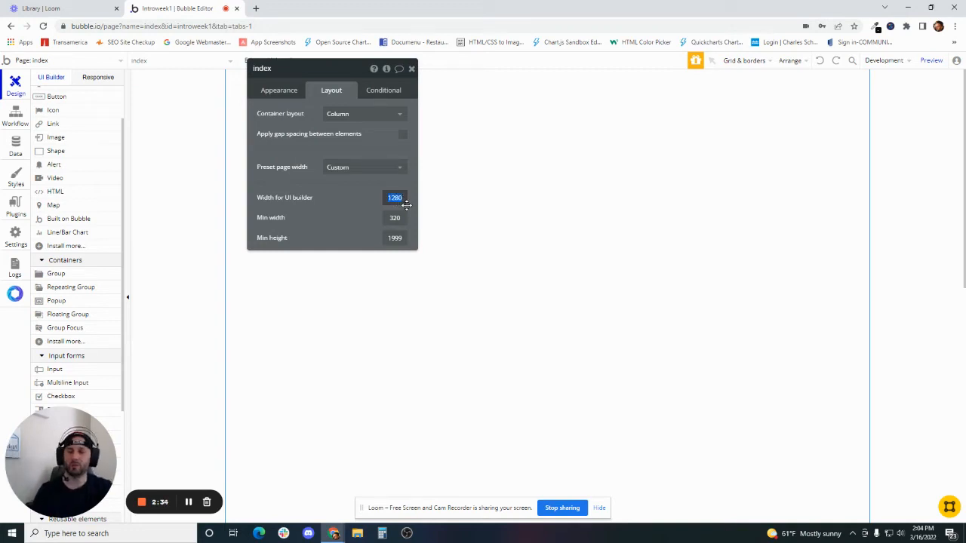
mouse_move(405, 208)
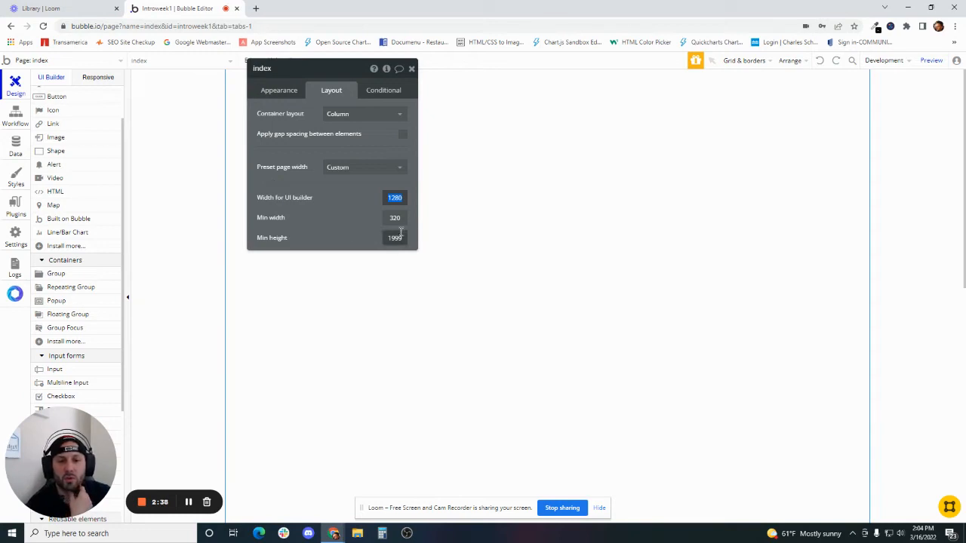
left_click(394, 217)
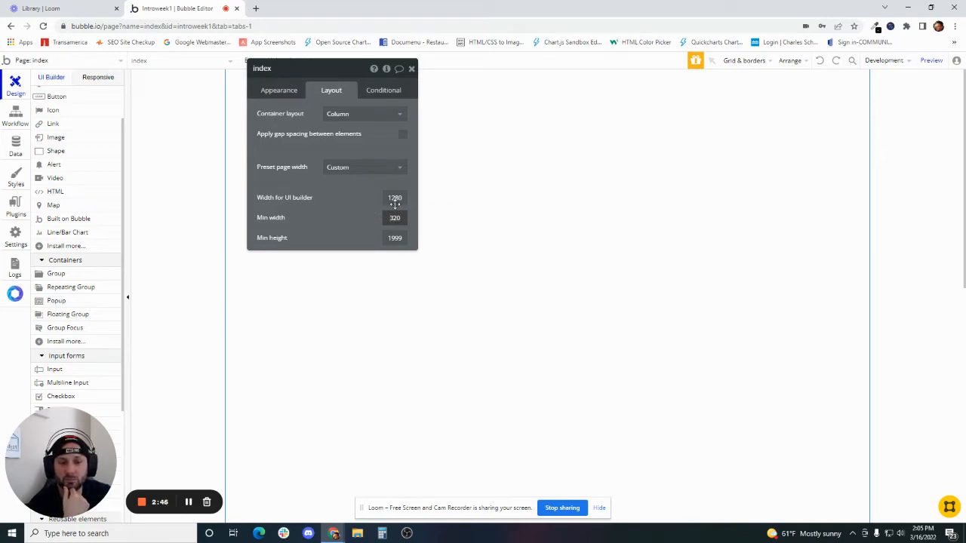
left_click(366, 166)
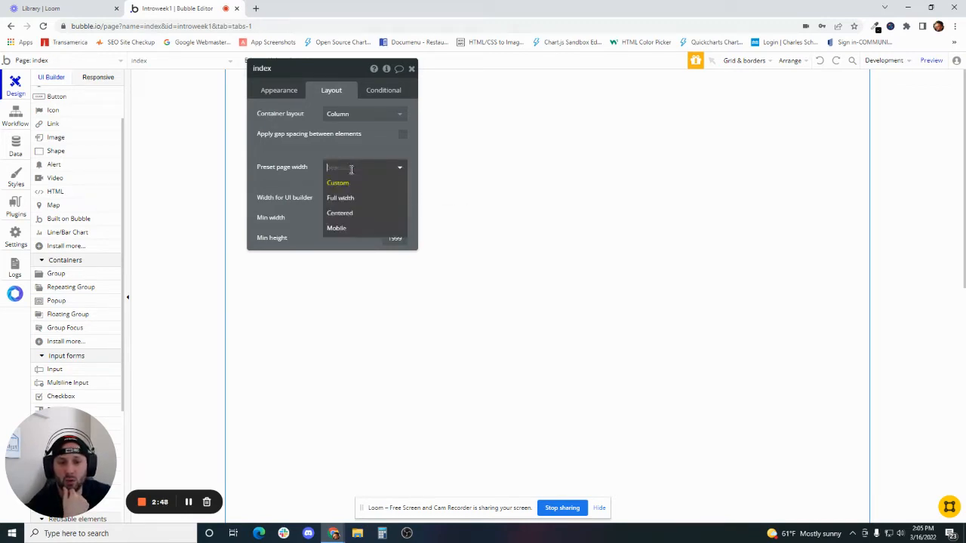
left_click(338, 182)
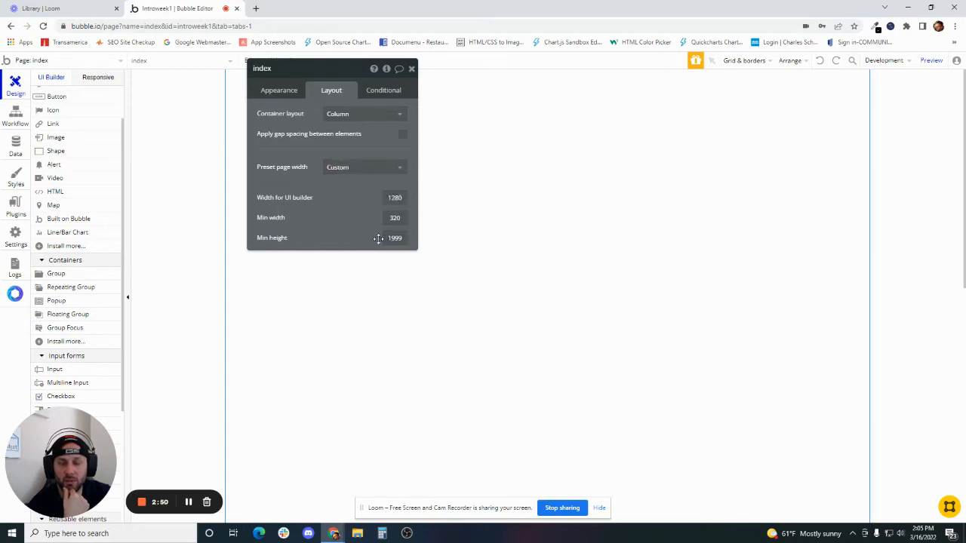
triple_click(395, 238)
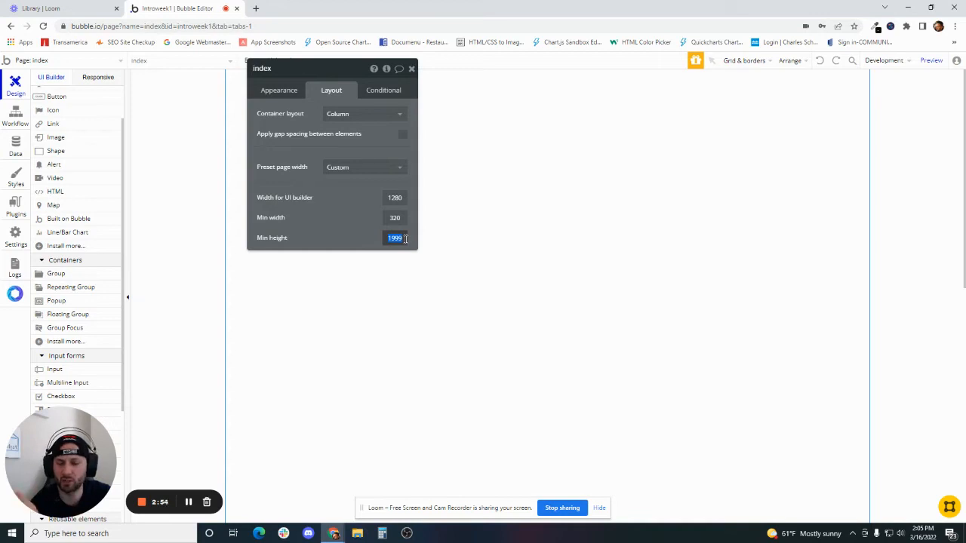
mouse_move(402, 230)
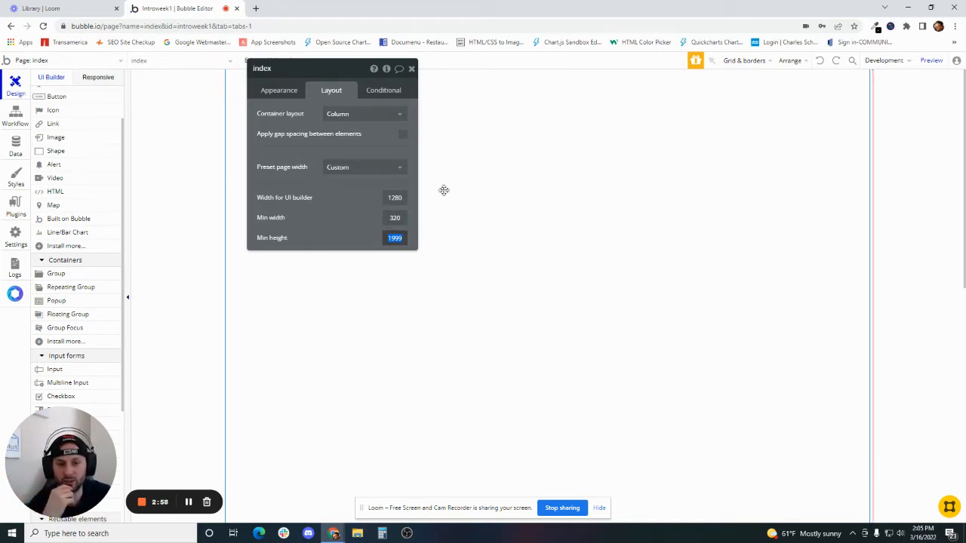
mouse_move(284, 120)
type("2000")
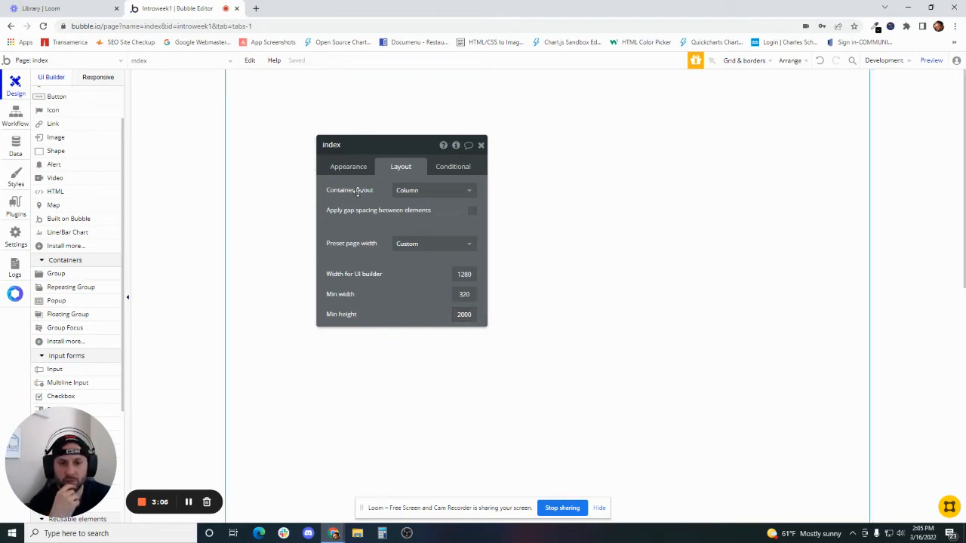
Confirm the page container layout stays Column after reviewing the layout choices
left_click_drag(378, 145, 634, 353)
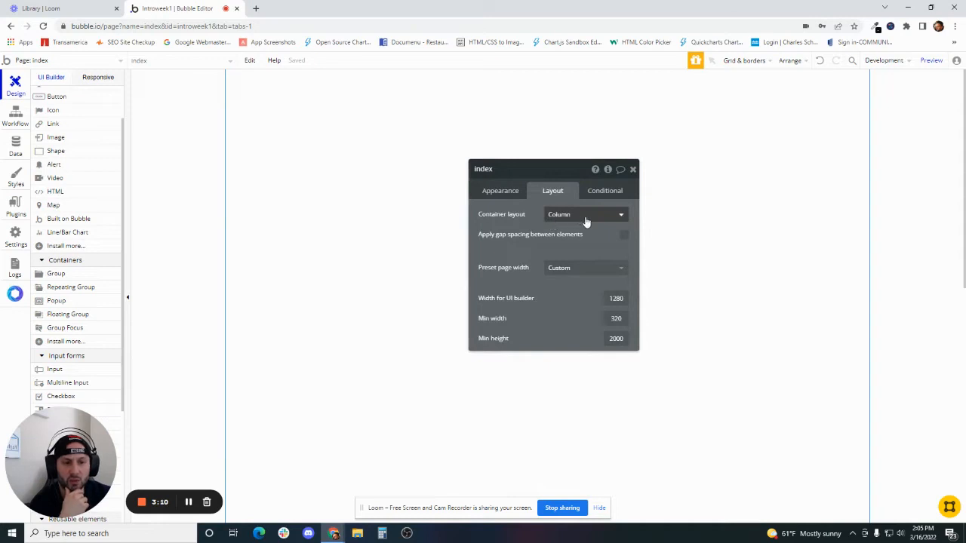
left_click(585, 214)
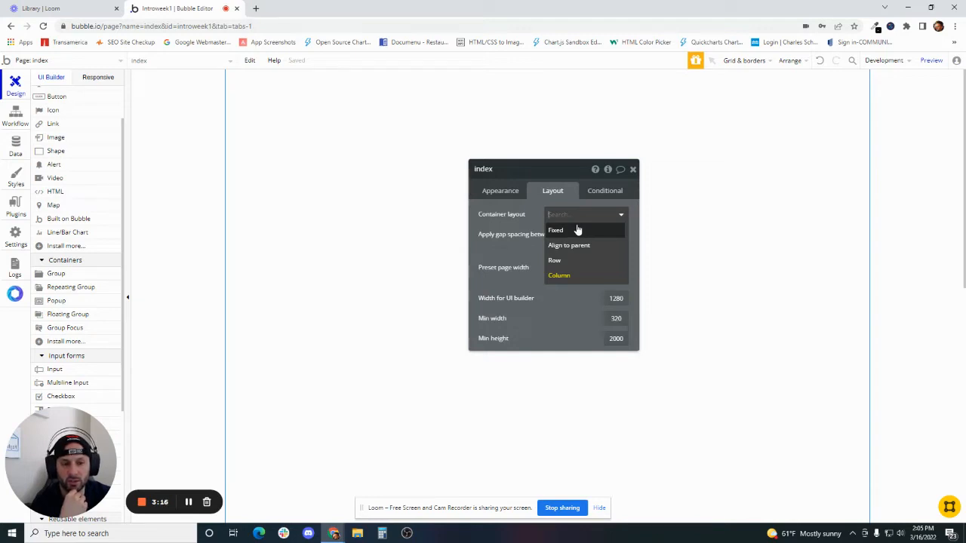
left_click(559, 275)
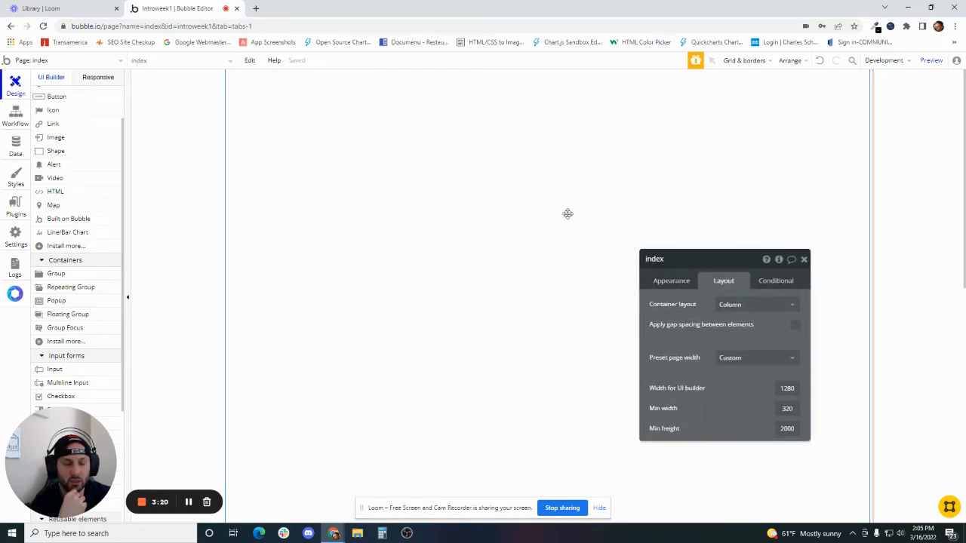
mouse_move(636, 405)
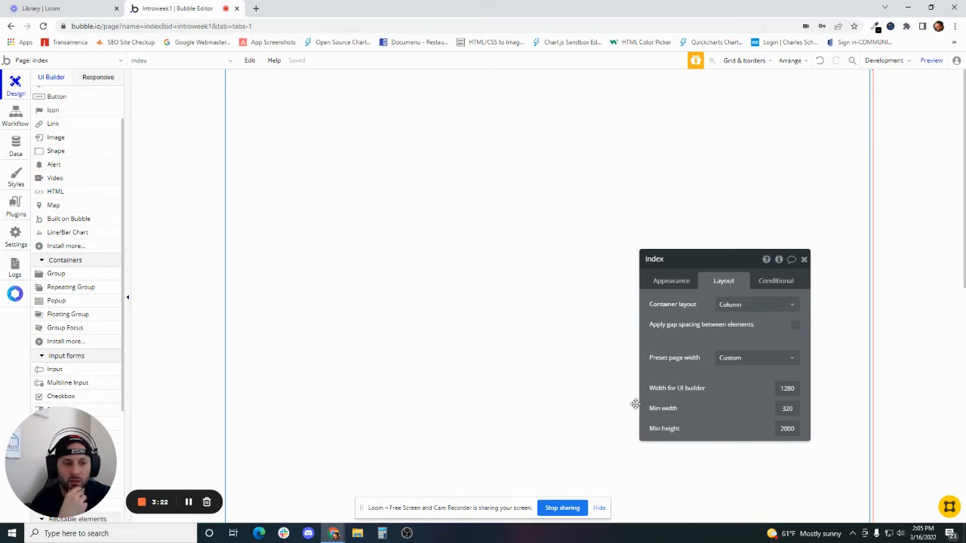
left_click(755, 305)
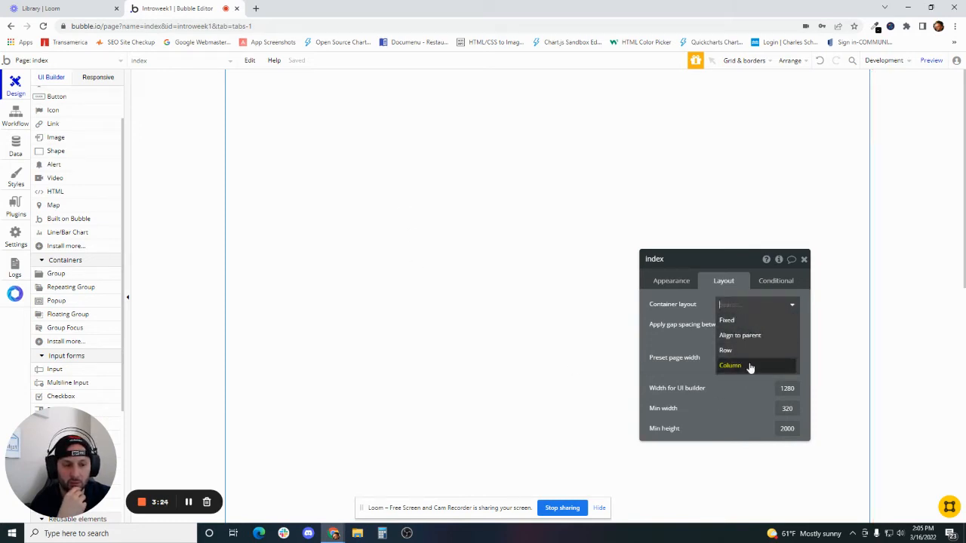
left_click(731, 366)
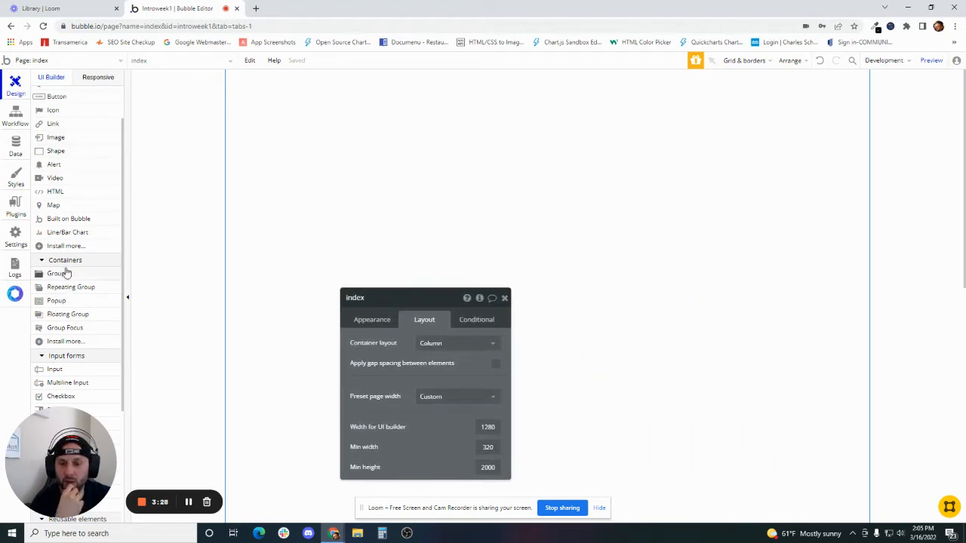
Place a group named Group Hero Image near the top with no style or background
left_click(505, 297)
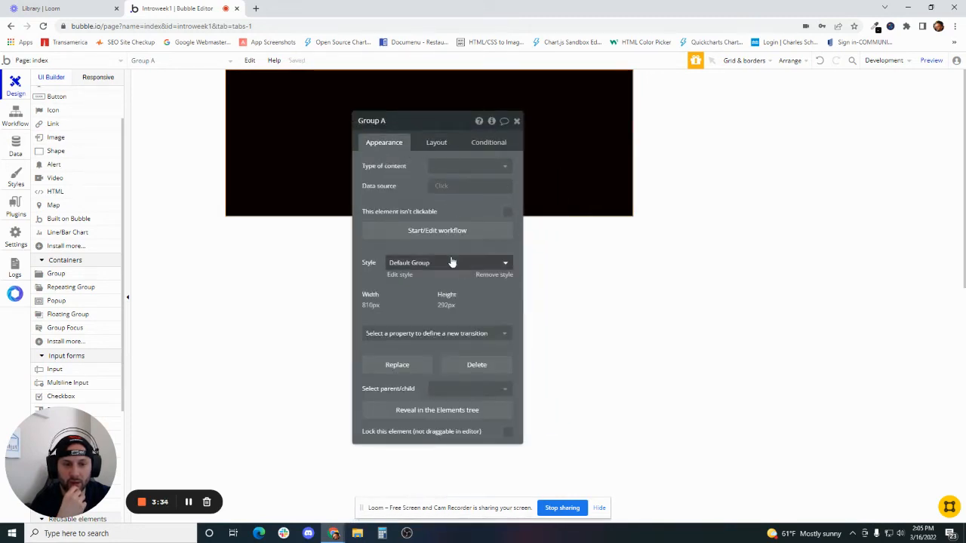
left_click(447, 263)
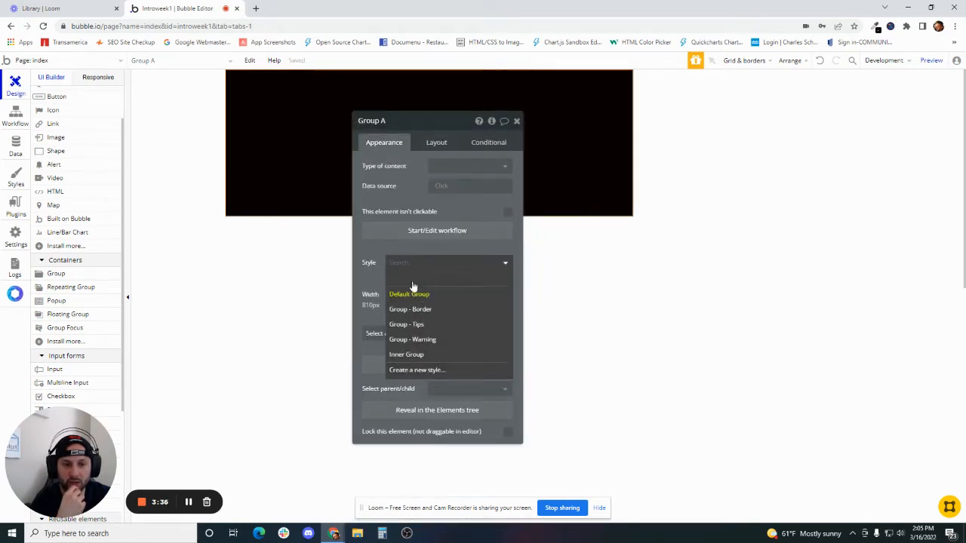
left_click(409, 293)
type("Hero Image")
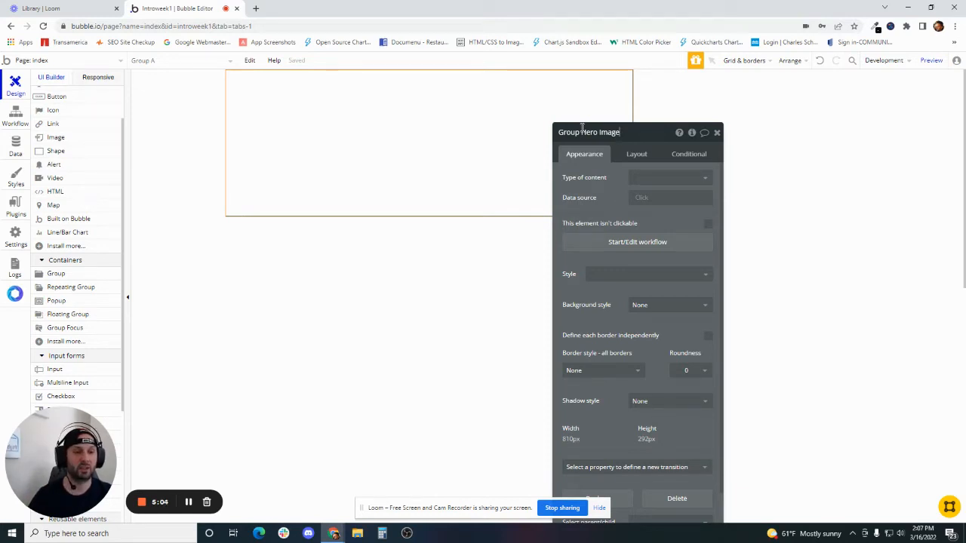
mouse_move(620, 165)
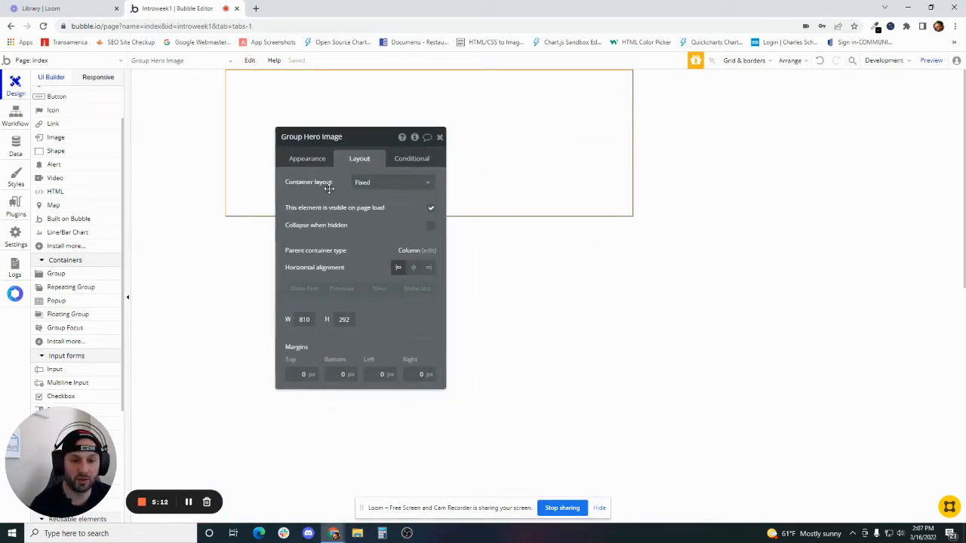
Give Group Hero Image an Align to parent layout and remove its fixed width
left_click(392, 181)
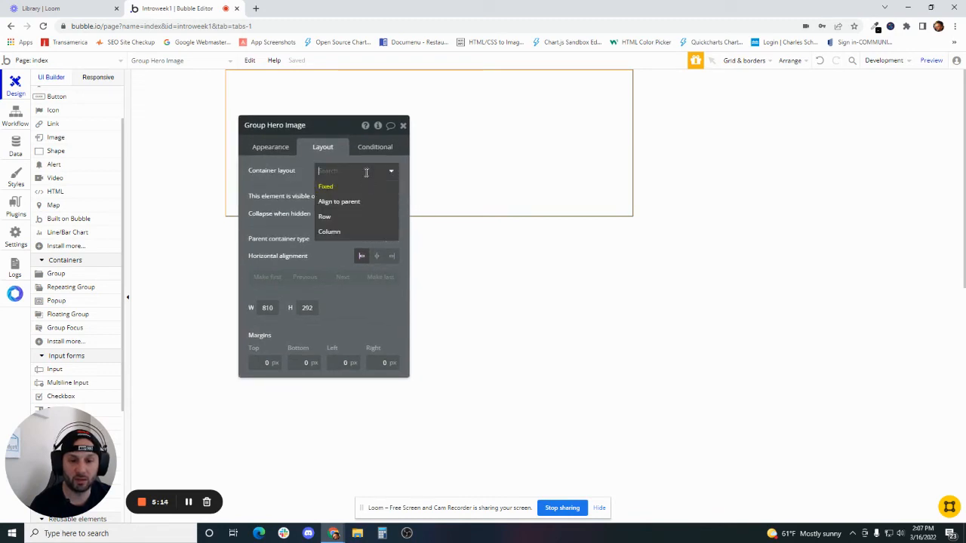
mouse_move(365, 207)
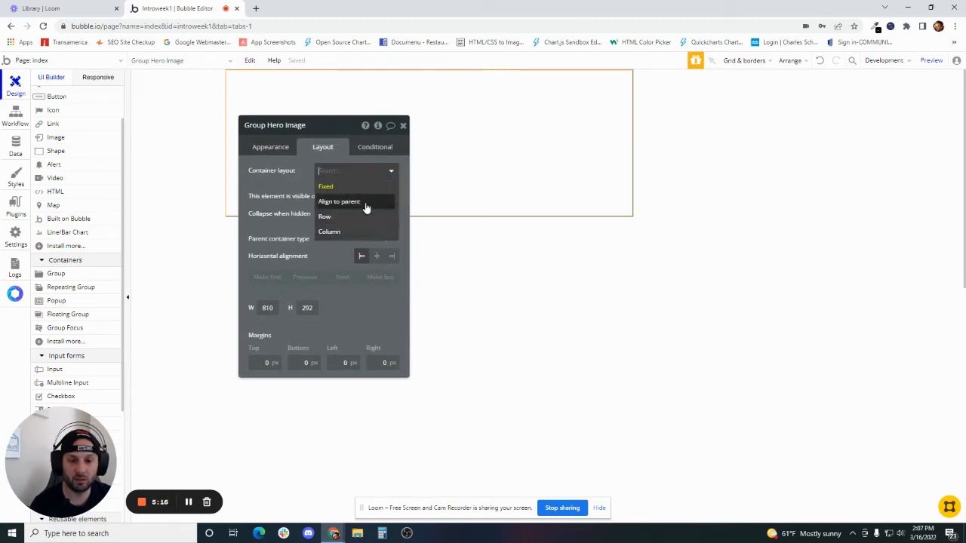
left_click(338, 202)
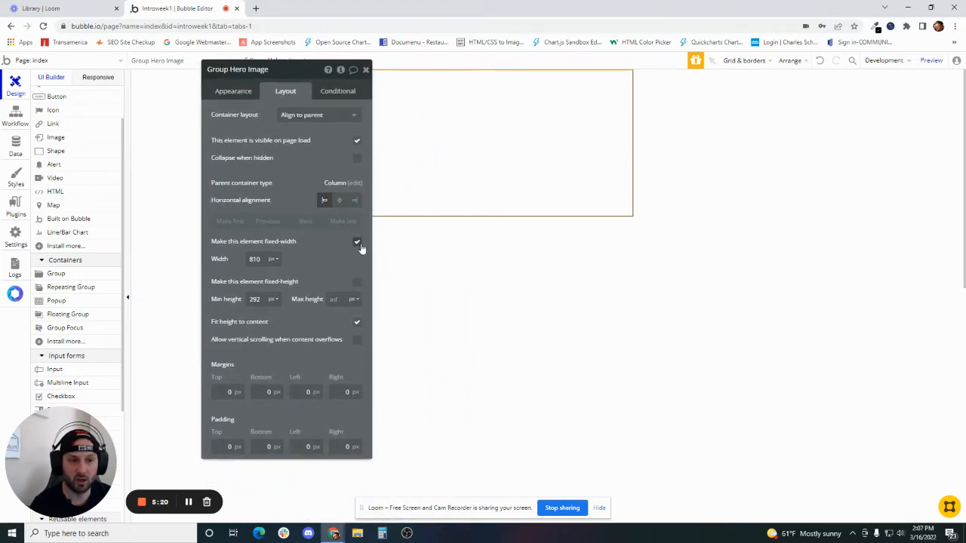
left_click(357, 241)
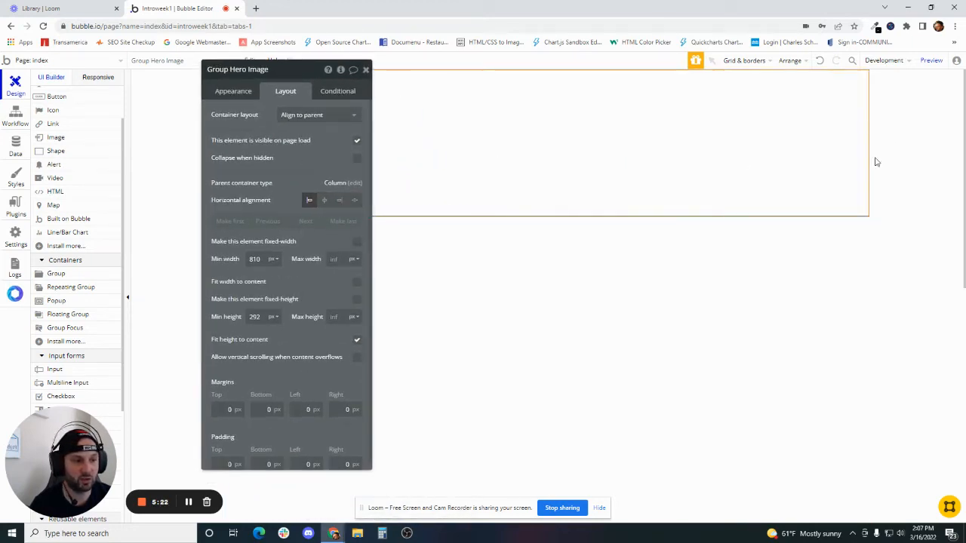
left_click(254, 317)
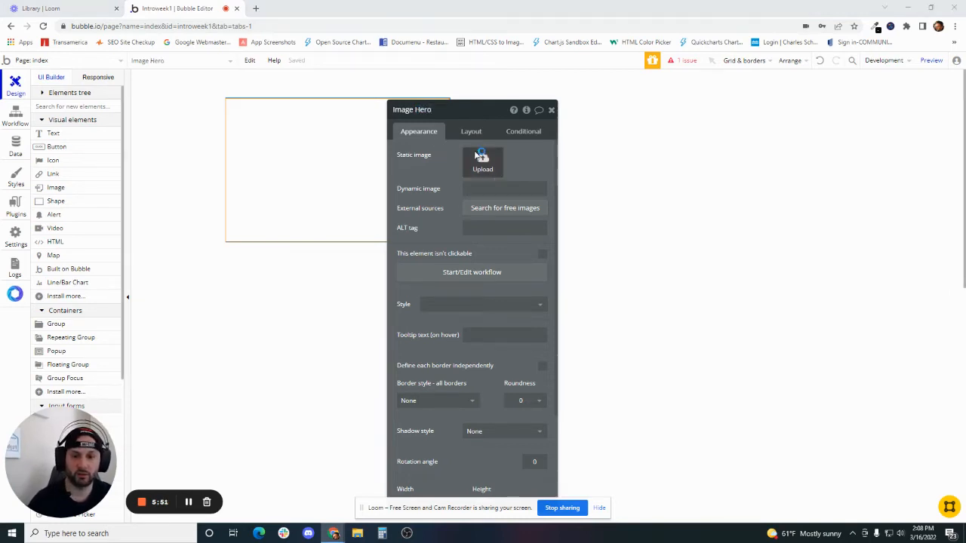
Upload the hands-sketching-at-desk photo as Image Hero's static image
left_click(483, 163)
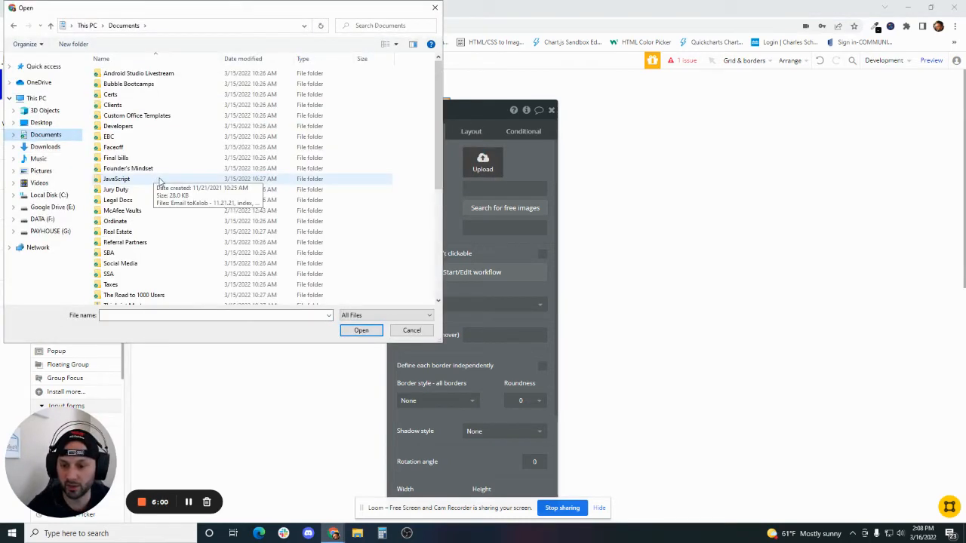
scroll("down", 3)
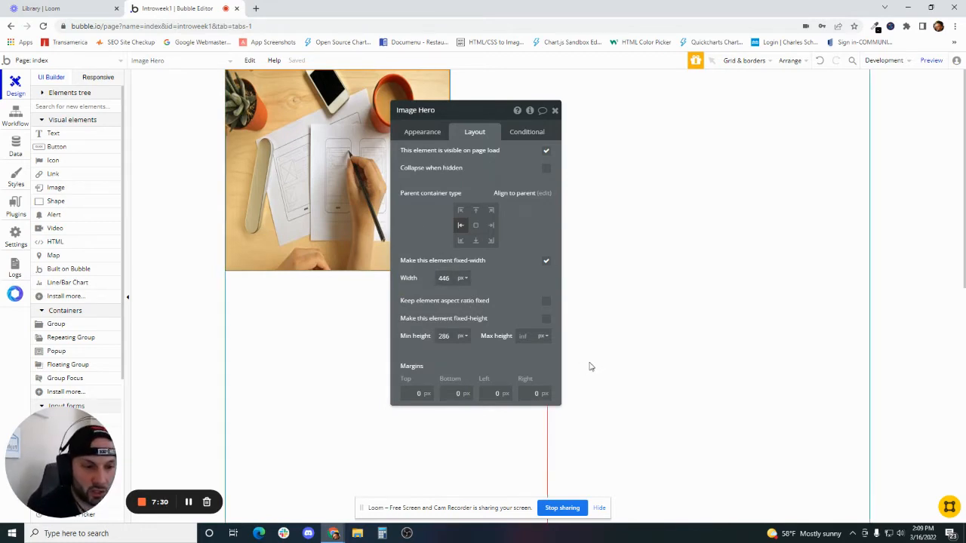
left_click(546, 260)
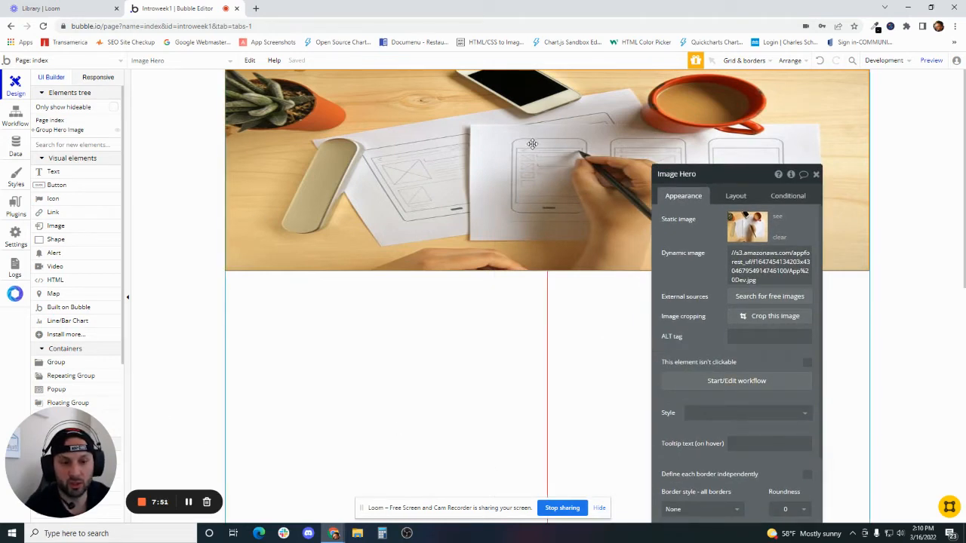
mouse_move(579, 263)
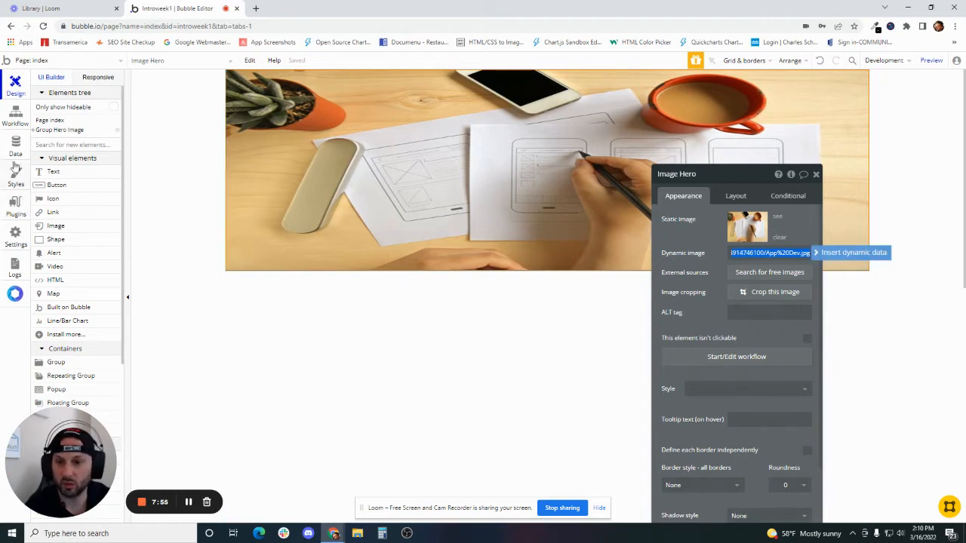
mouse_move(46, 108)
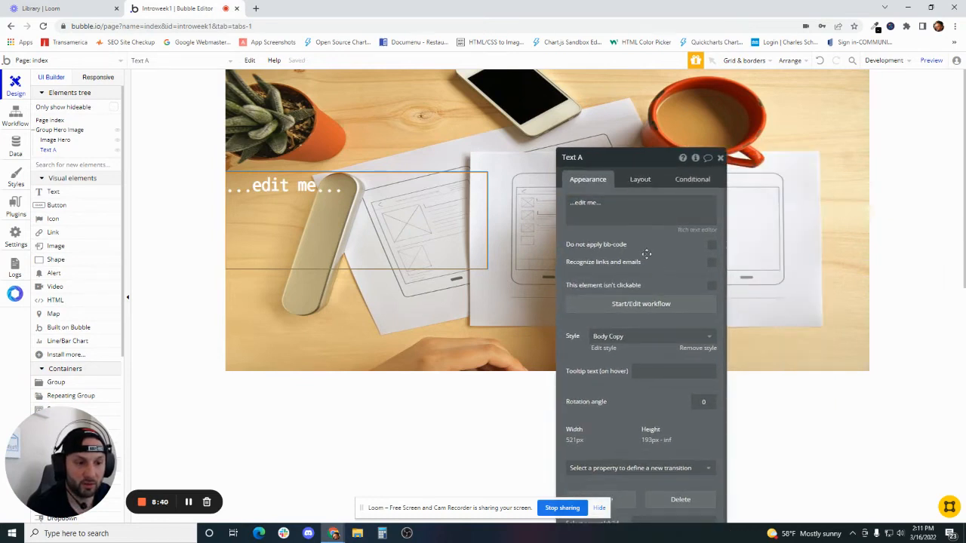
Rename the hero text and set its content to 'Welcome to Payhouse!'
left_click(640, 178)
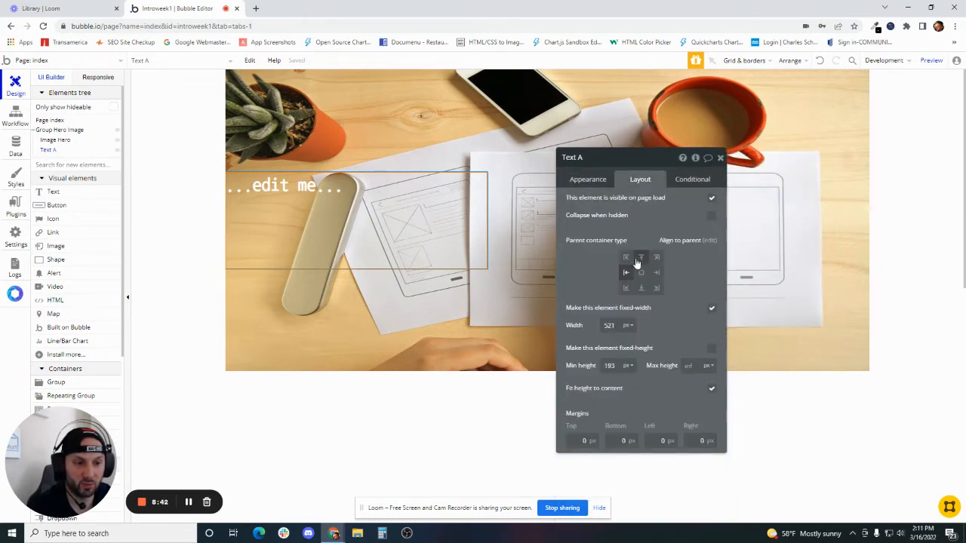
left_click(627, 272)
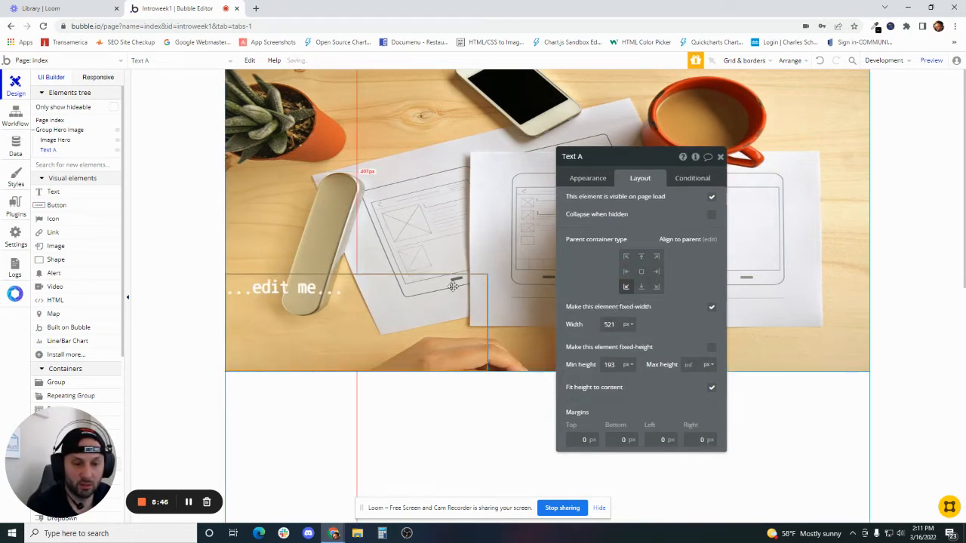
left_click_drag(642, 156, 526, 154)
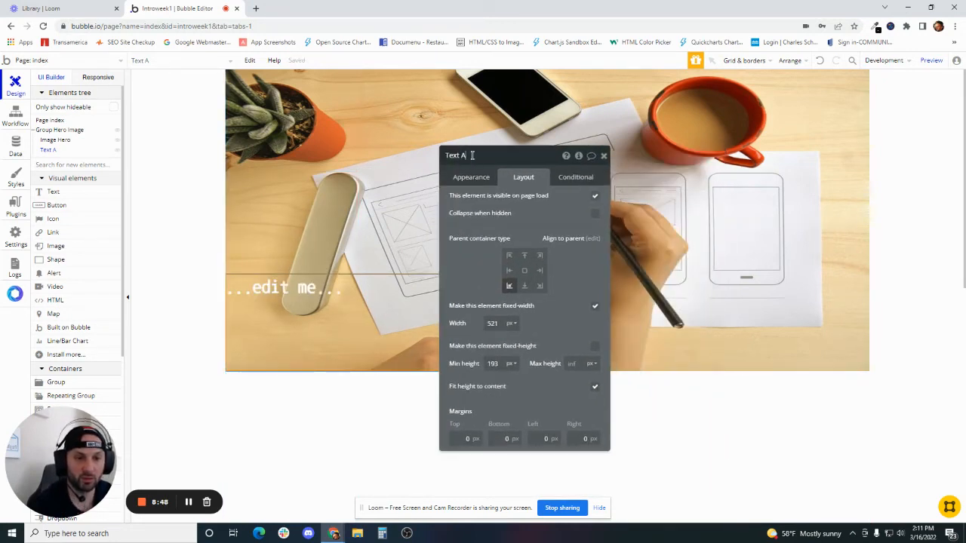
type("Welcome to Payhouse!")
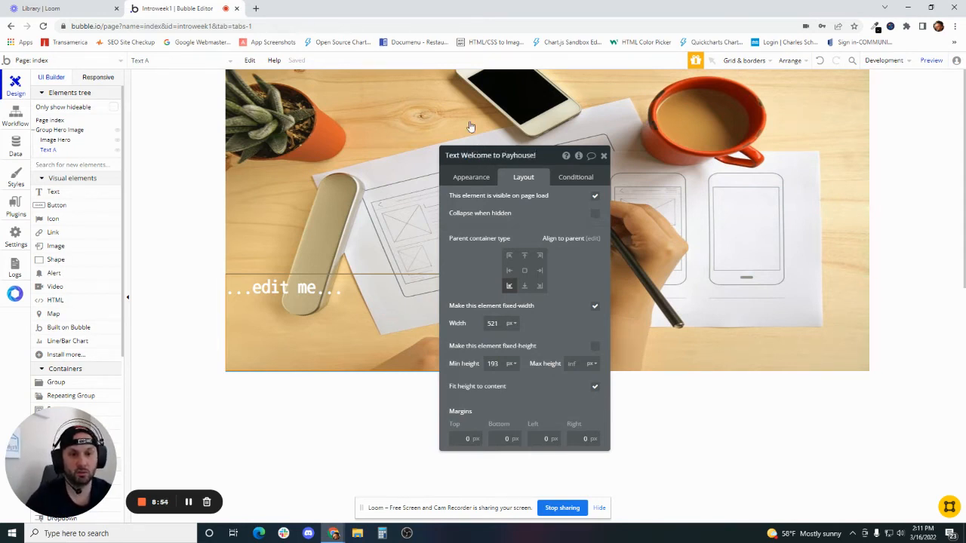
left_click(471, 177)
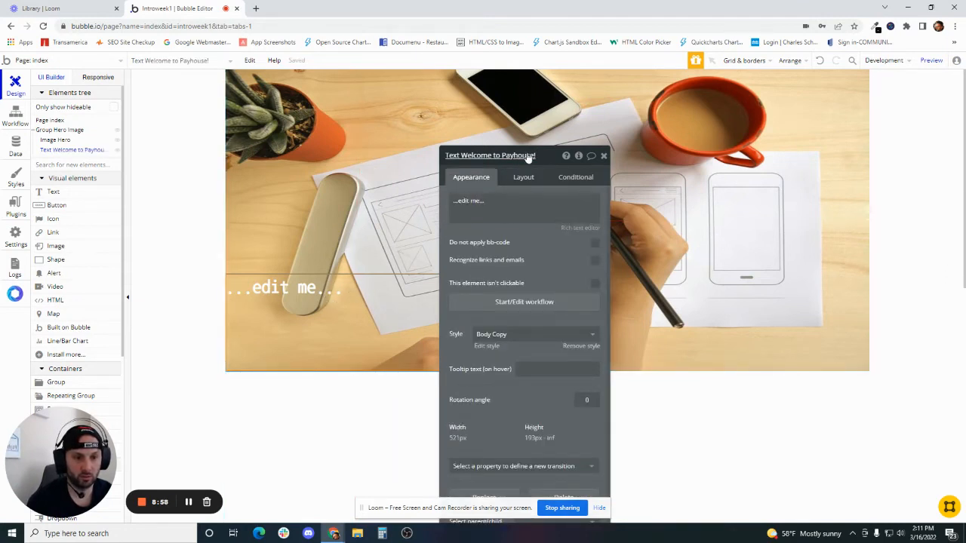
double_click(498, 156)
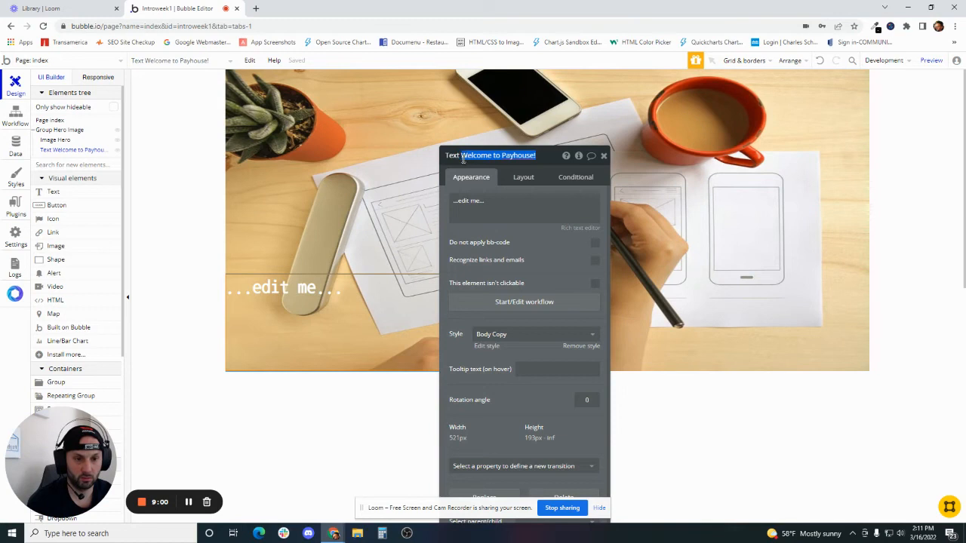
left_click(498, 201)
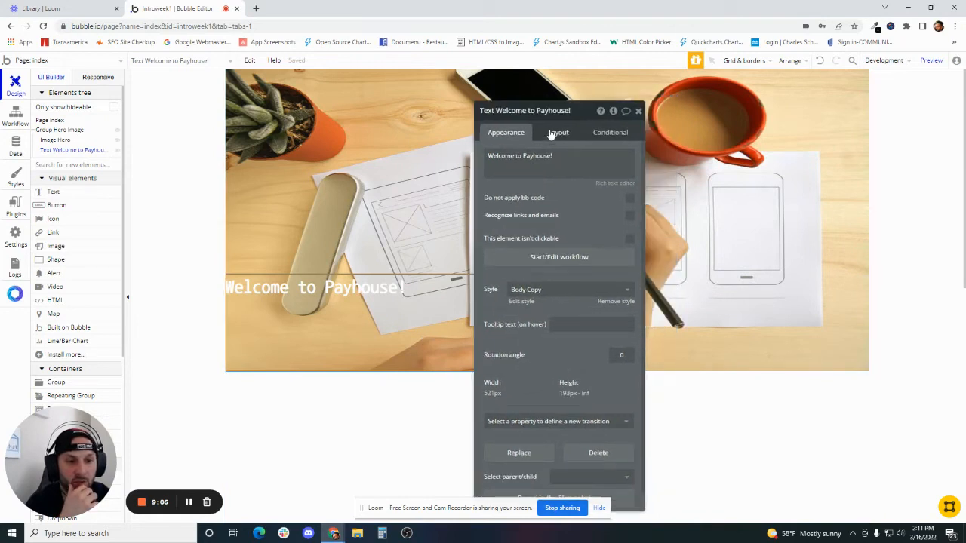
Align the headline to the left-middle of the hero photo, adjusting min height and left margin
left_click(558, 133)
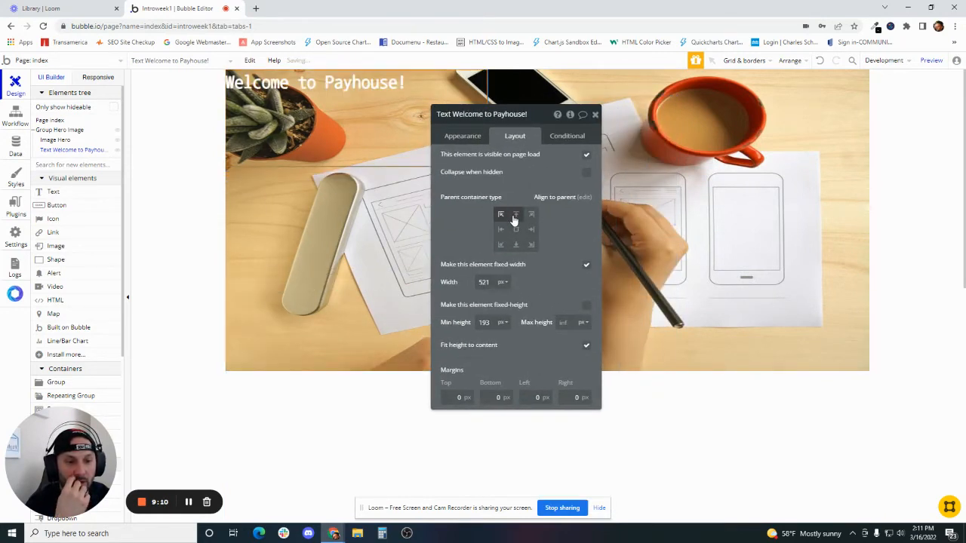
left_click(517, 229)
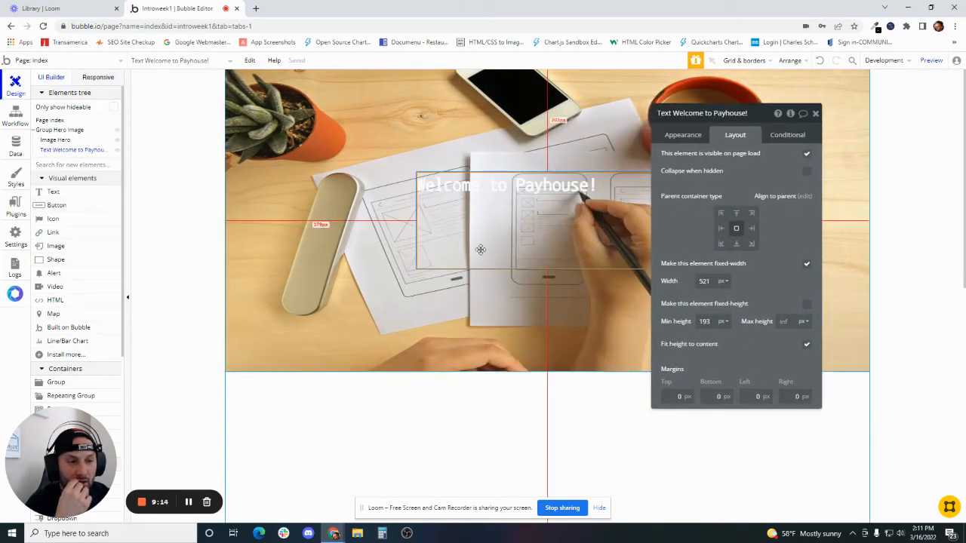
mouse_move(686, 225)
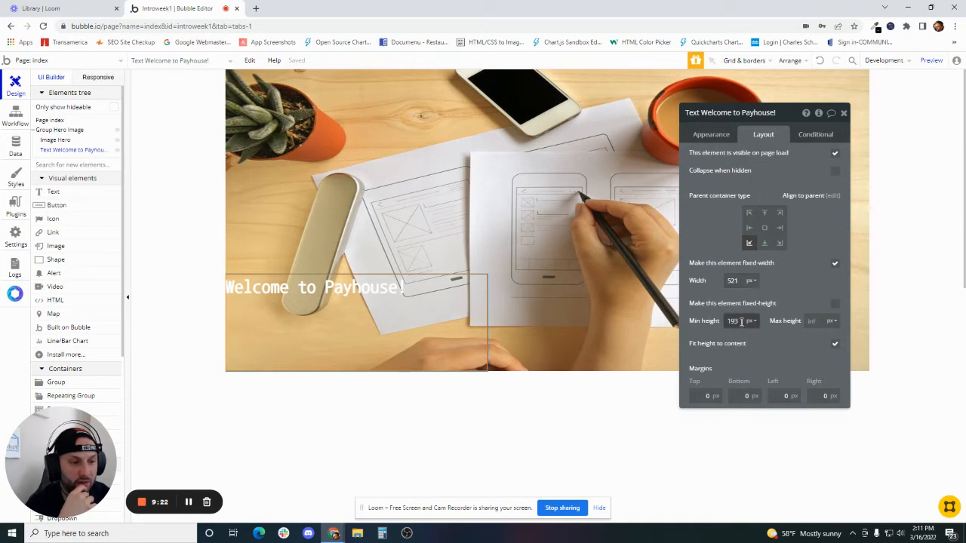
triple_click(732, 320)
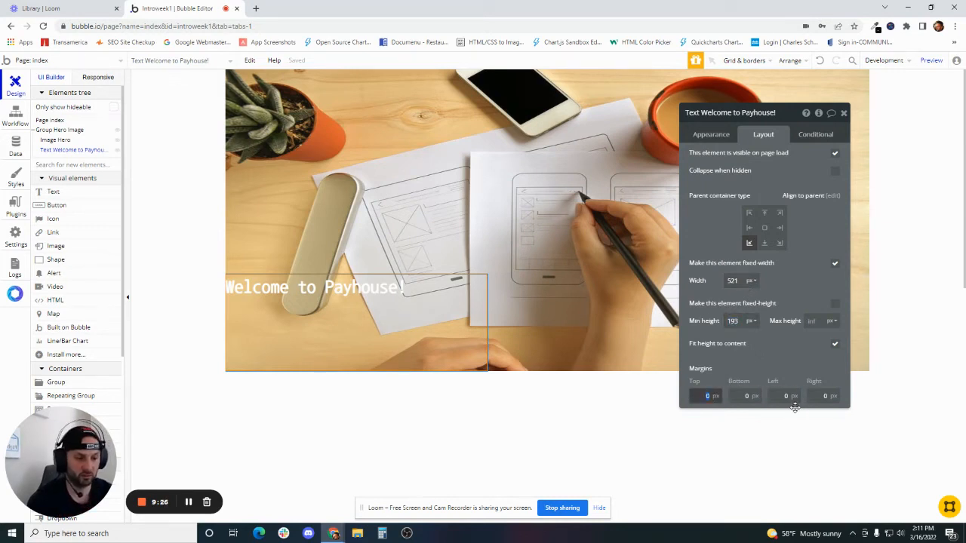
left_click(785, 396)
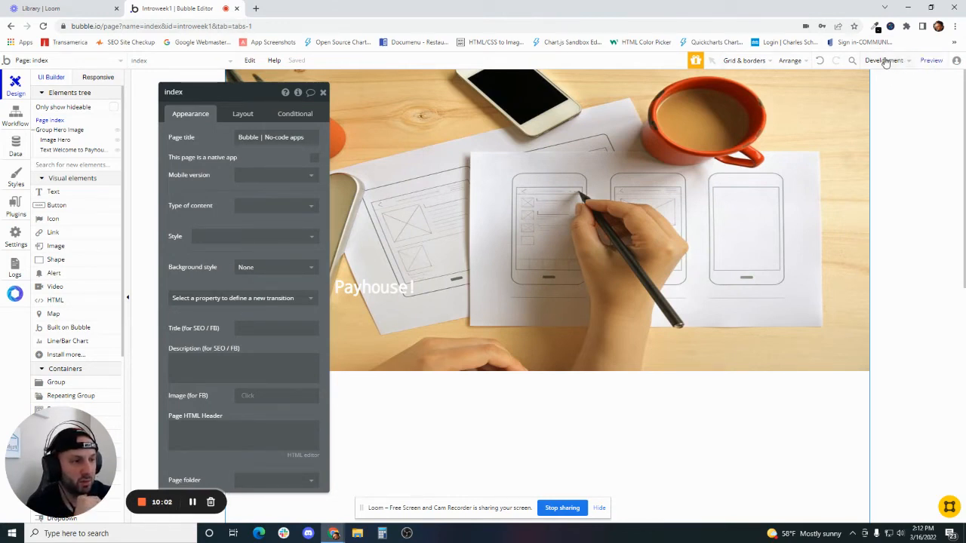
Start a new save point and look through the development version history
left_click(883, 60)
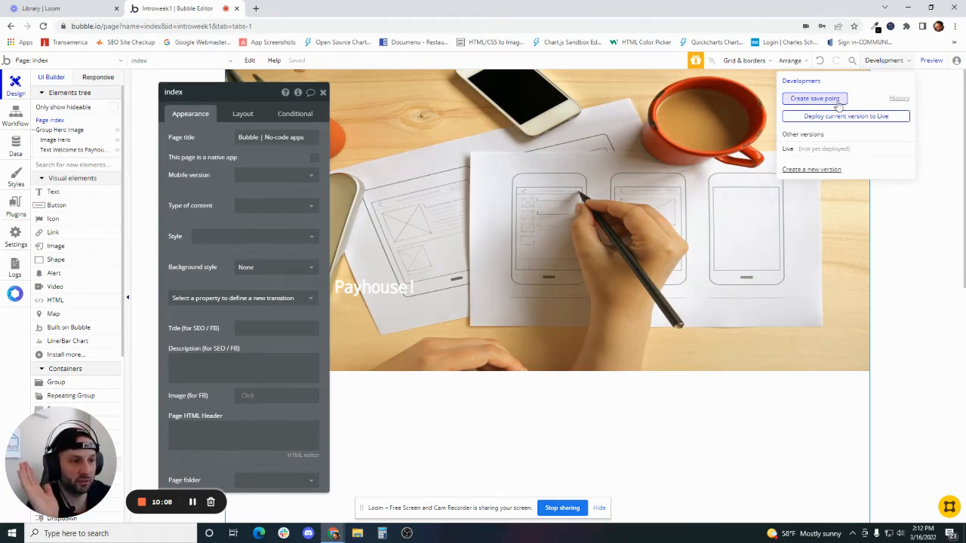
left_click(815, 98)
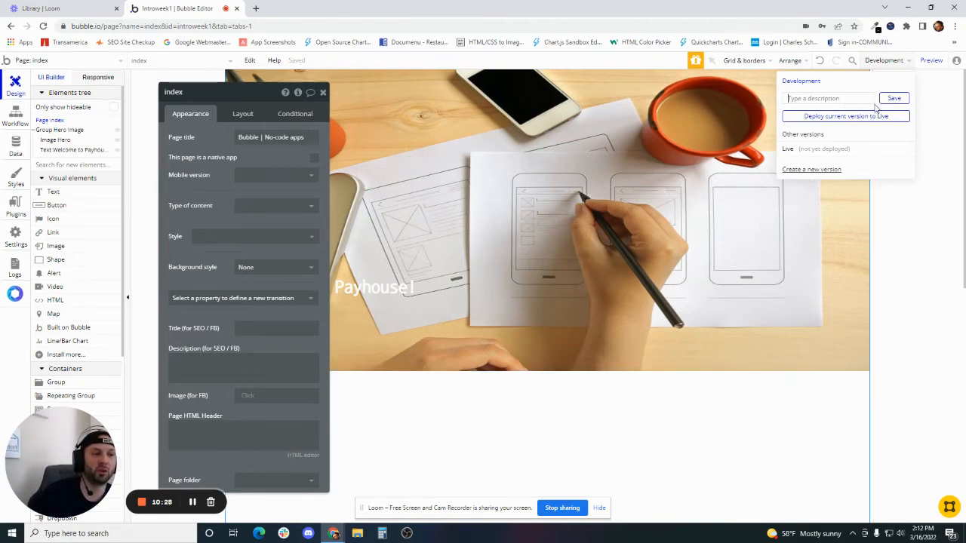
left_click(893, 98)
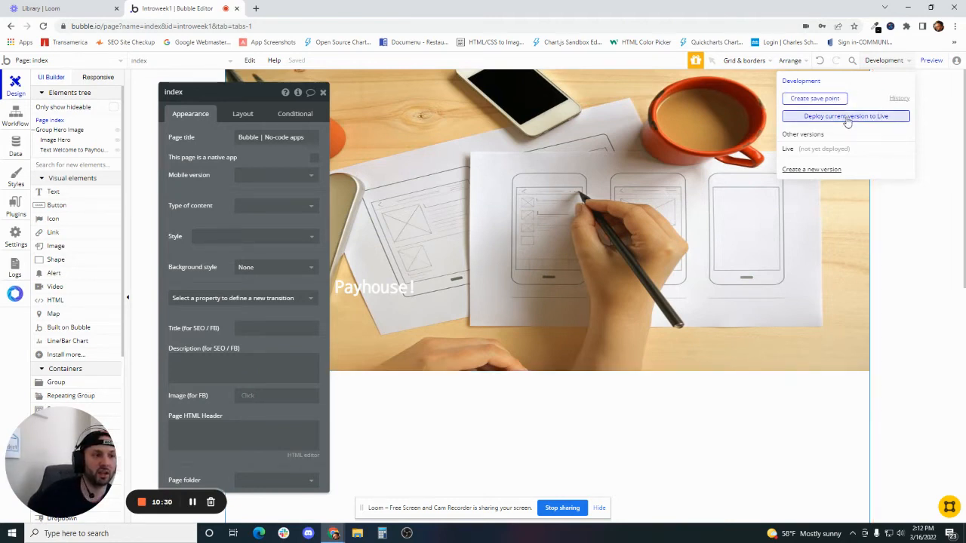
left_click(899, 98)
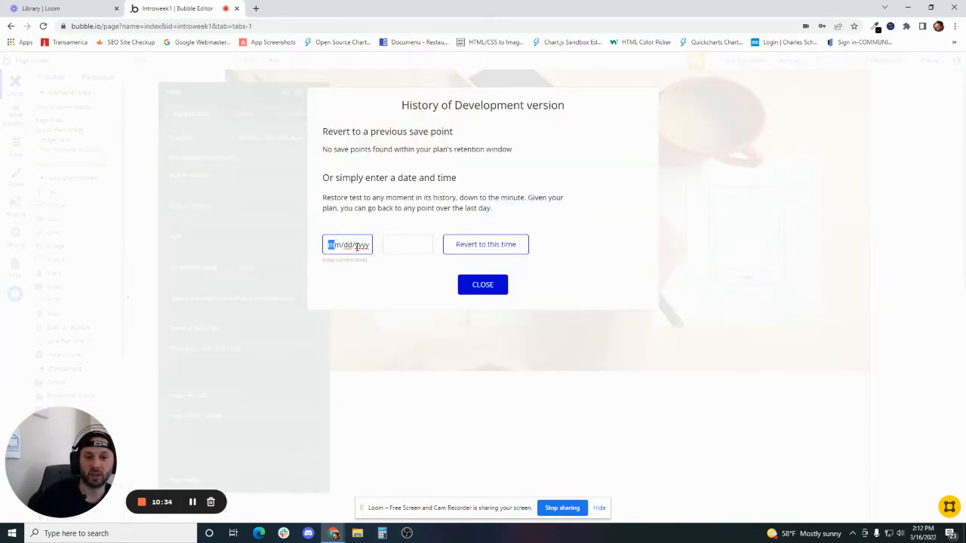
left_click(407, 245)
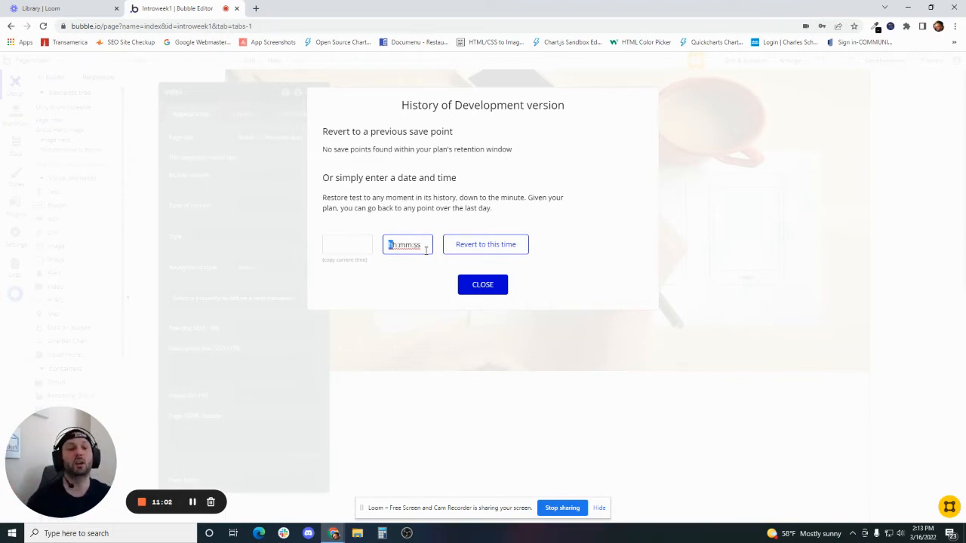
left_click(483, 283)
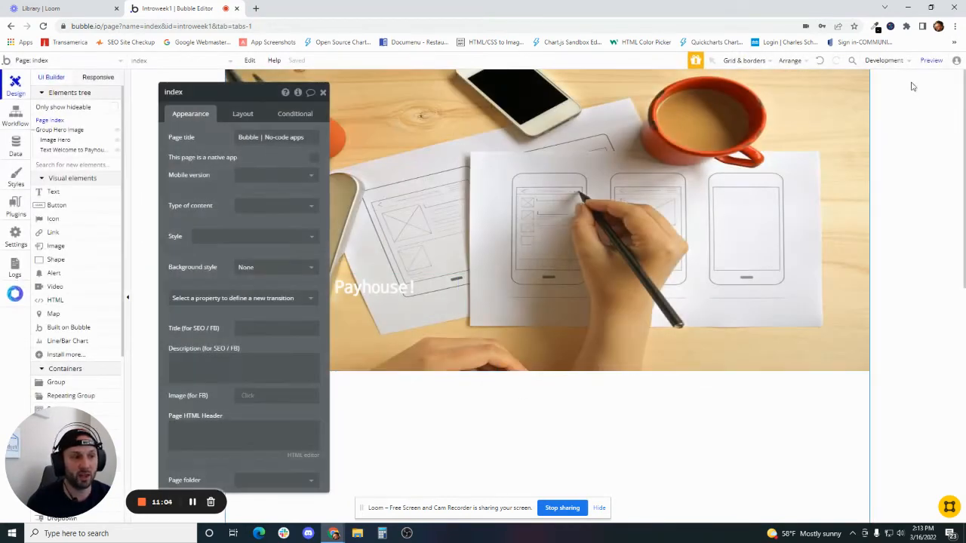
Save the 'Hero Image Created' save point and bring up the version history listing it
left_click(885, 60)
type("Hero Image C")
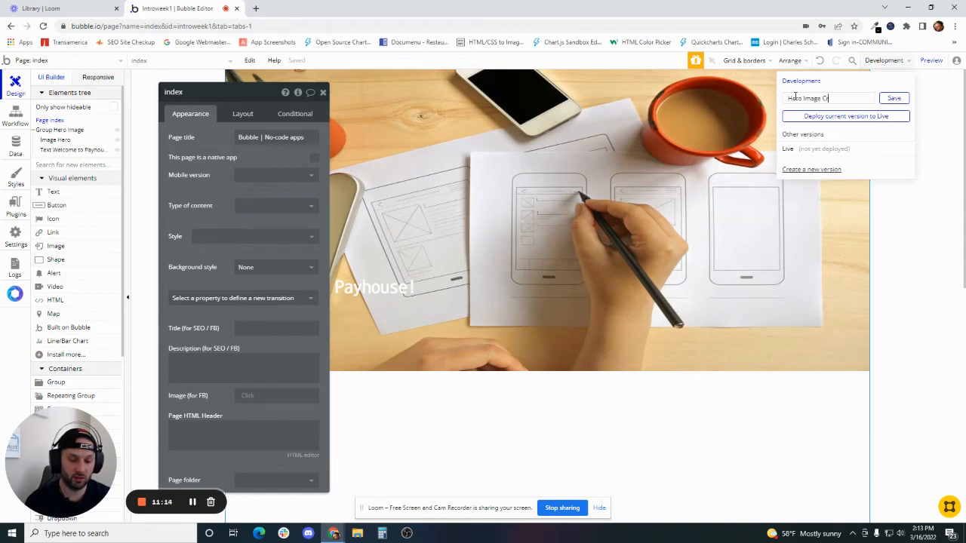
left_click(894, 98)
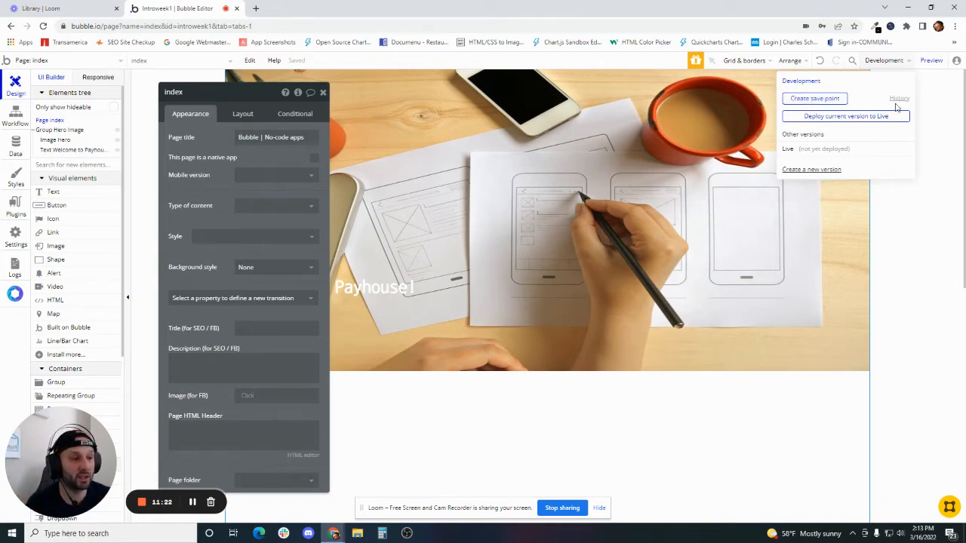
left_click(899, 98)
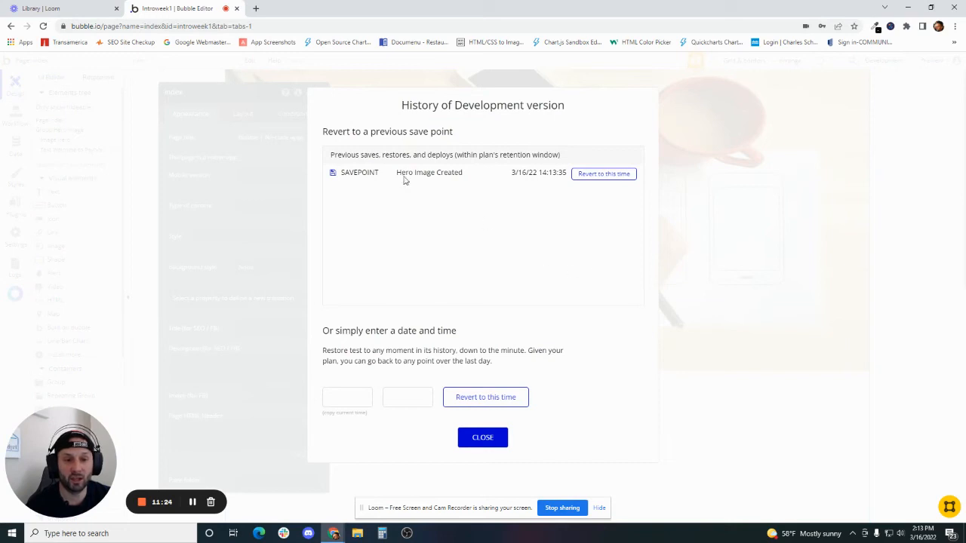
Check the Hero Image Created save point and close the version history
double_click(429, 172)
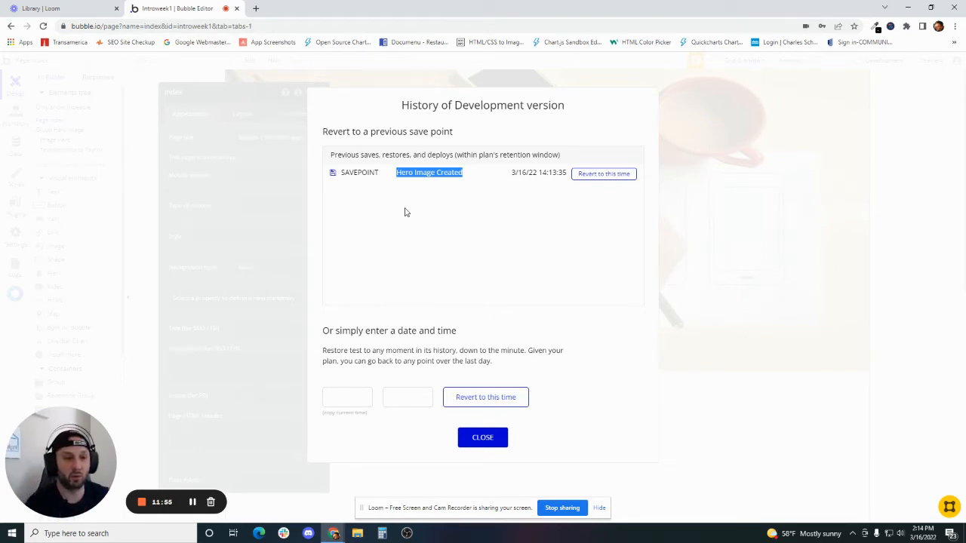
mouse_move(483, 437)
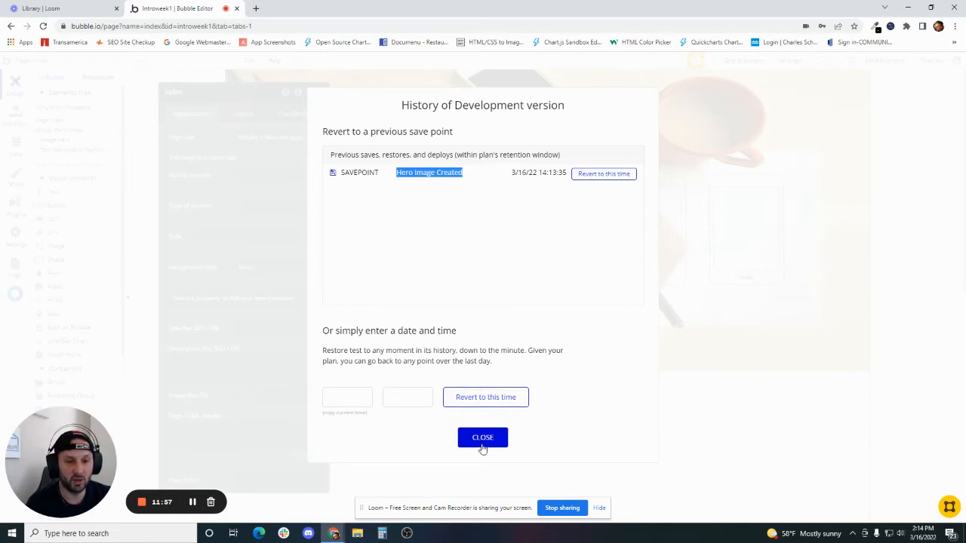
left_click(483, 438)
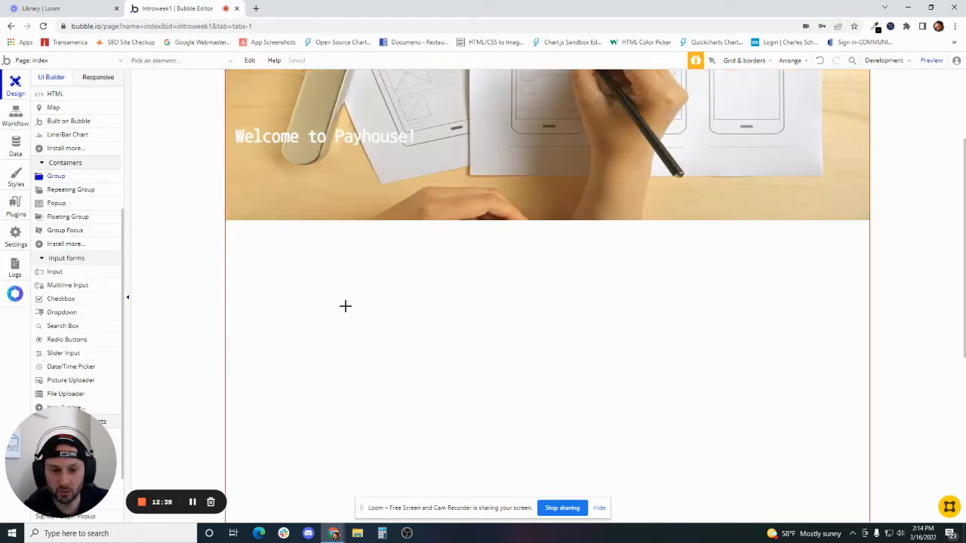
Draw a Group Devs section below the hero and give it a Row container layout
left_click(528, 302)
type("Group Devs")
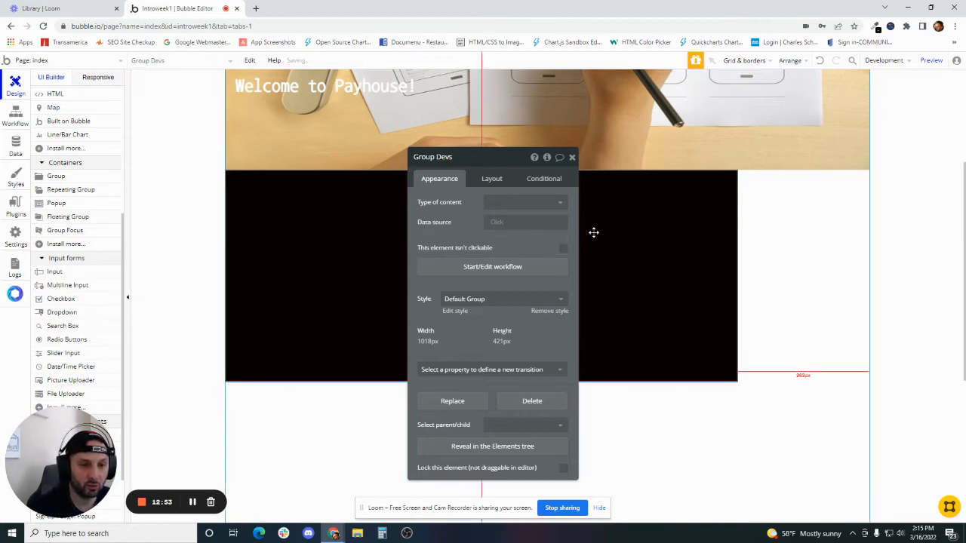
left_click(492, 178)
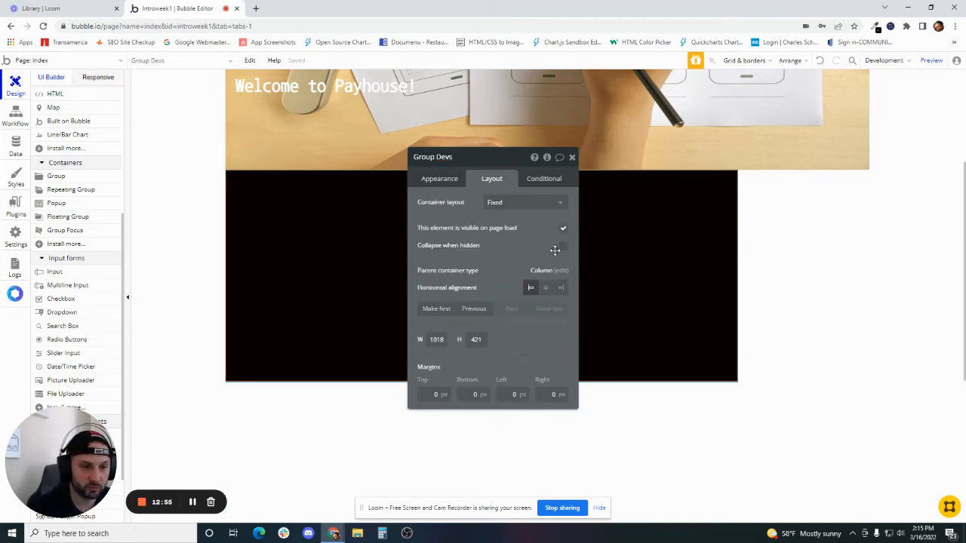
left_click(525, 202)
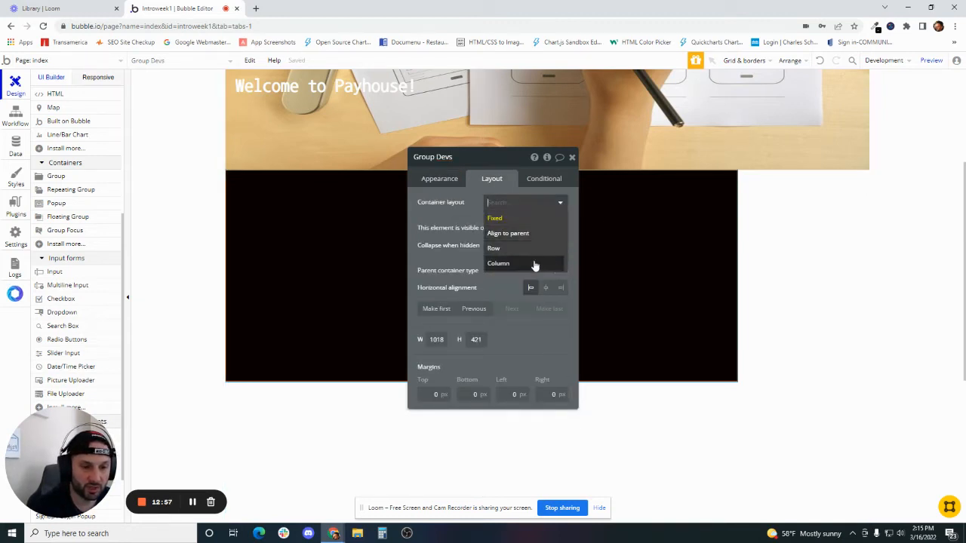
left_click(494, 248)
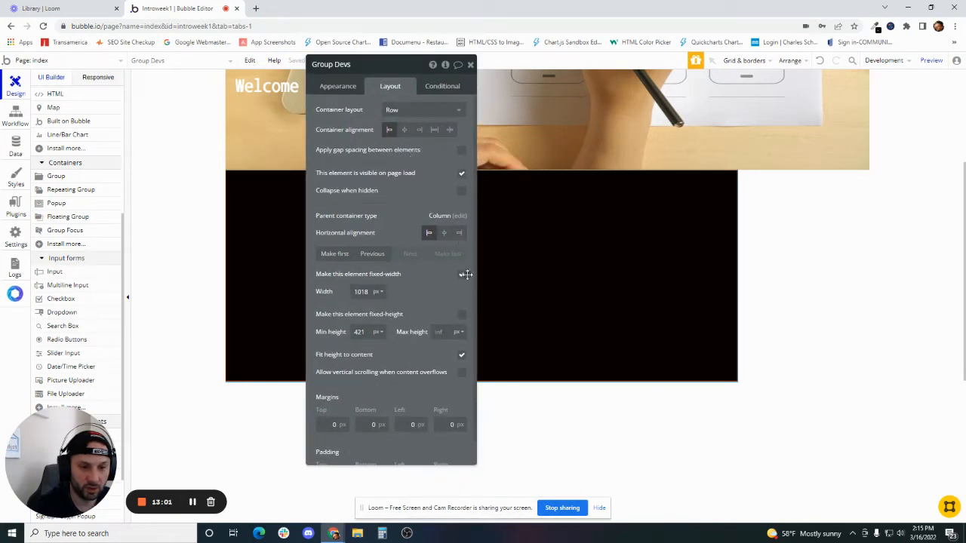
Raise Group Devs' minimum height to roughly 600 so the section is taller
left_click(462, 275)
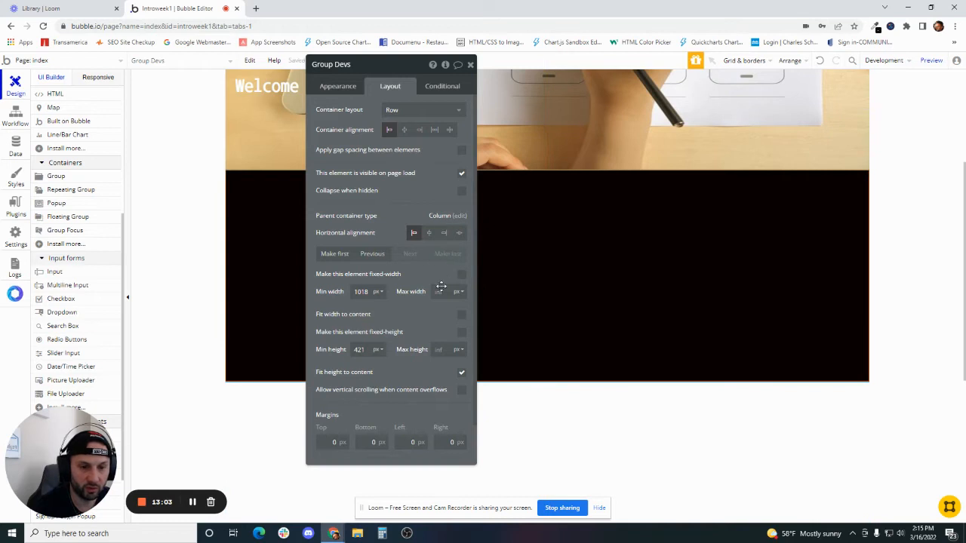
left_click(365, 348)
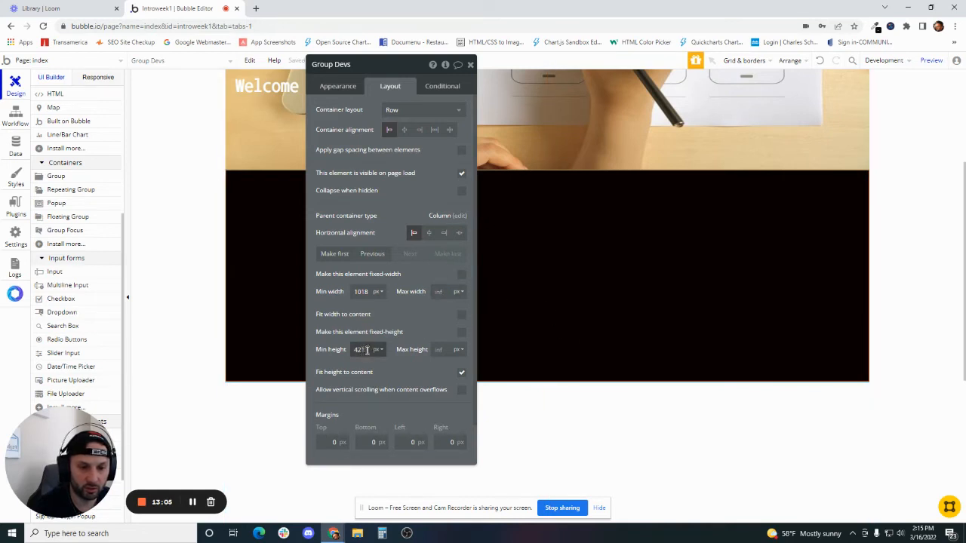
triple_click(361, 348)
type("600")
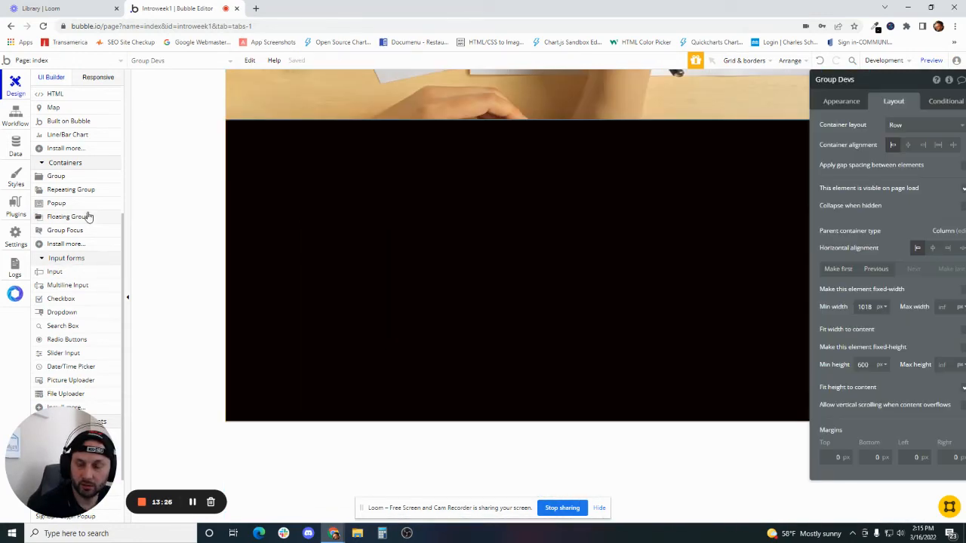
mouse_move(79, 202)
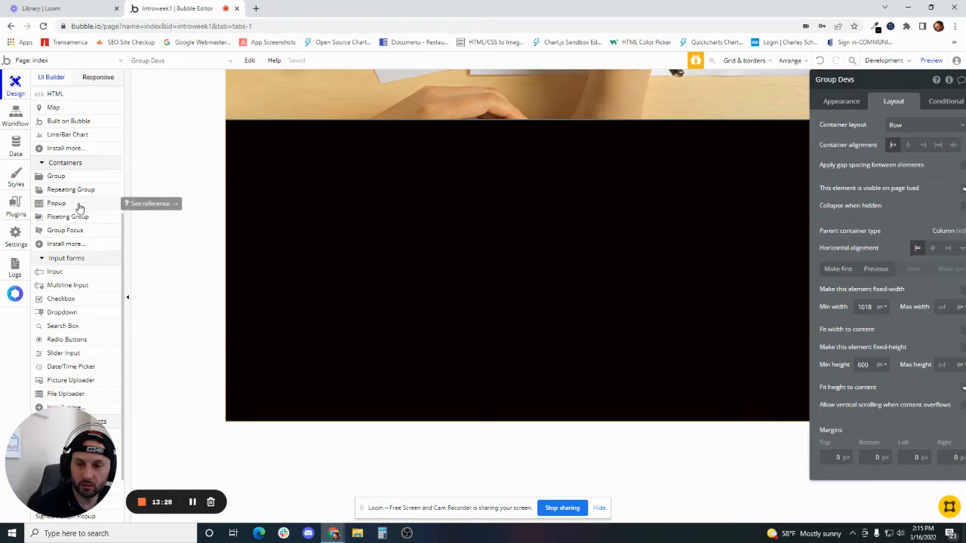
mouse_move(71, 190)
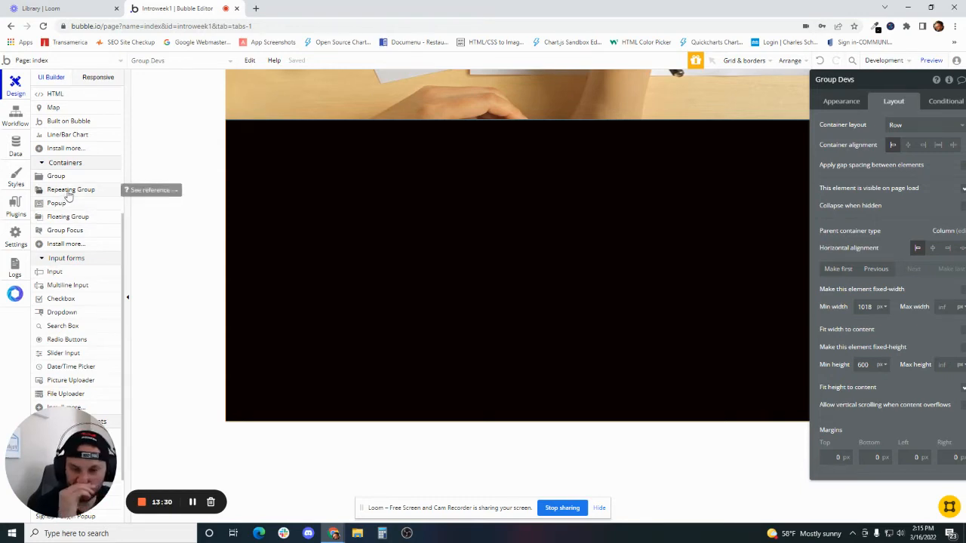
Add RepeatingGroup Devs inside Group Devs and review the All Users app data
left_click(71, 190)
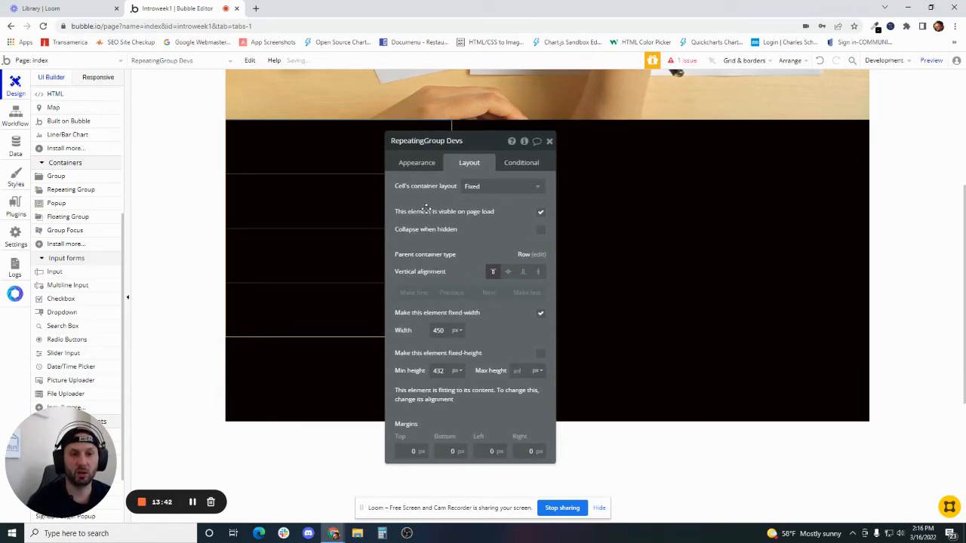
left_click(16, 142)
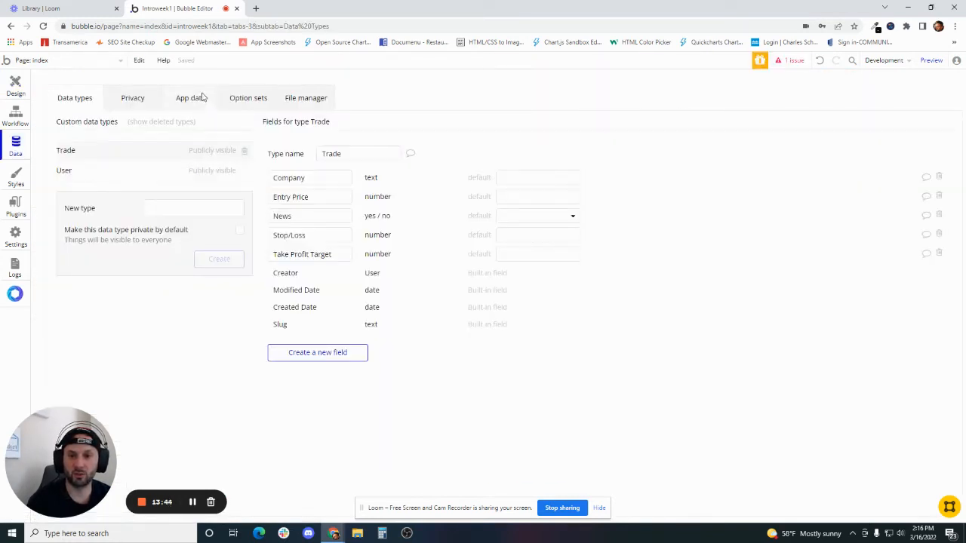
left_click(190, 97)
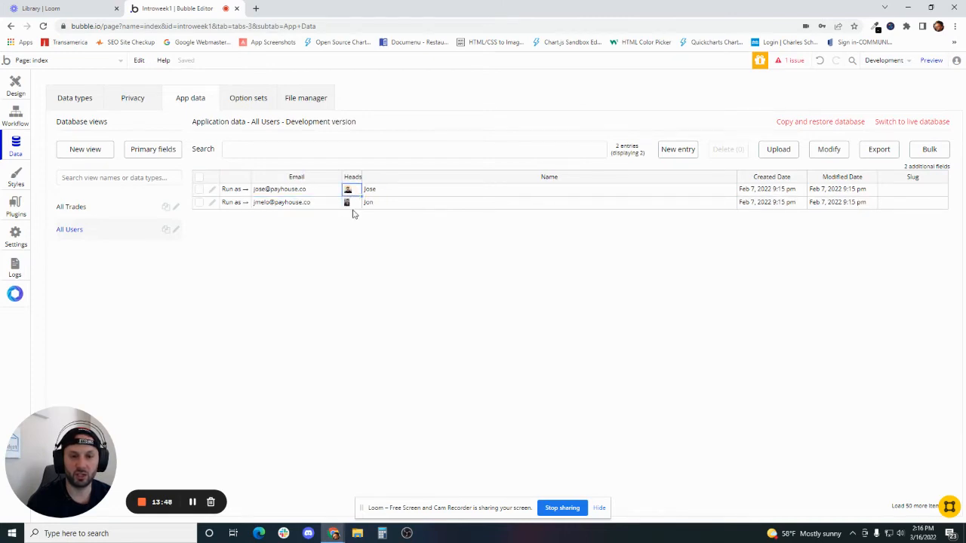
left_click(550, 189)
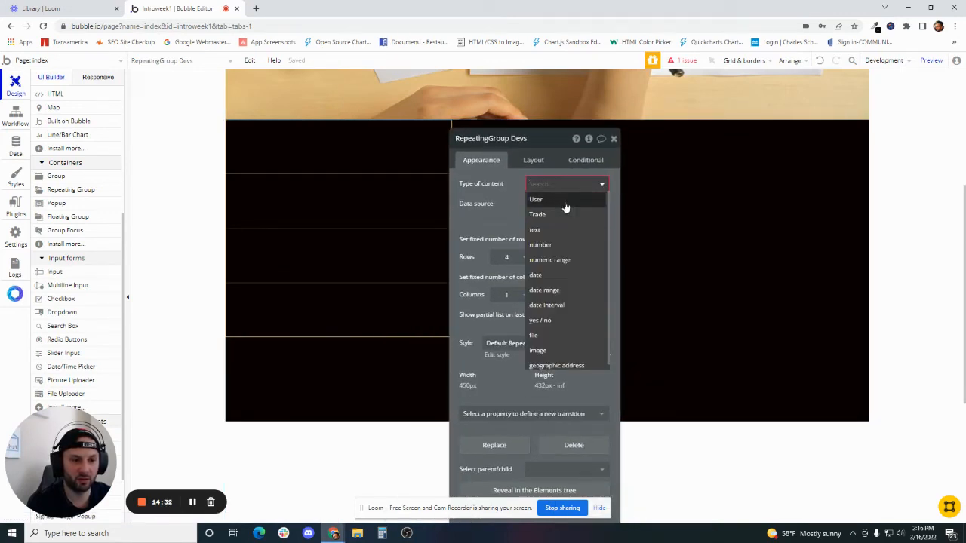
Make RepeatingGroup Devs show Users from a Search for Users, with column cell layout
left_click(535, 199)
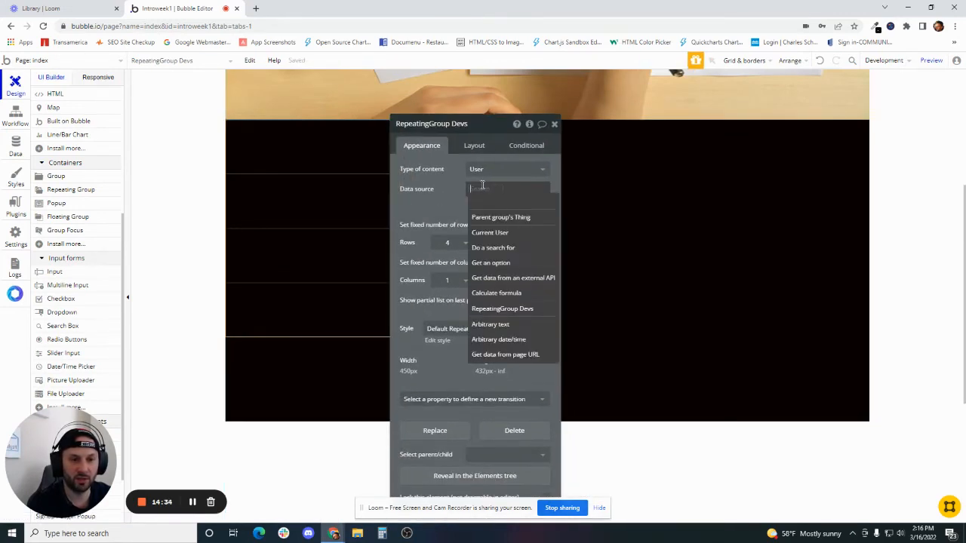
left_click(492, 248)
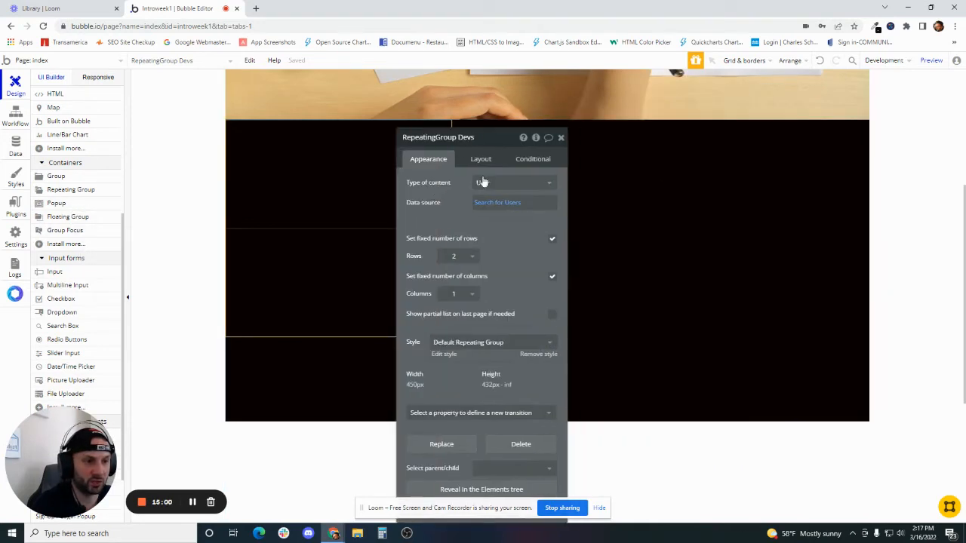
left_click(480, 160)
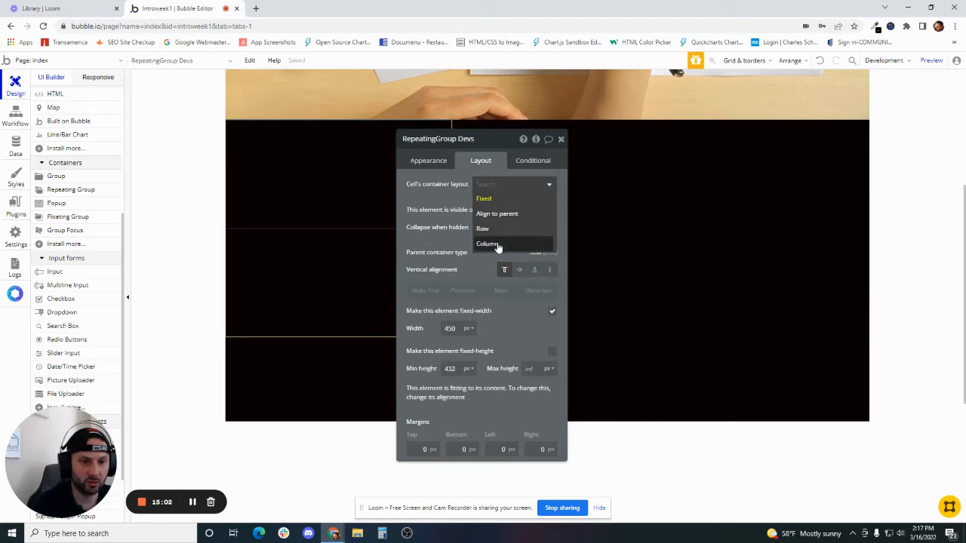
left_click(486, 243)
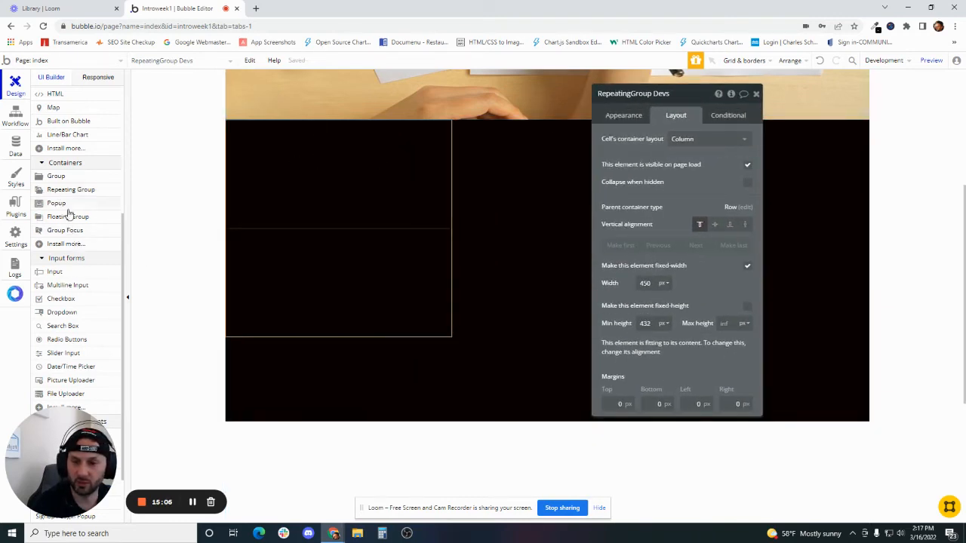
Place an Image in the Devs cell with Dynamic image set to Current cell's User's Headshot, then view user records
scroll("up", 3)
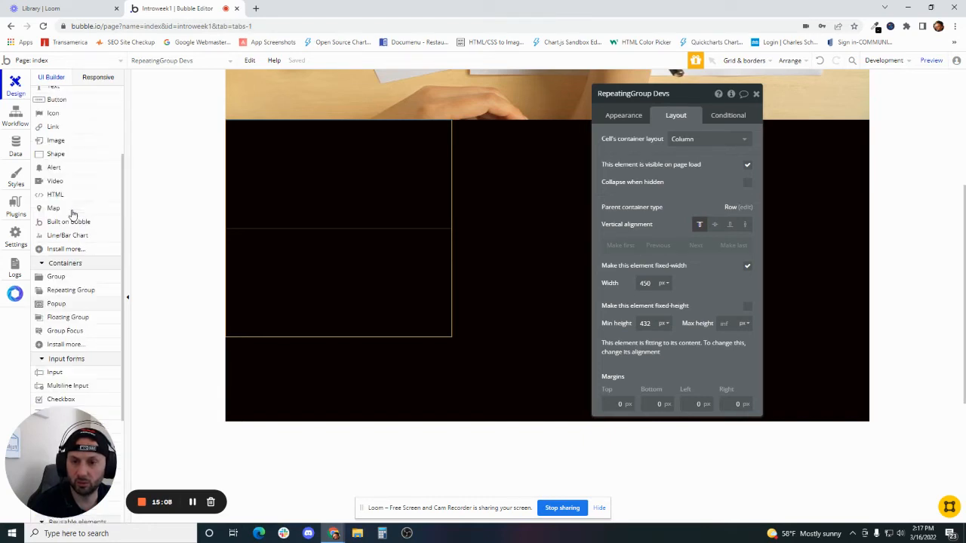
scroll("up", 3)
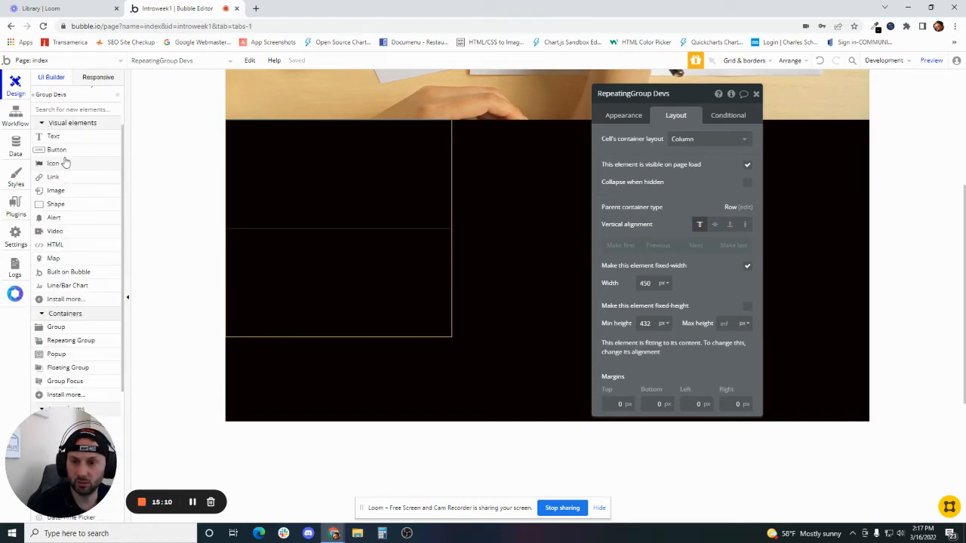
mouse_move(60, 190)
type("Image Dev Headshot")
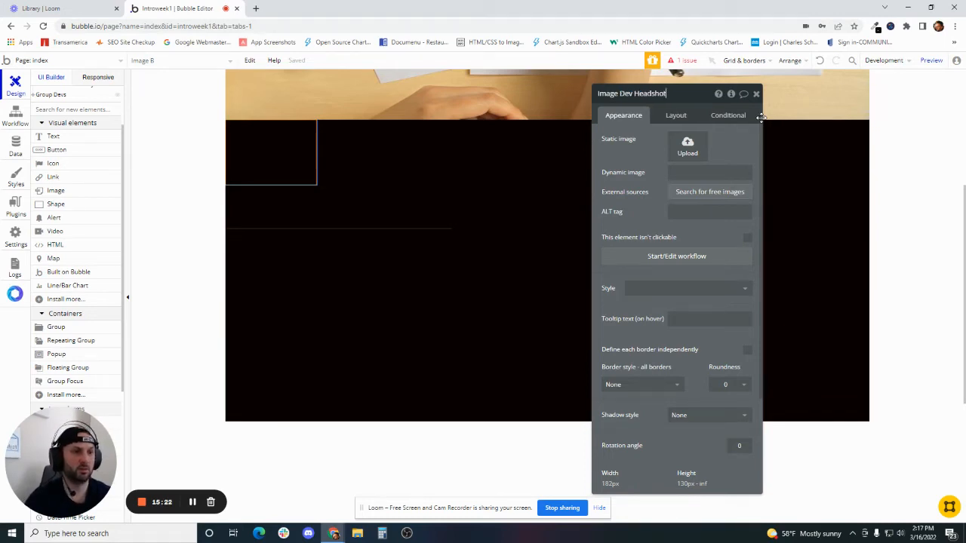
left_click(677, 115)
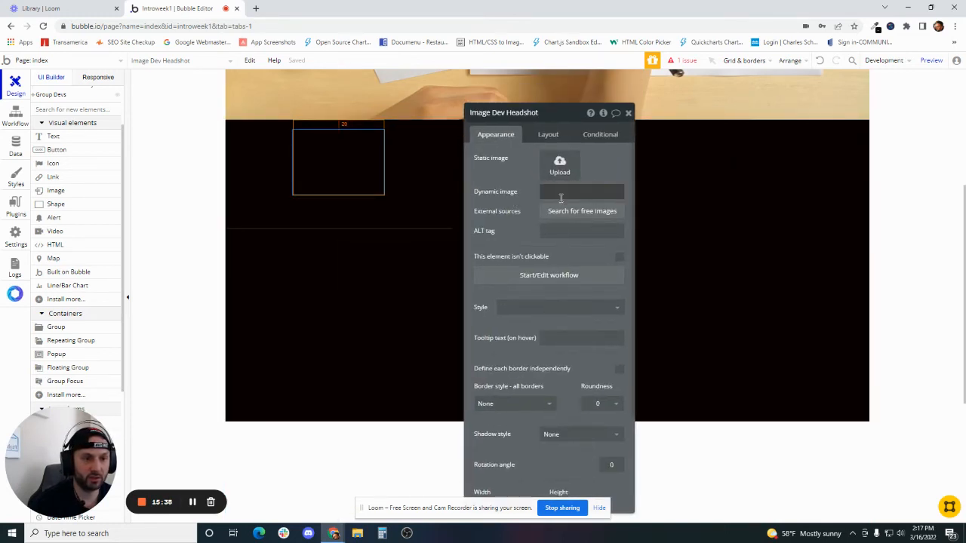
left_click(581, 190)
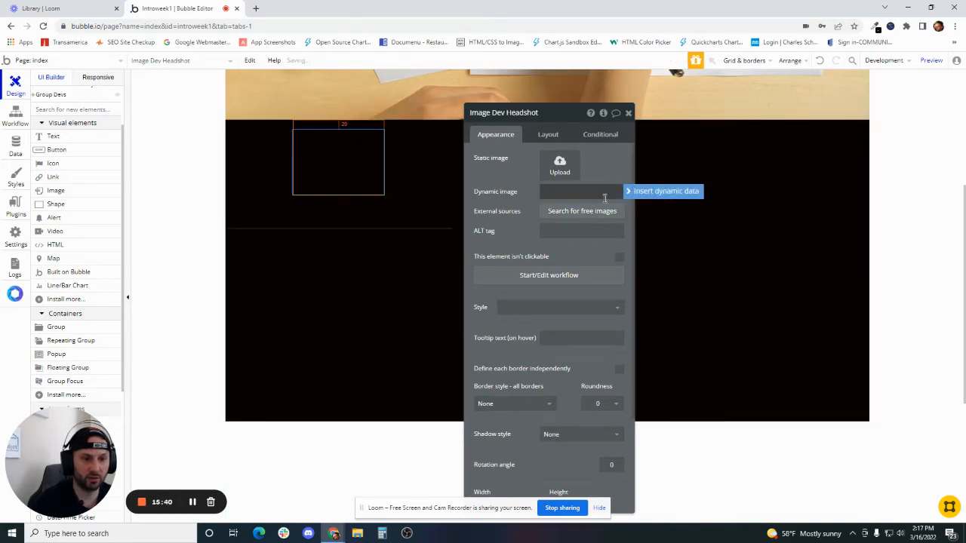
left_click(664, 191)
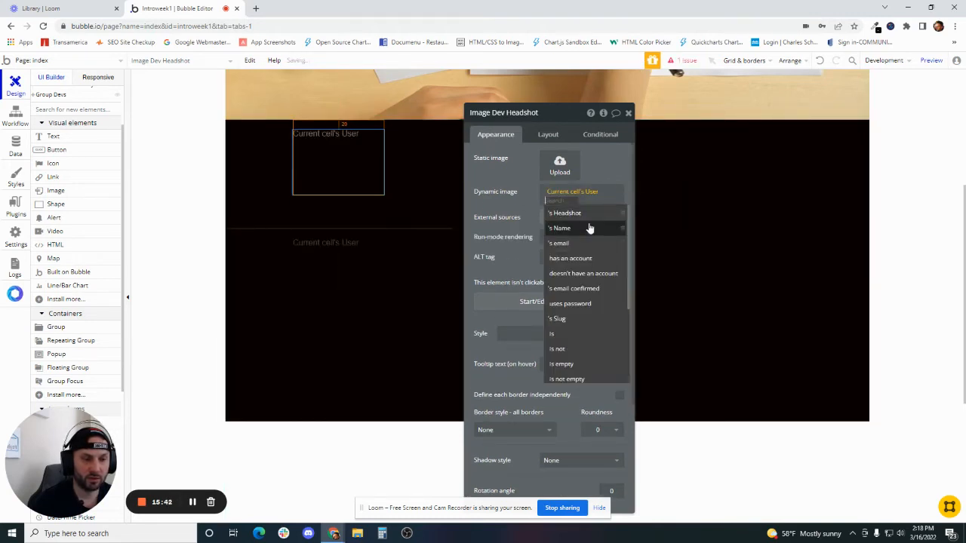
left_click(564, 213)
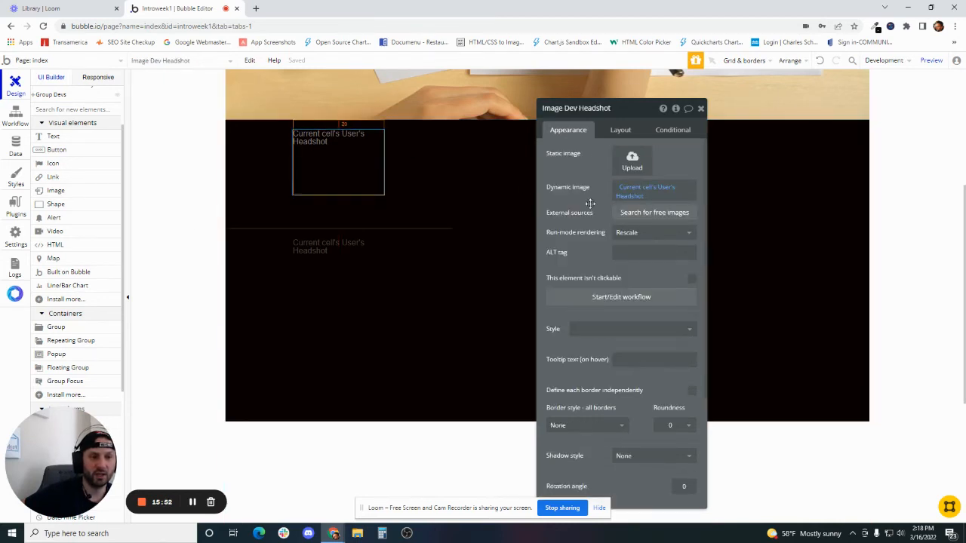
left_click(15, 143)
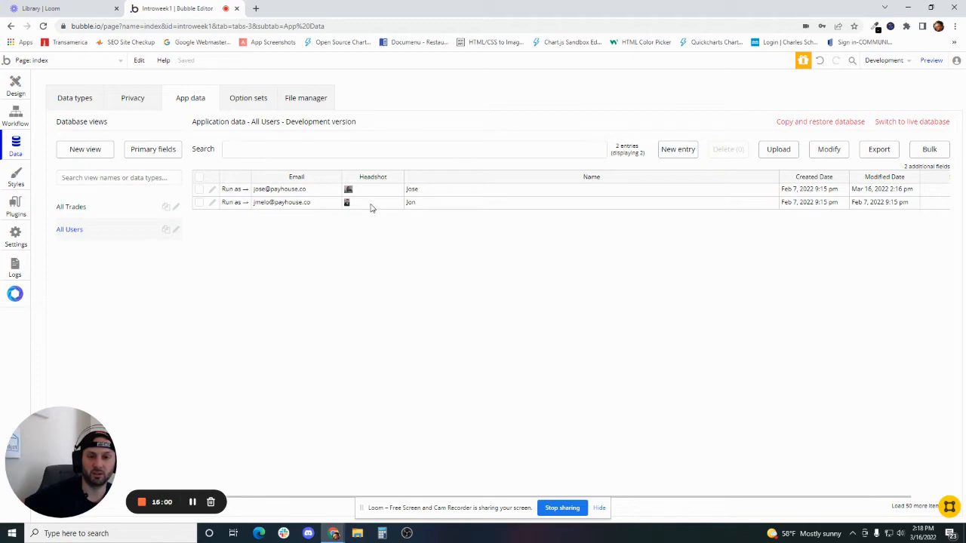
mouse_move(29, 103)
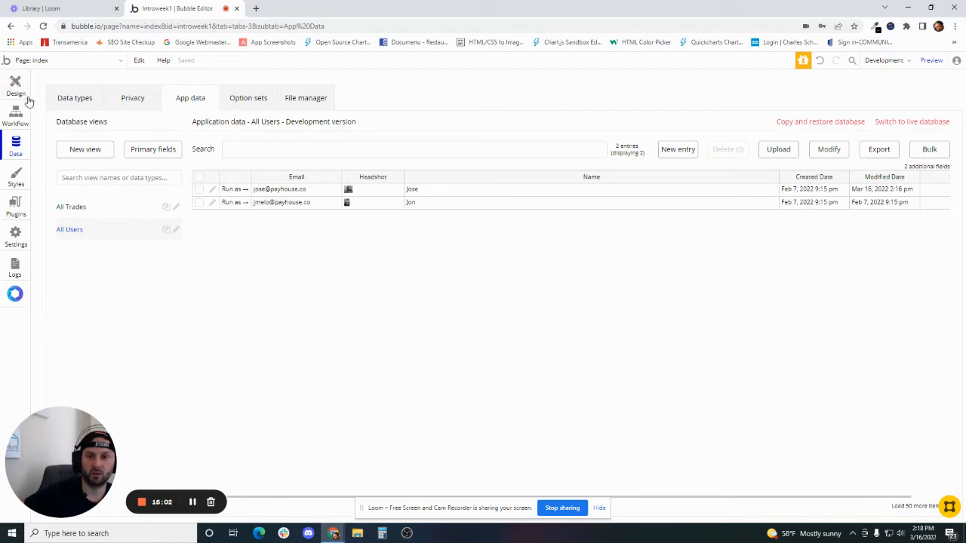
left_click(15, 86)
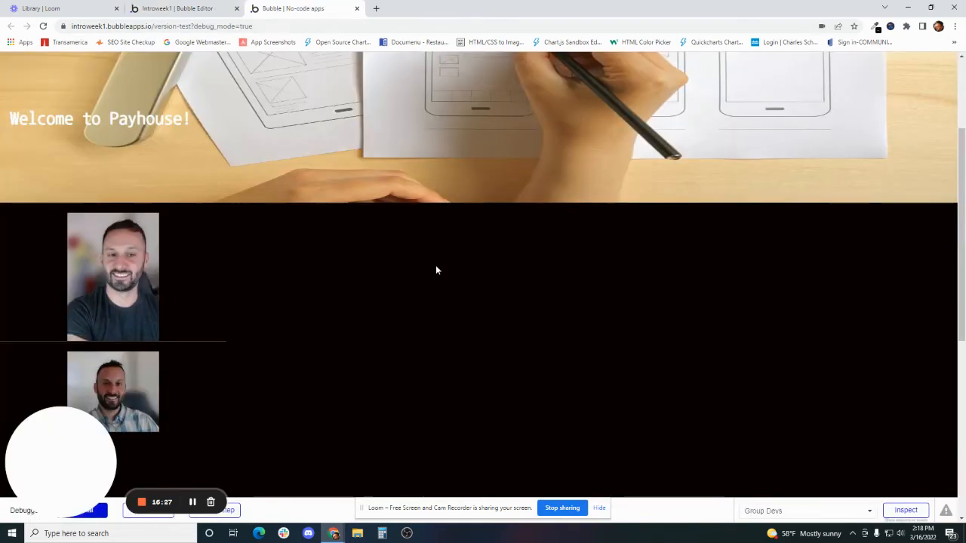
Enable Imgix 'Resize to fit by cropping' on Image Dev Headshot and check the preview shows evenly sized headshots
scroll("down", 3)
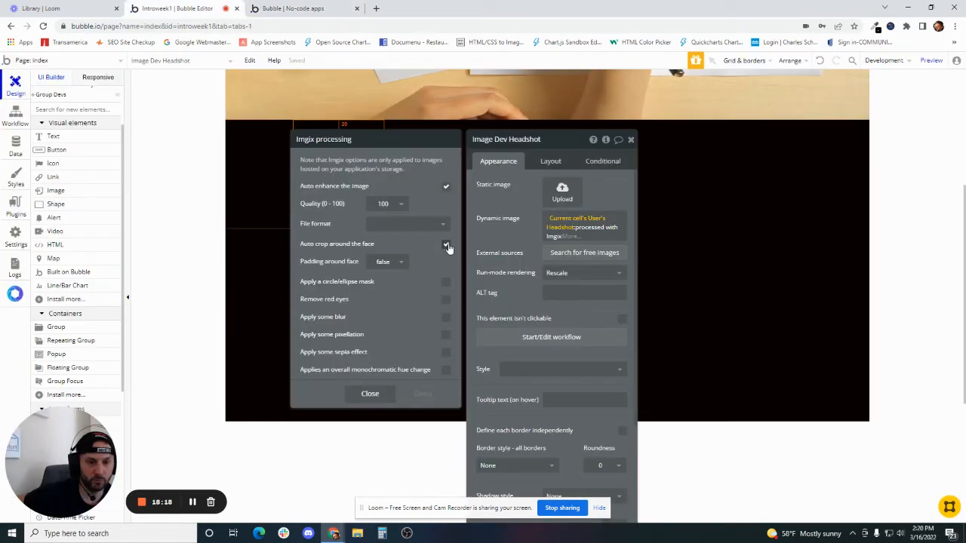
left_click(447, 245)
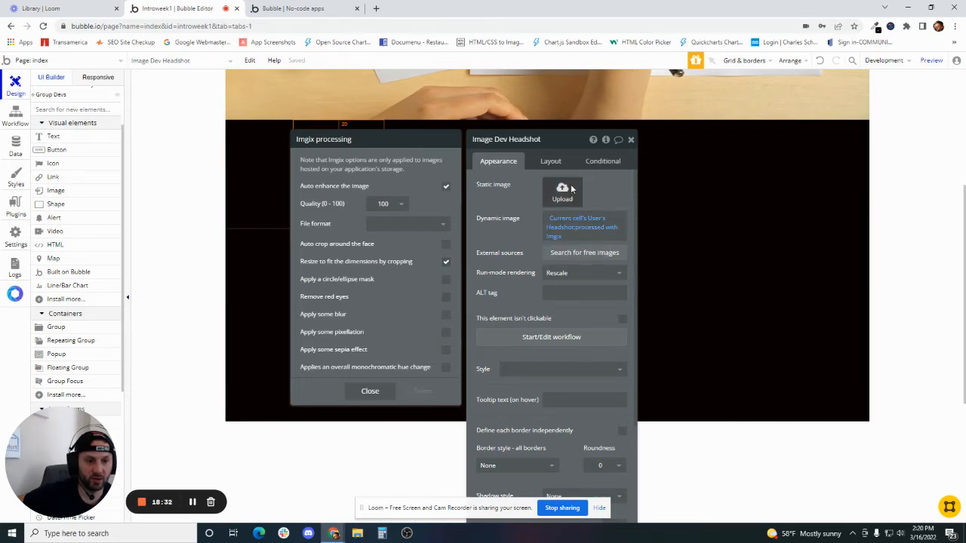
left_click(549, 160)
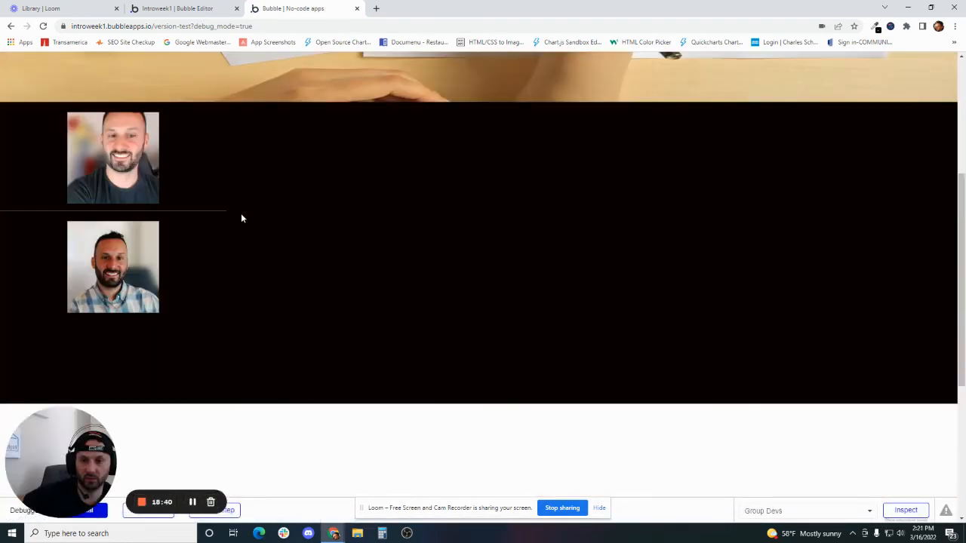
left_click(176, 9)
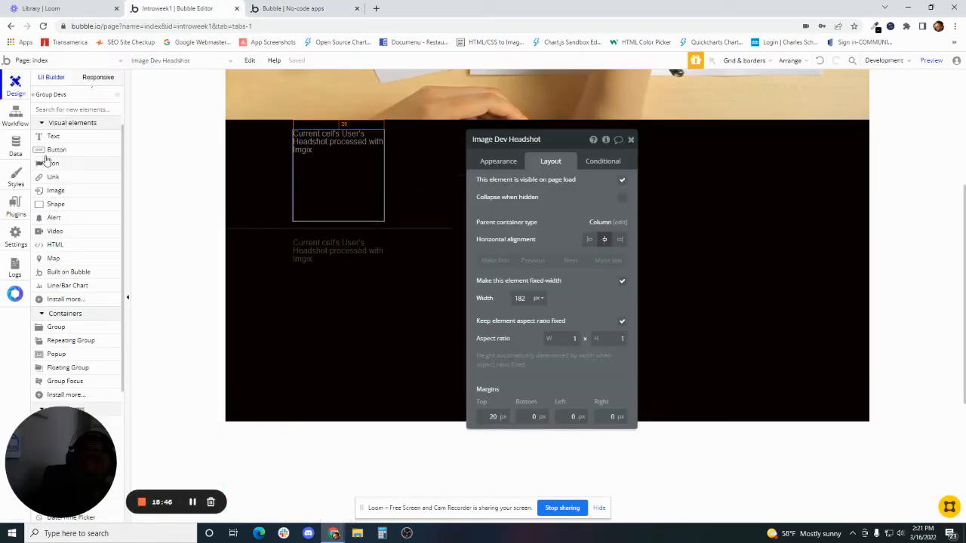
Add a button in the Devs cell labelled 'Work with' plus Current cell's User's Name, then view user records
left_click(631, 139)
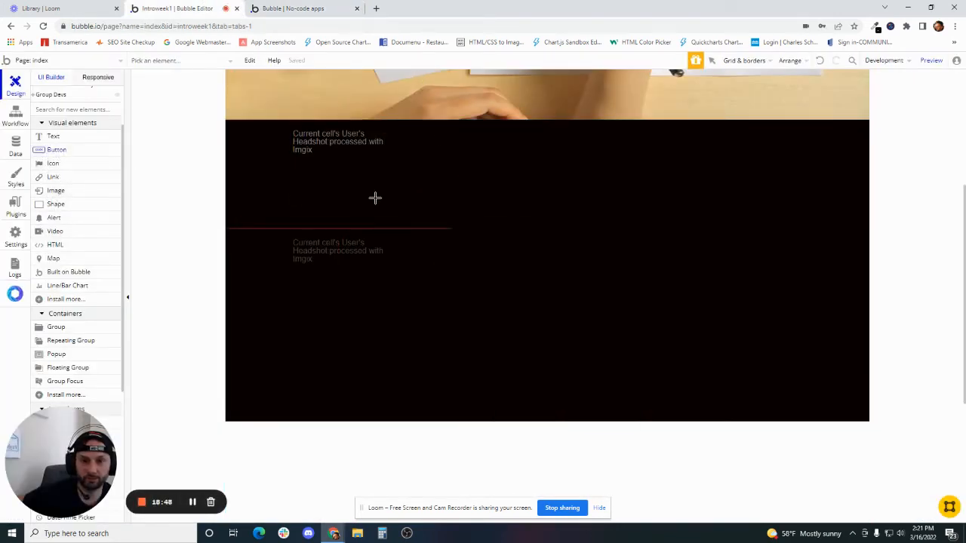
left_click(253, 239)
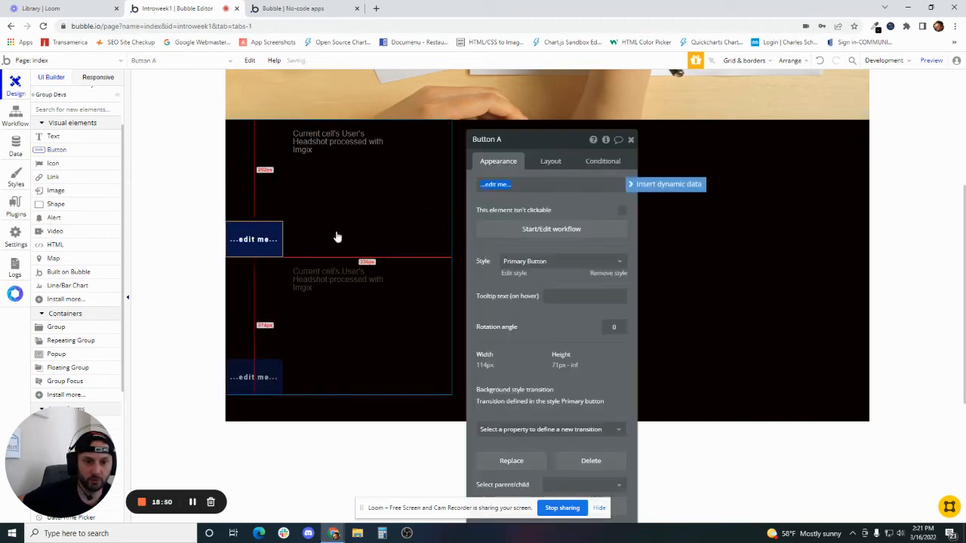
type("Work with")
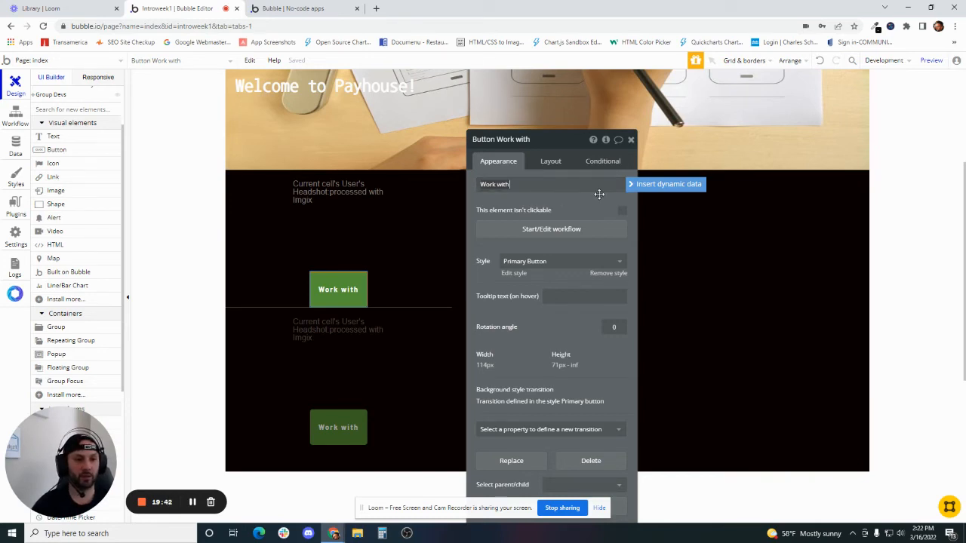
left_click(667, 184)
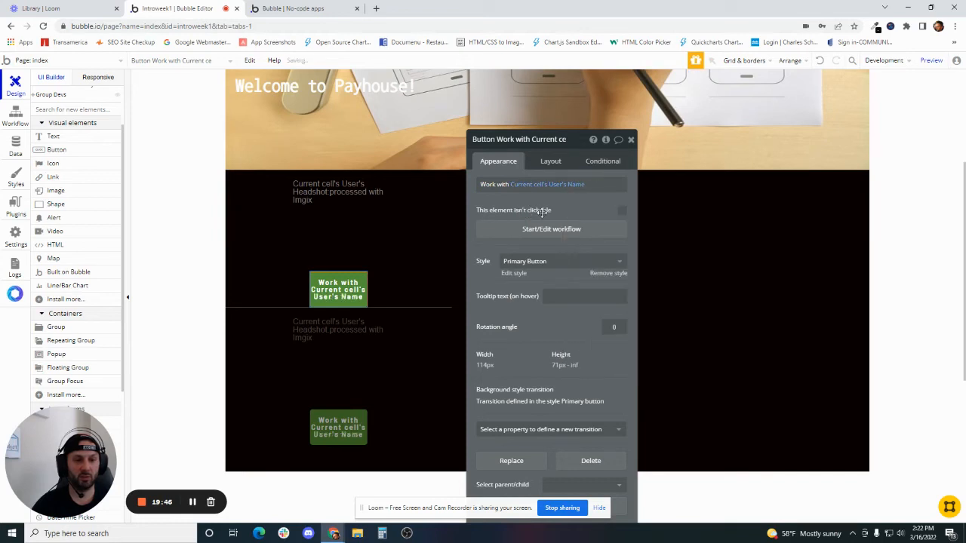
left_click(15, 144)
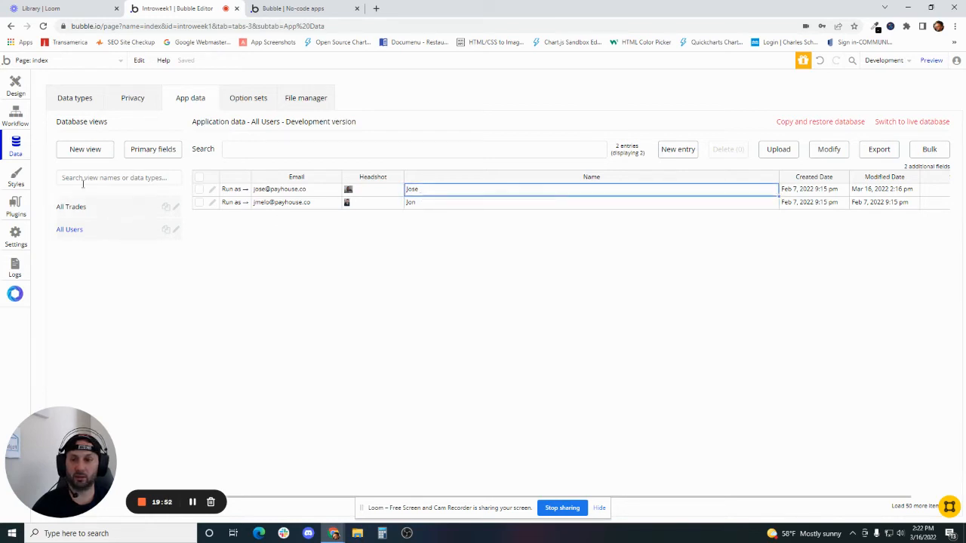
Preview the page to confirm headshots above 'Work with Jon' and 'Work with Jose' buttons, then return to editing
left_click(15, 84)
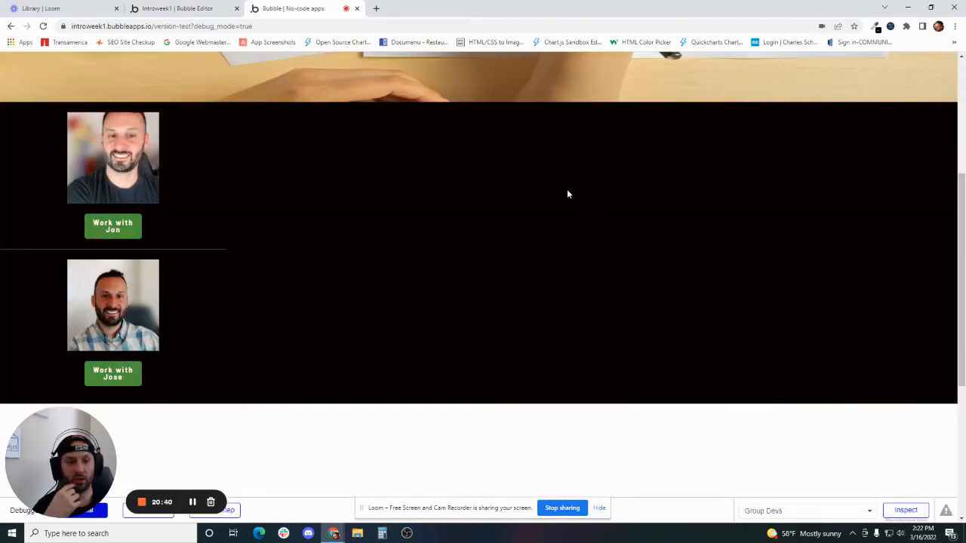
mouse_move(672, 154)
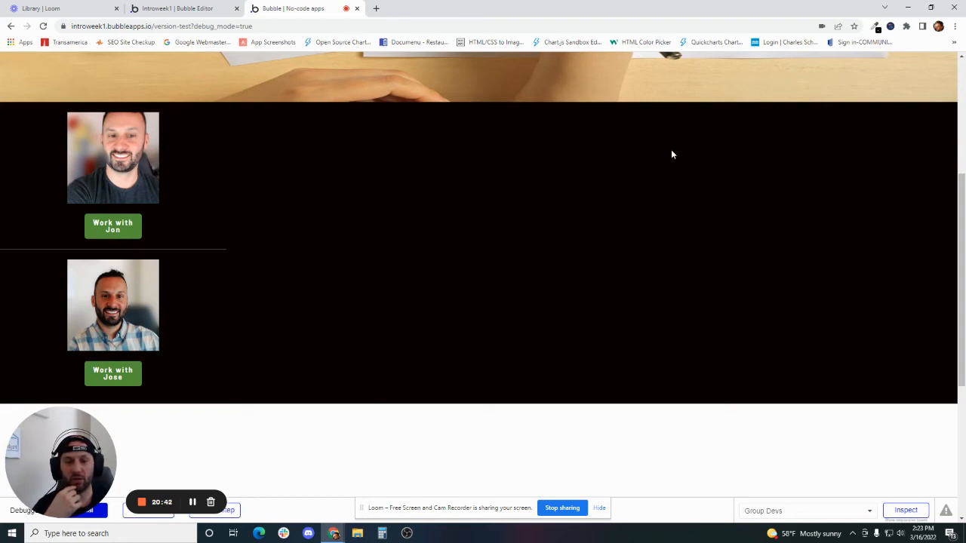
mouse_move(582, 389)
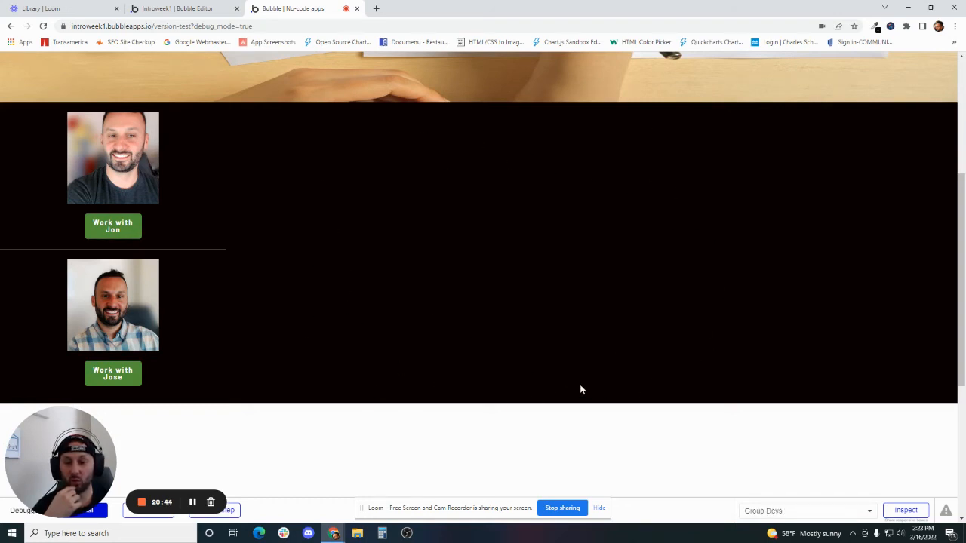
mouse_move(567, 381)
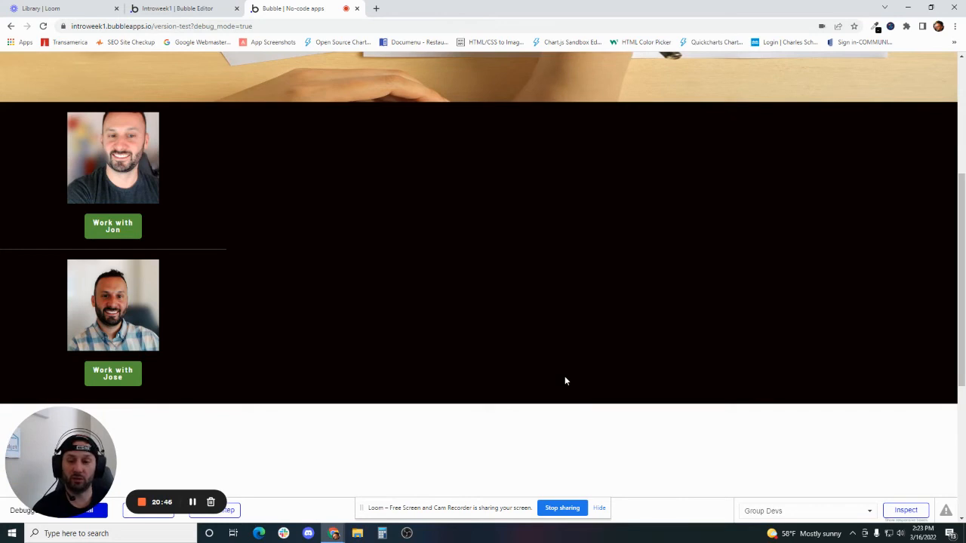
left_click(178, 9)
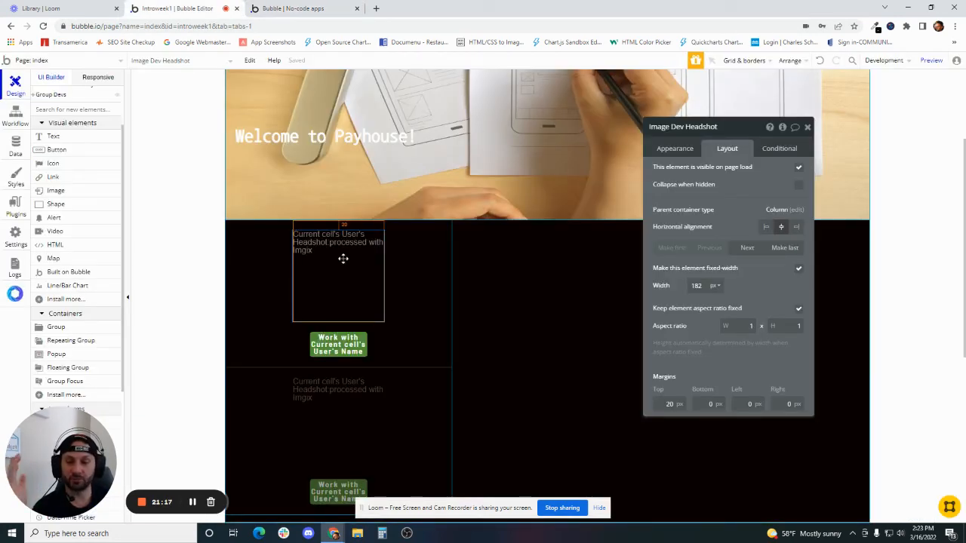
left_click(418, 268)
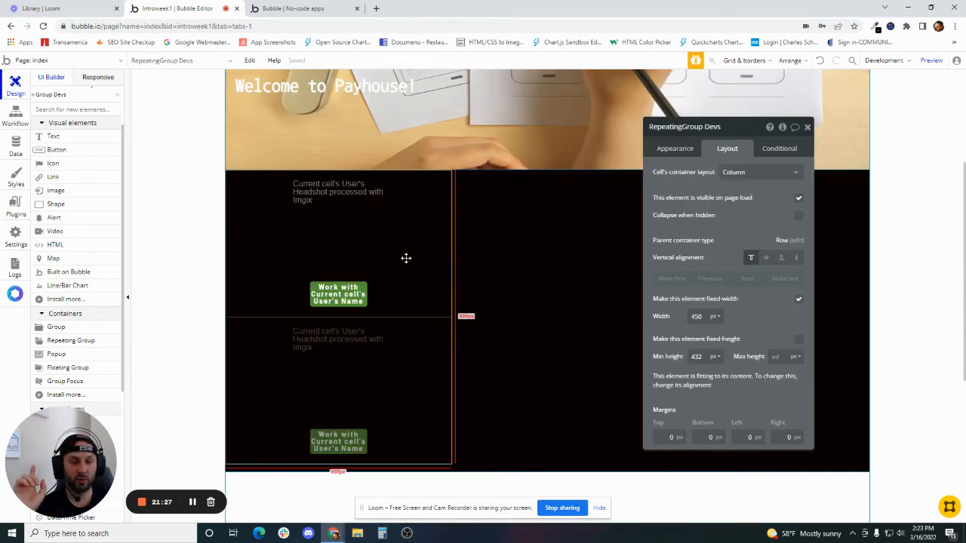
mouse_move(414, 247)
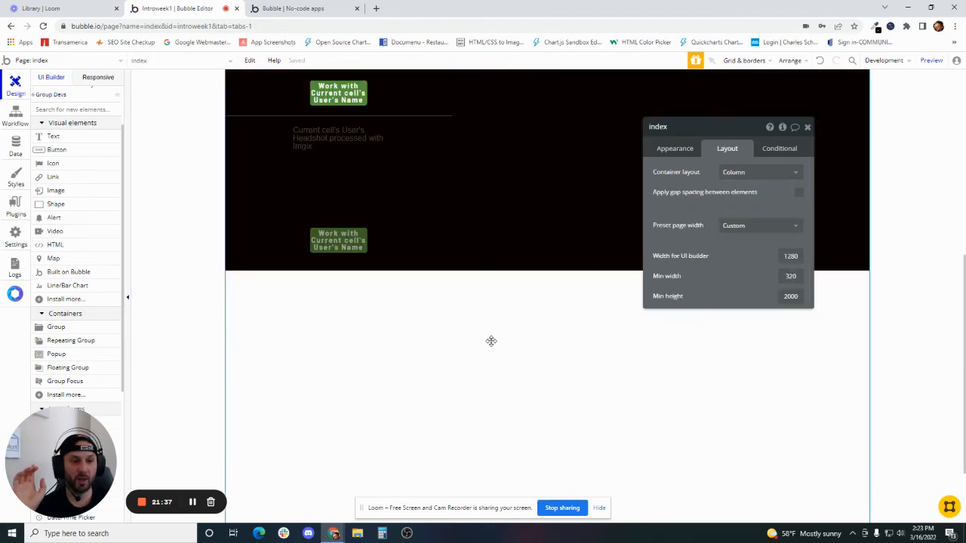
left_click(673, 148)
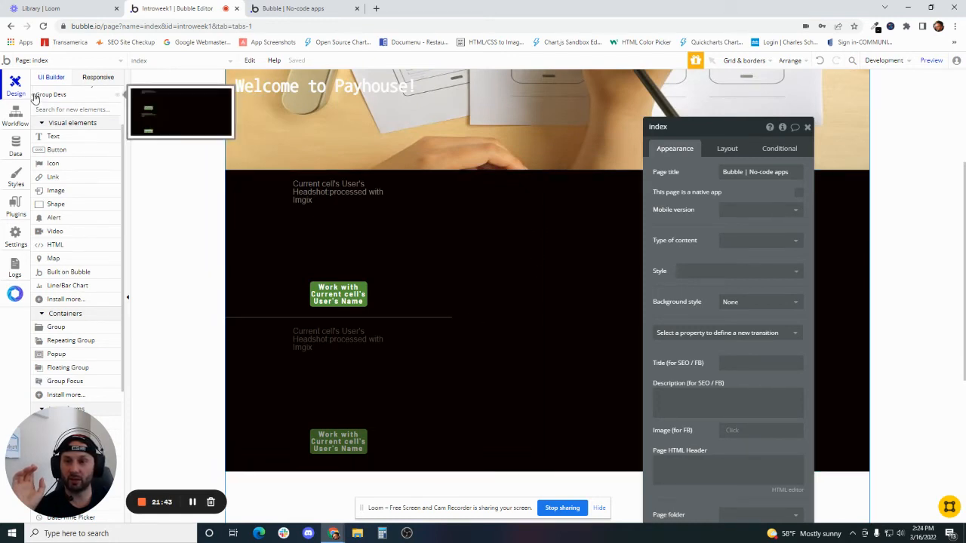
left_click(52, 75)
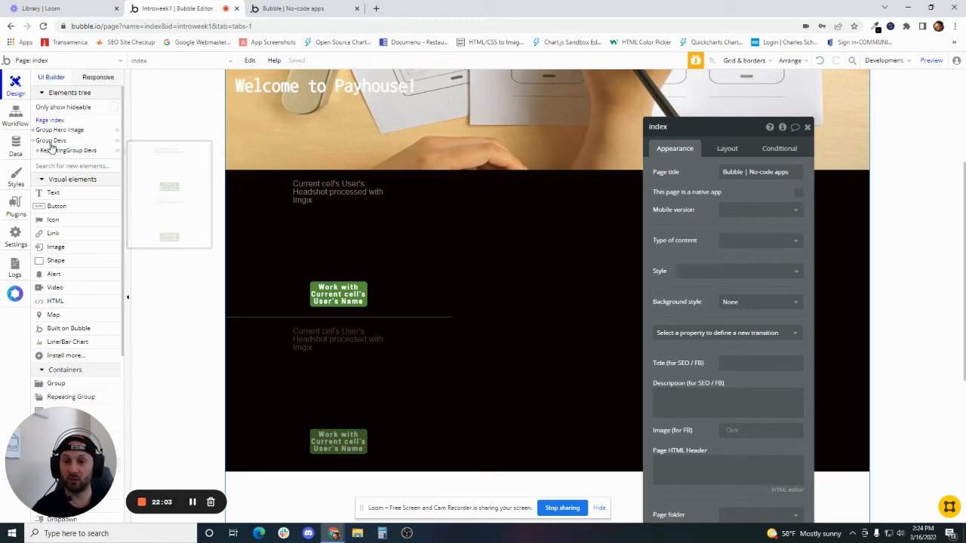
left_click(66, 151)
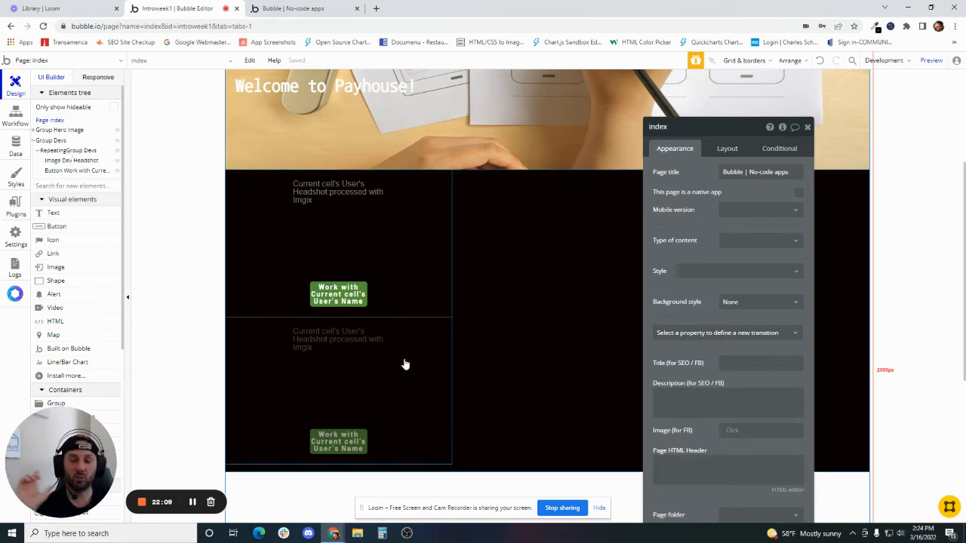
mouse_move(431, 253)
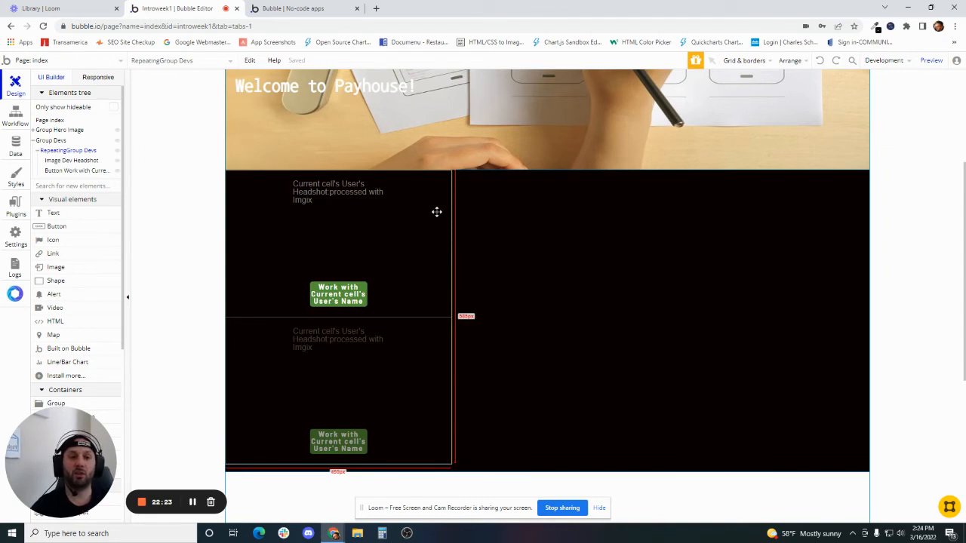
scroll("down", 3)
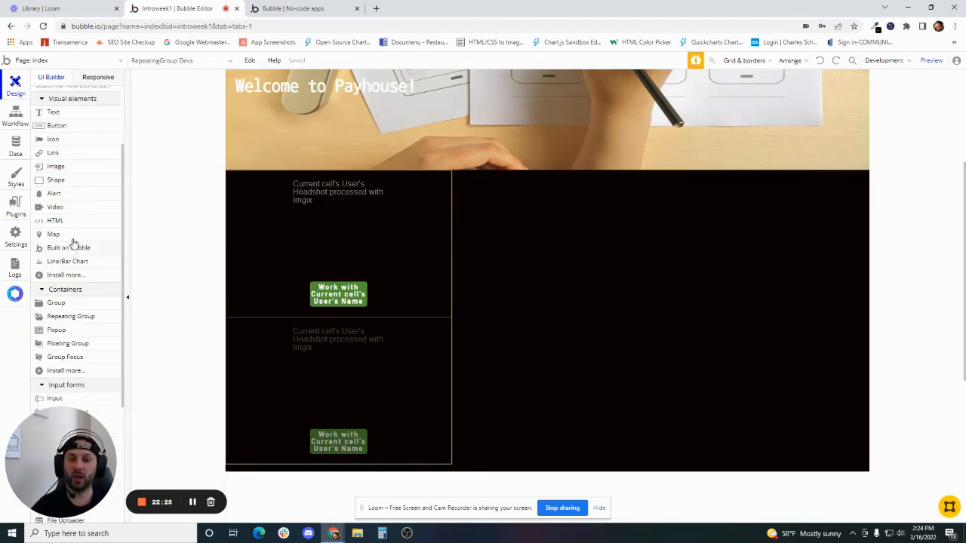
scroll("down", 3)
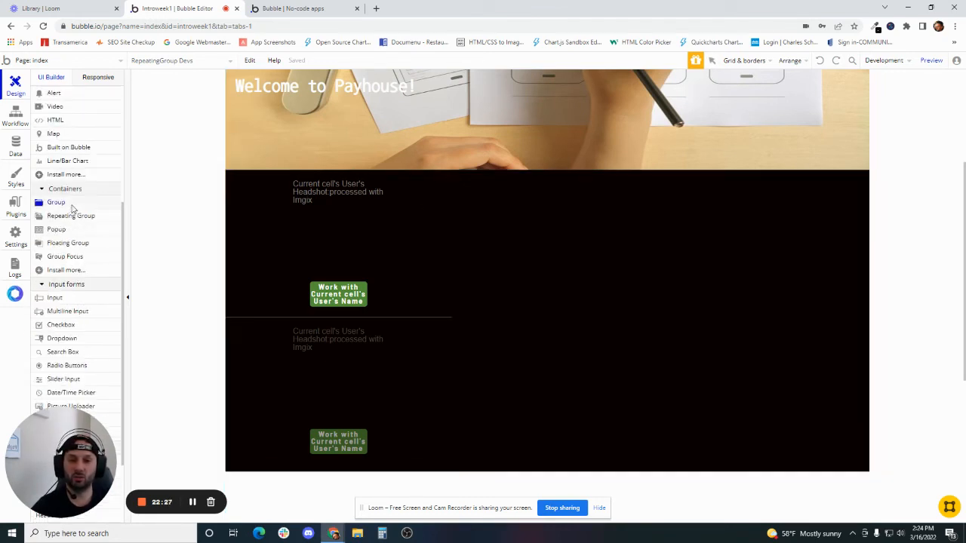
Draw a new group named Group Profile beside the Devs list and place an Image inside it
left_click_drag(562, 184, 814, 429)
type("Group ")
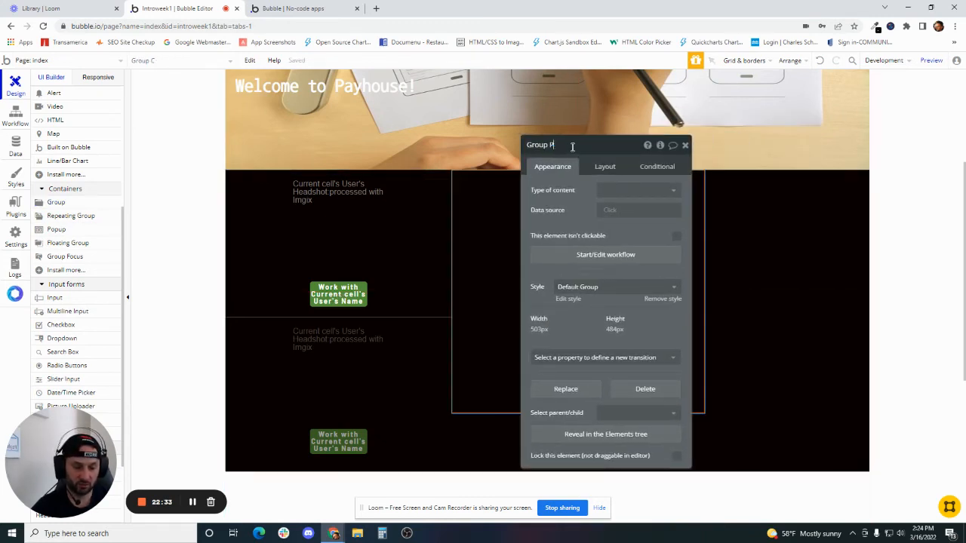
type("Profile")
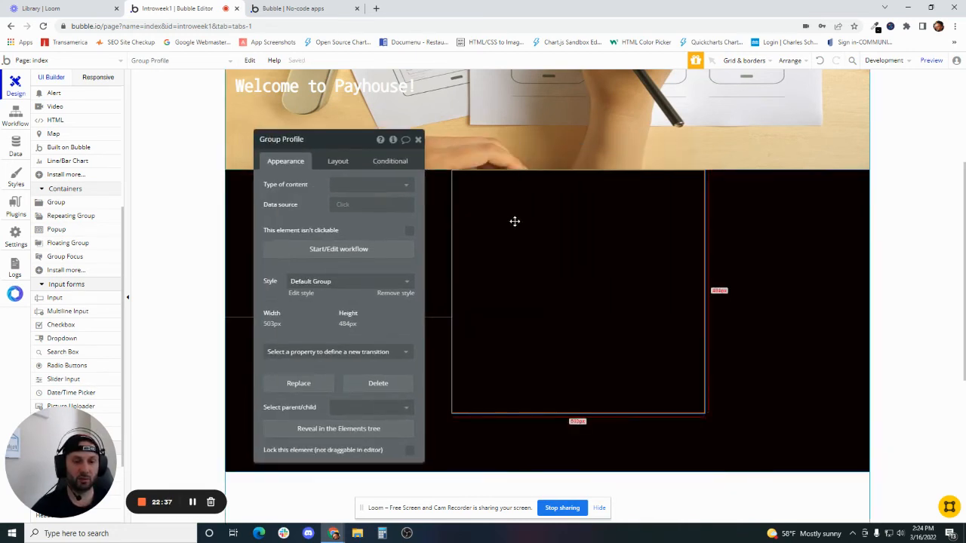
left_click(419, 139)
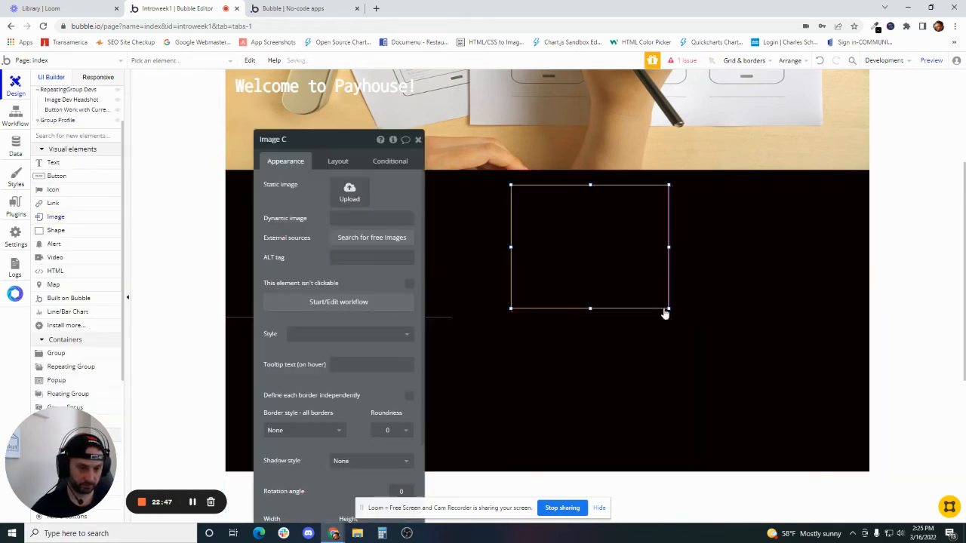
left_click(370, 217)
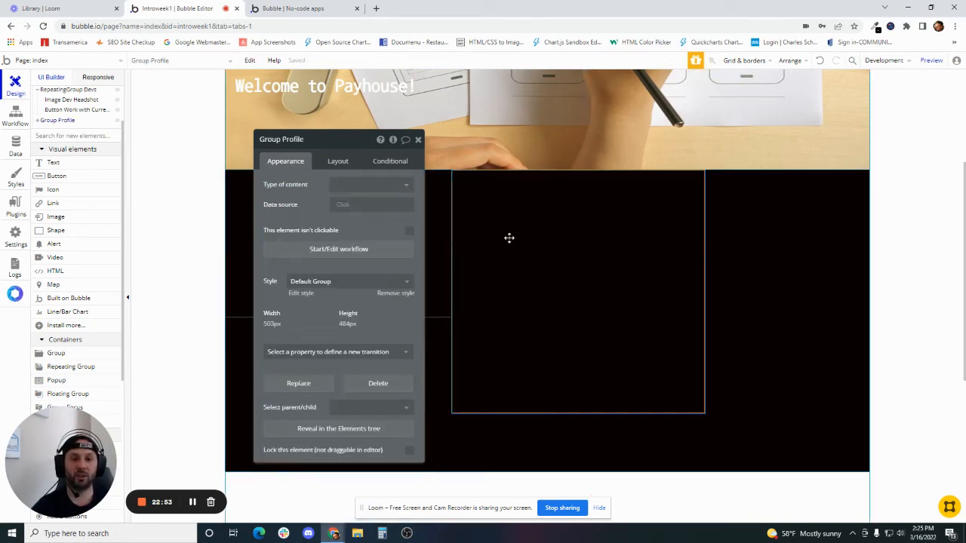
left_click_drag(280, 139, 788, 118)
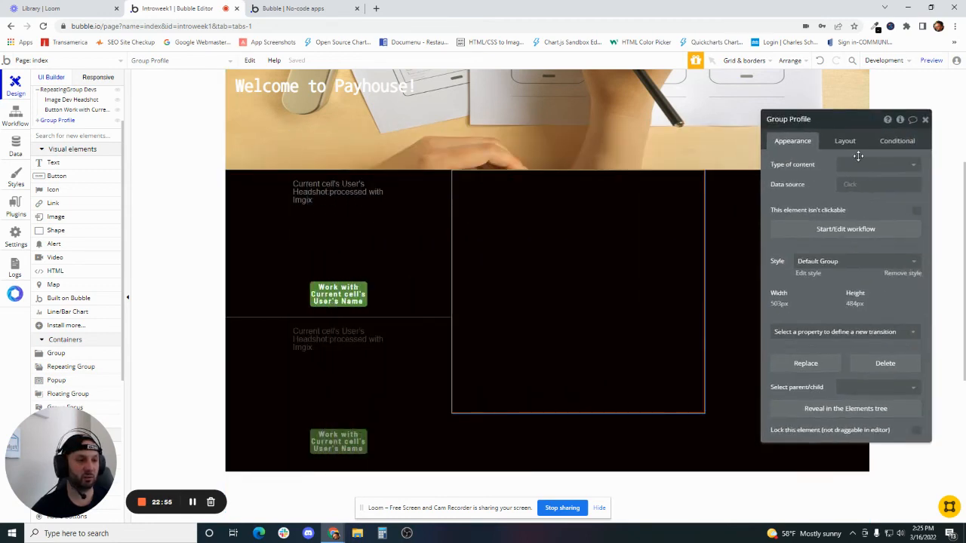
Set Group Profile's Type of content to User so the image can draw dynamic data from it
left_click(589, 246)
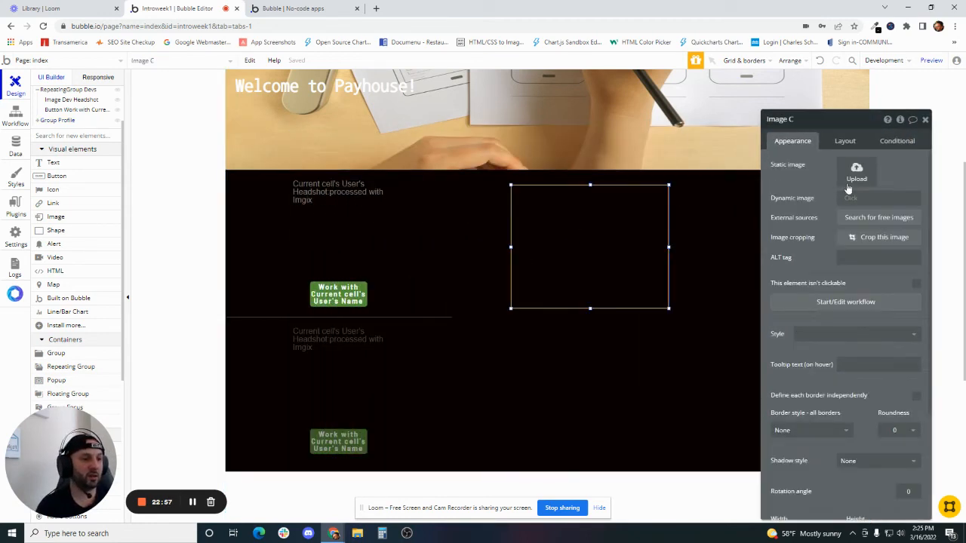
left_click(879, 198)
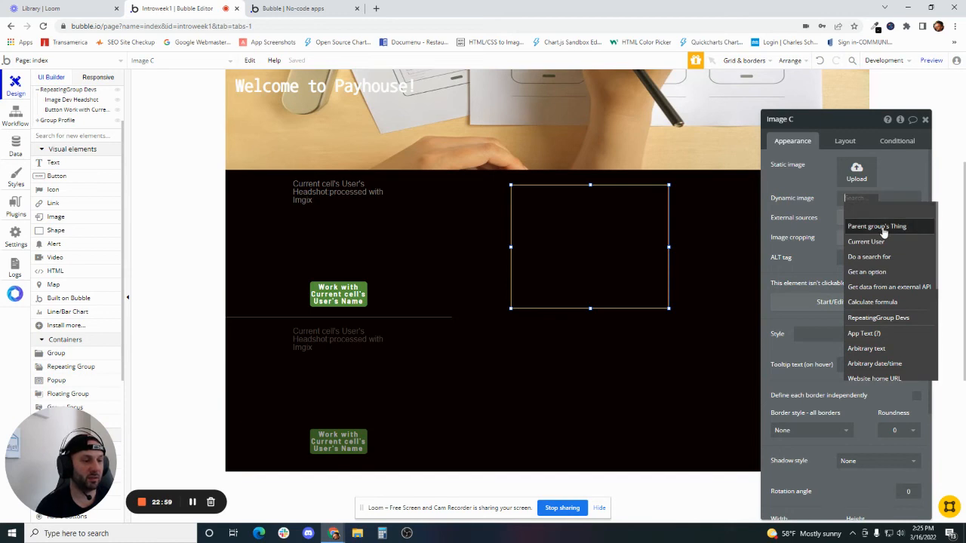
mouse_move(876, 226)
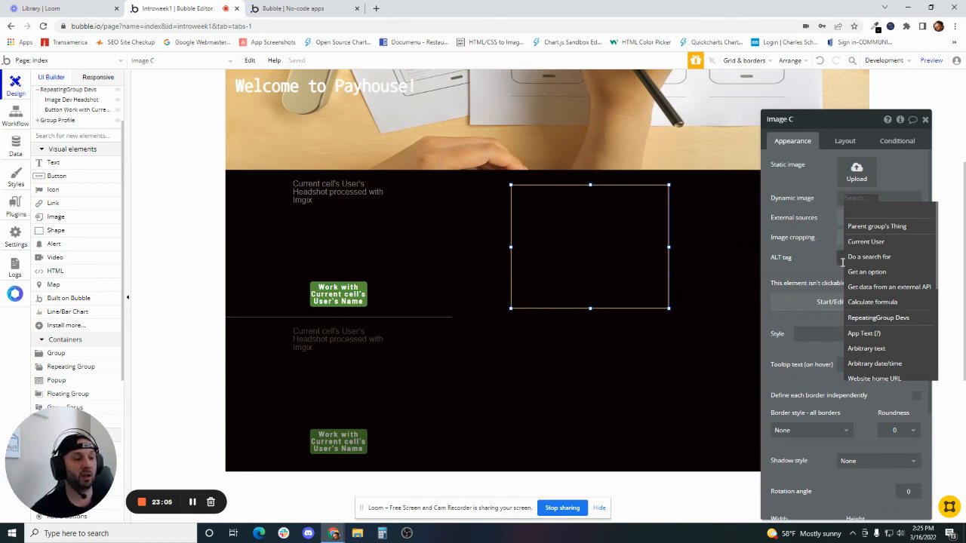
mouse_move(897, 240)
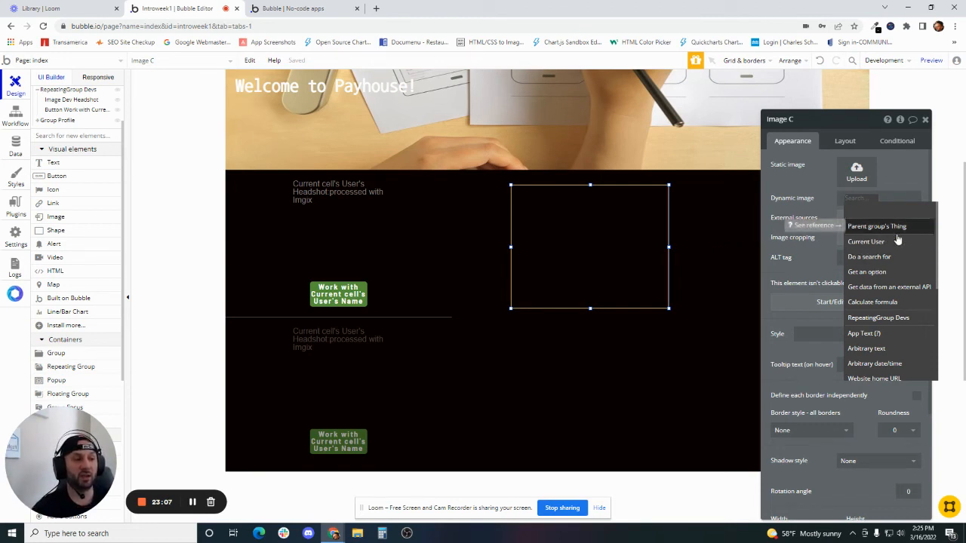
mouse_move(906, 229)
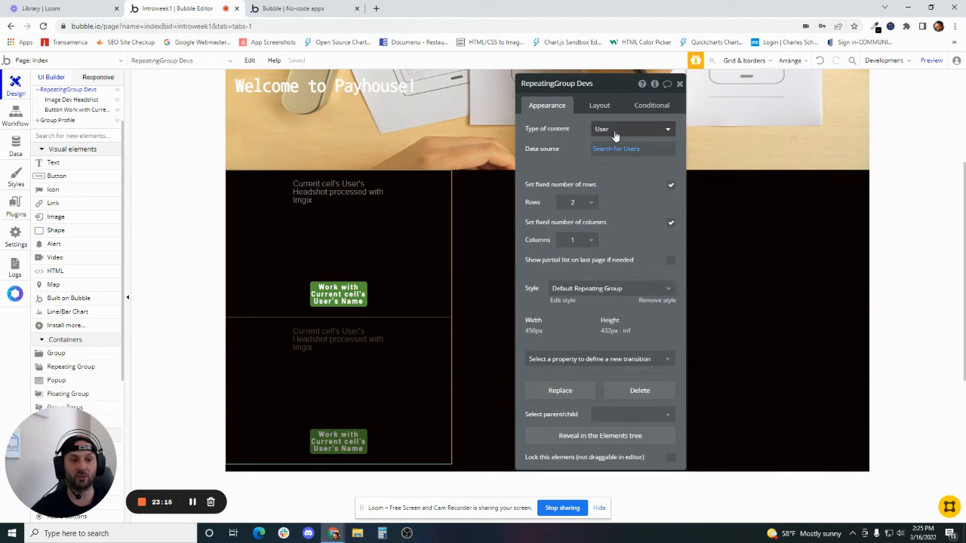
mouse_move(553, 159)
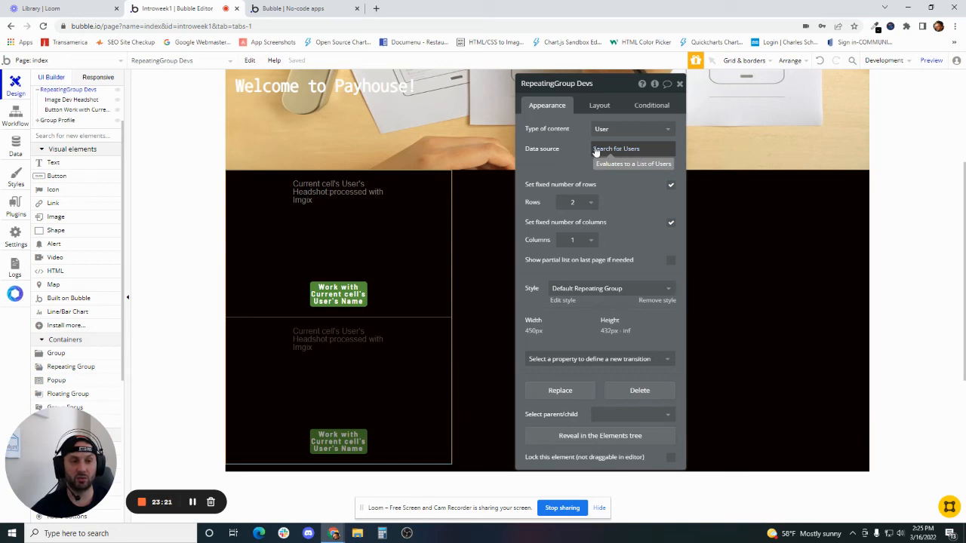
left_click(57, 120)
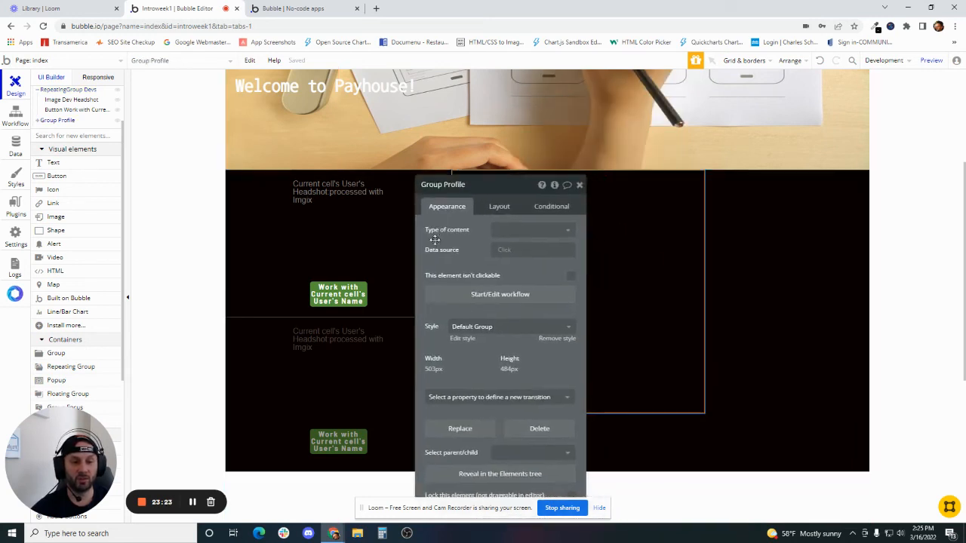
left_click(532, 229)
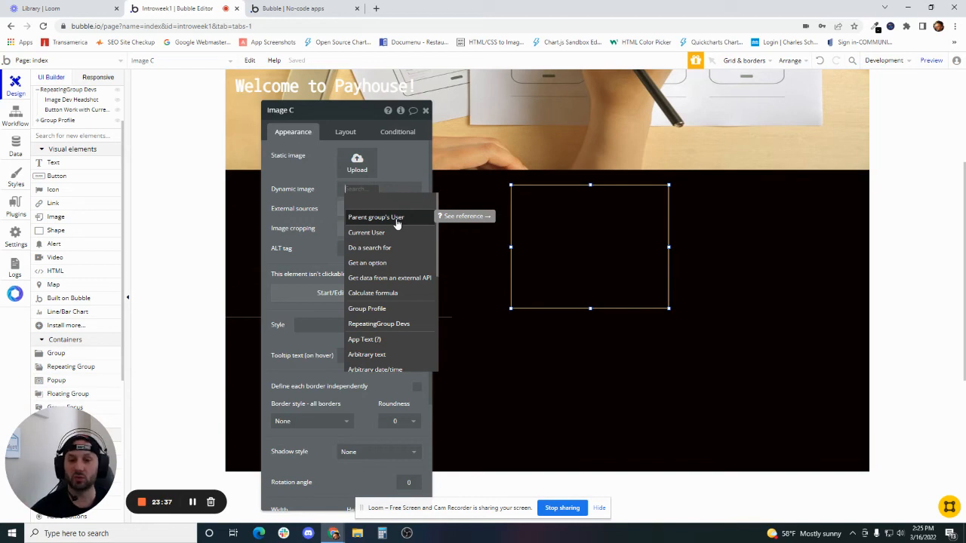
Set the image to Parent group's User's Headshot with Imgix processing and name it Image Dev Profile
left_click(376, 217)
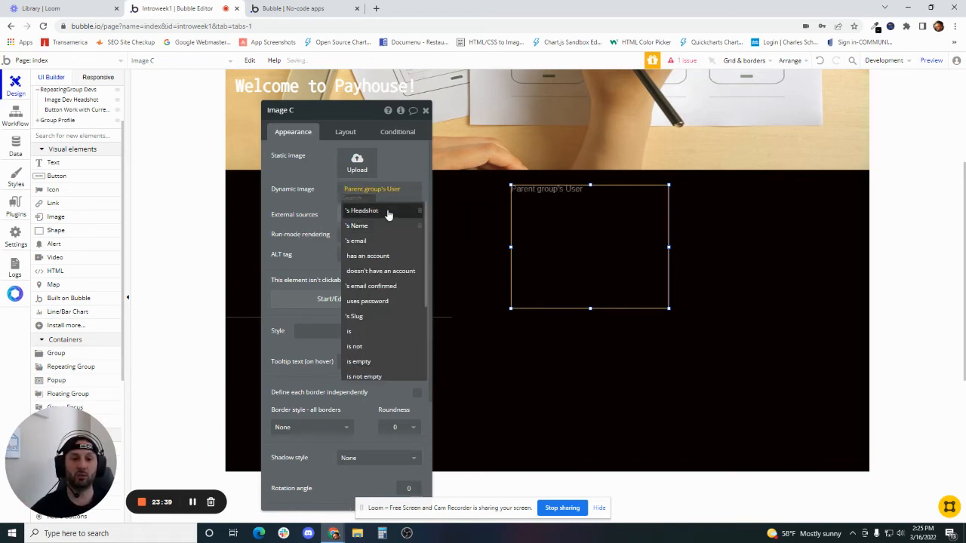
left_click(362, 212)
type("Dev ")
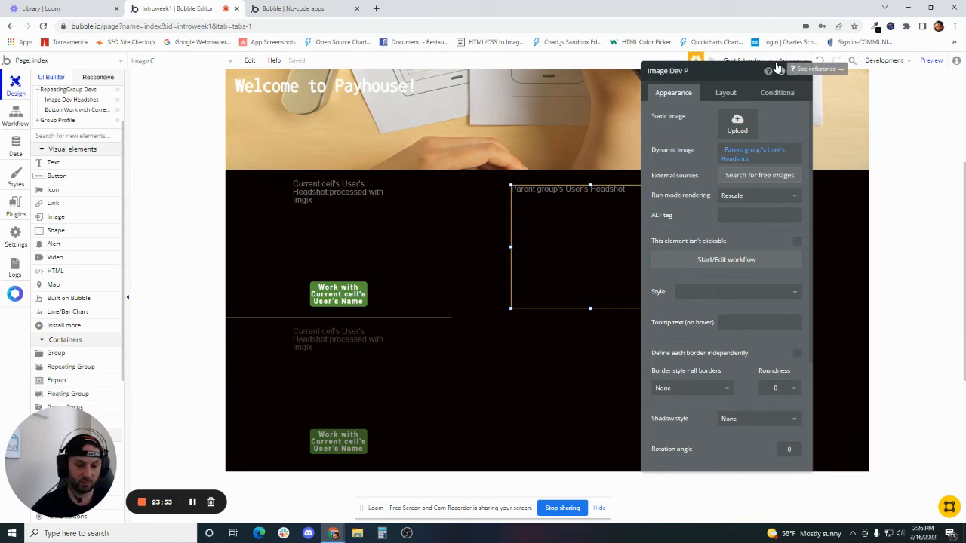
type("Profile")
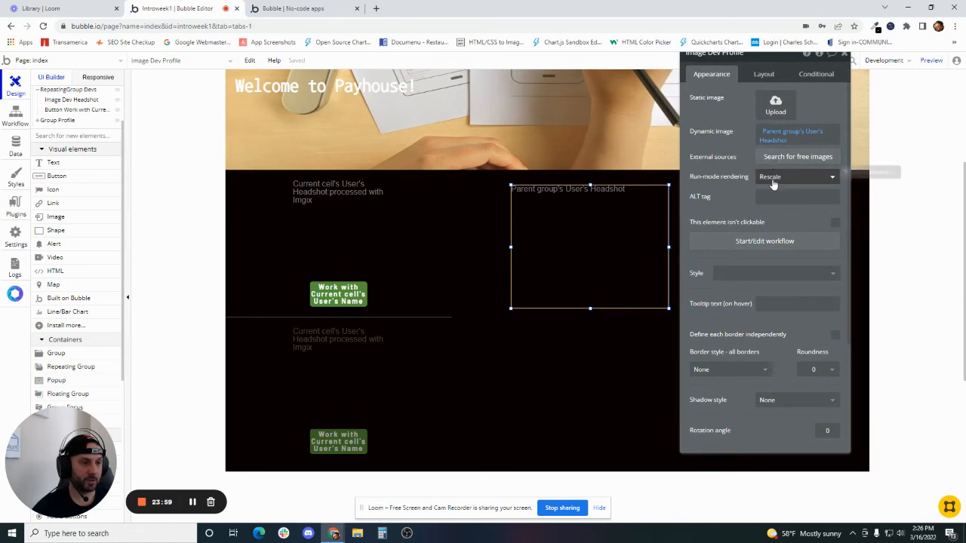
left_click(721, 137)
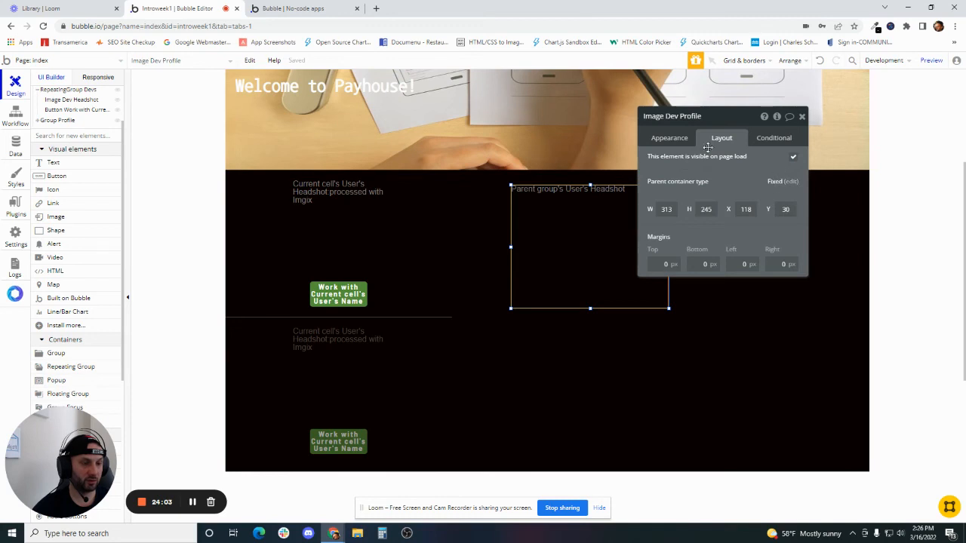
left_click(669, 137)
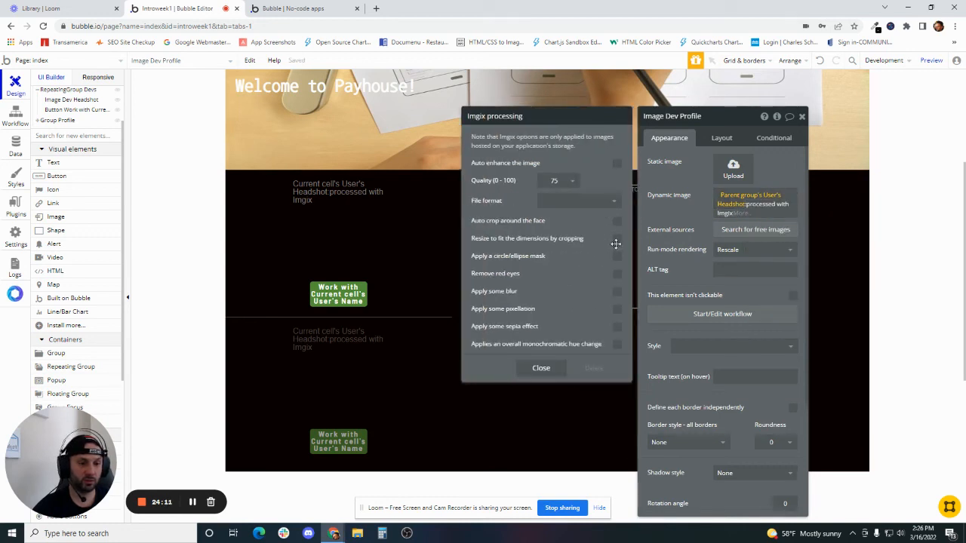
mouse_move(618, 241)
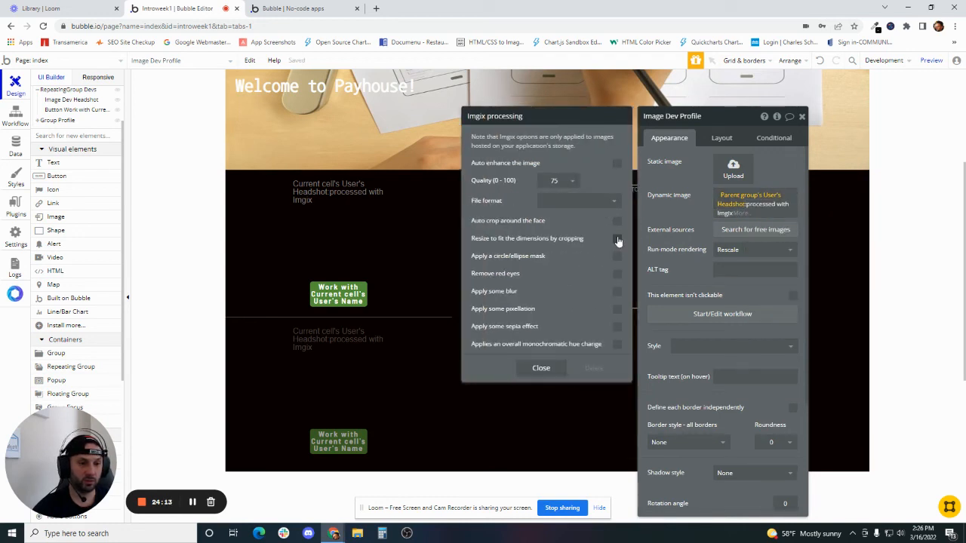
left_click(540, 368)
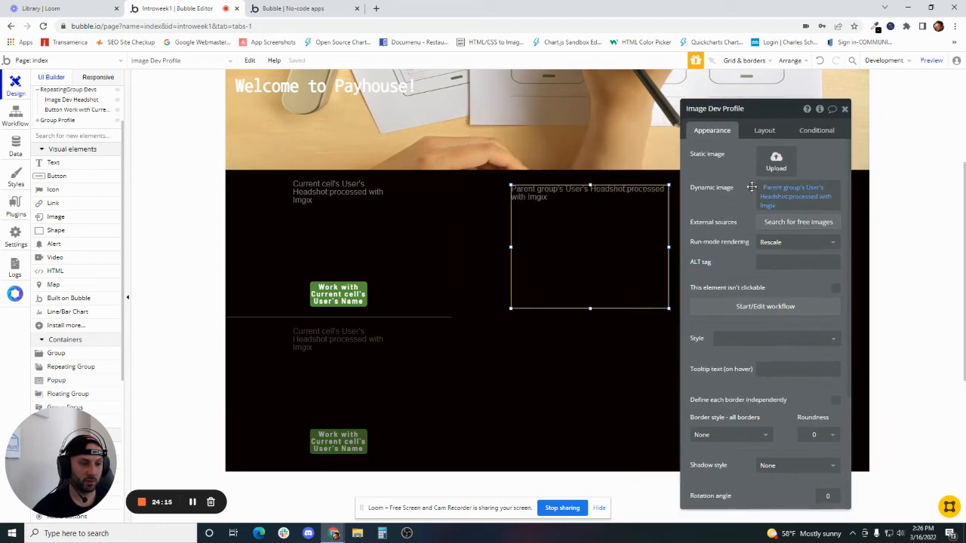
left_click(764, 130)
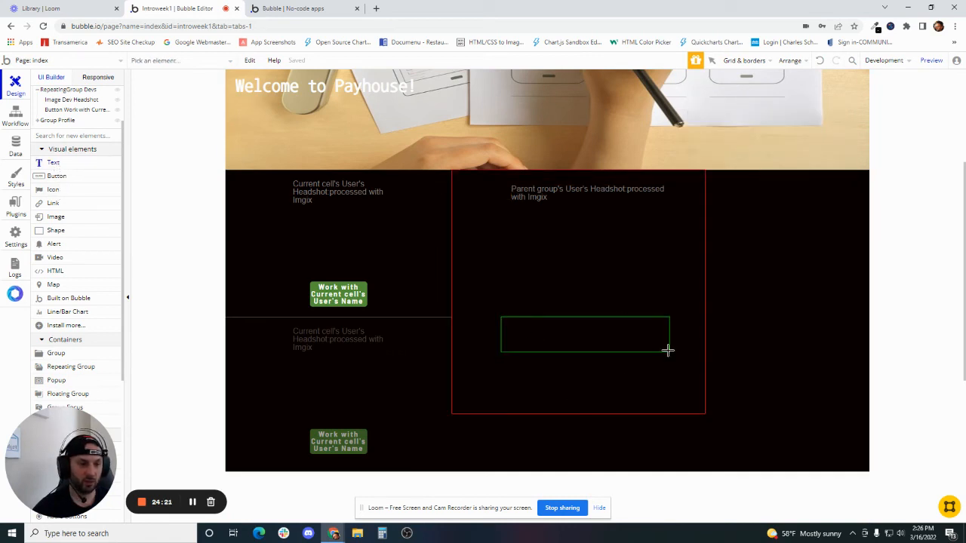
Place a Text element below the profile image showing dynamic data from Parent group's User
left_click(586, 333)
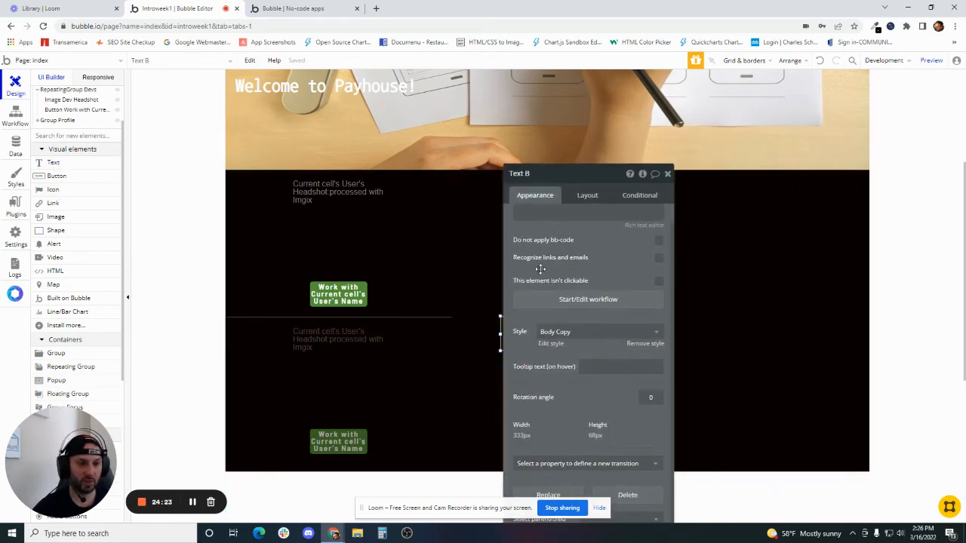
left_click(574, 219)
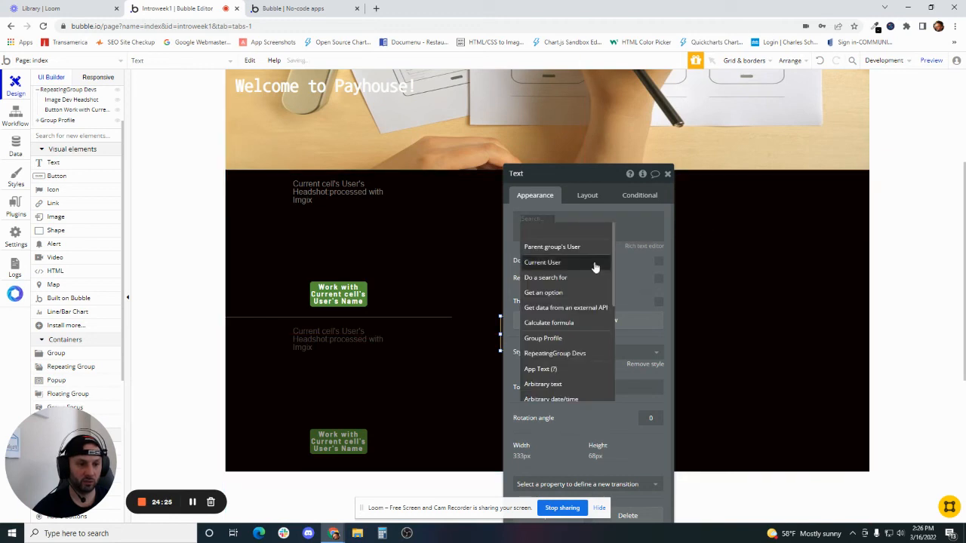
left_click(553, 248)
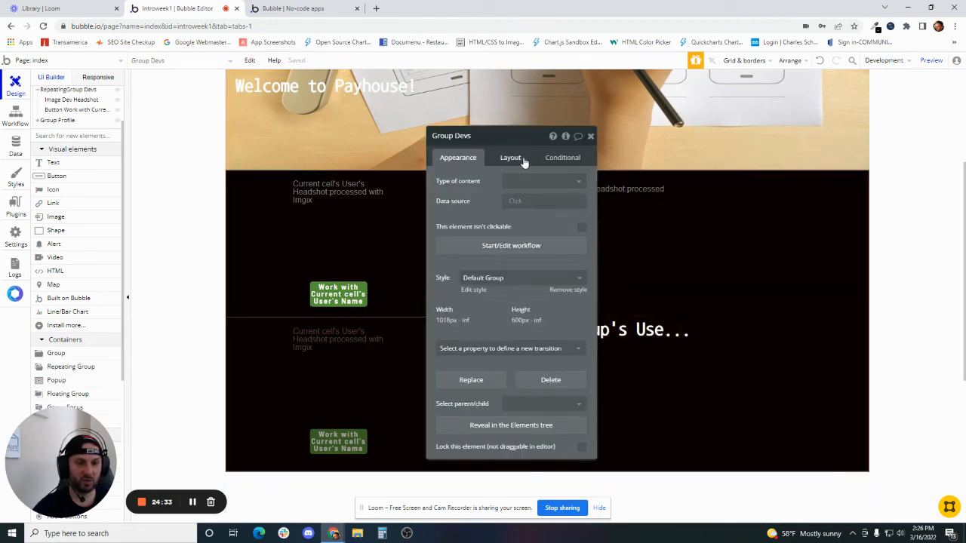
Review Group Devs' row layout and select the Work with button for editing
left_click(511, 157)
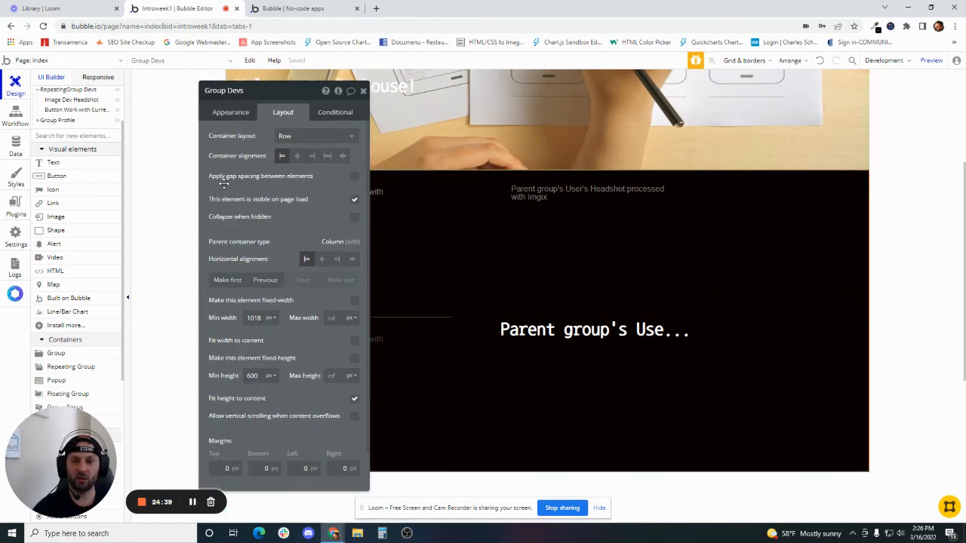
left_click(354, 175)
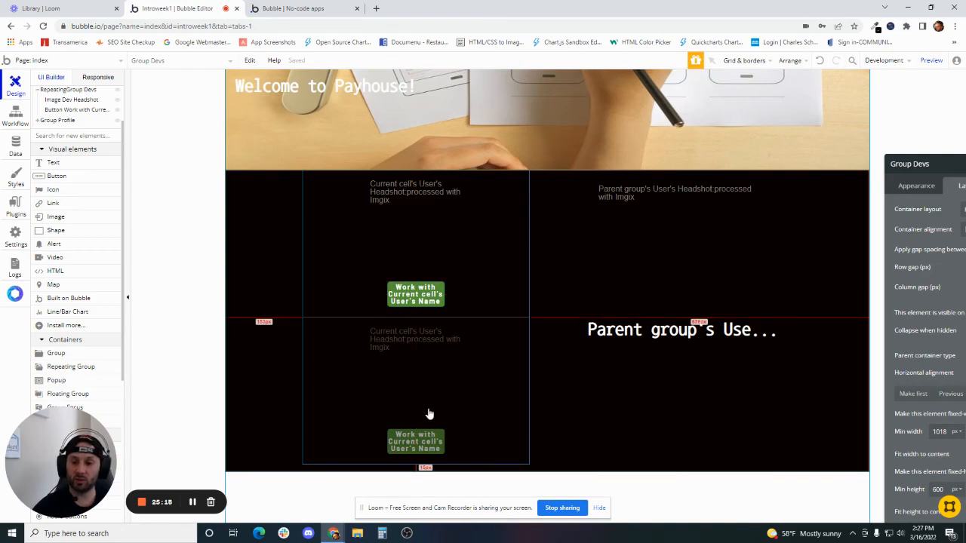
left_click(417, 295)
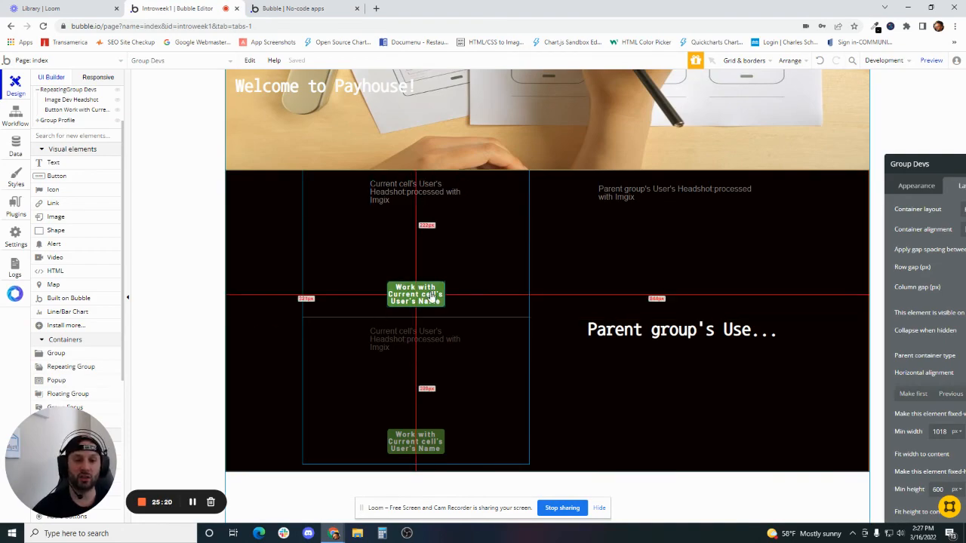
left_click(415, 227)
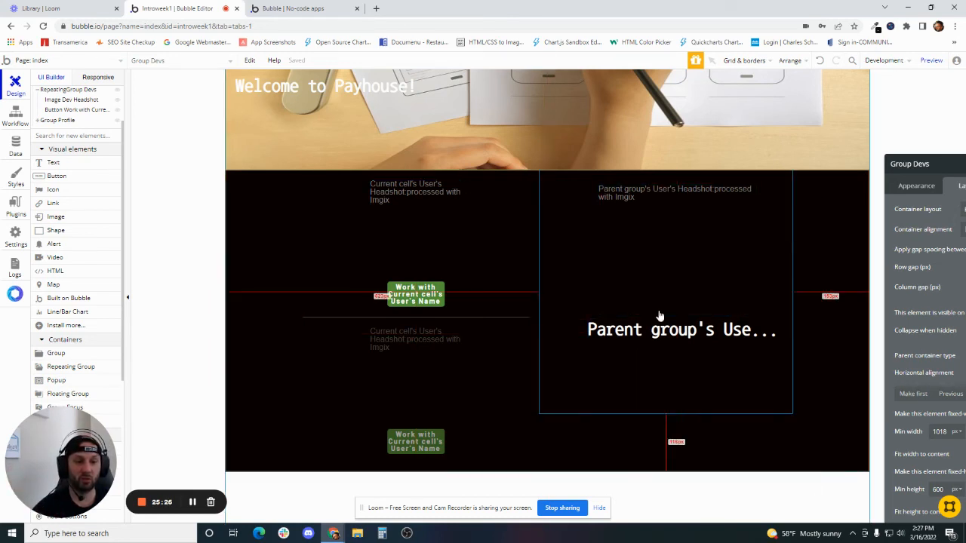
left_click(415, 294)
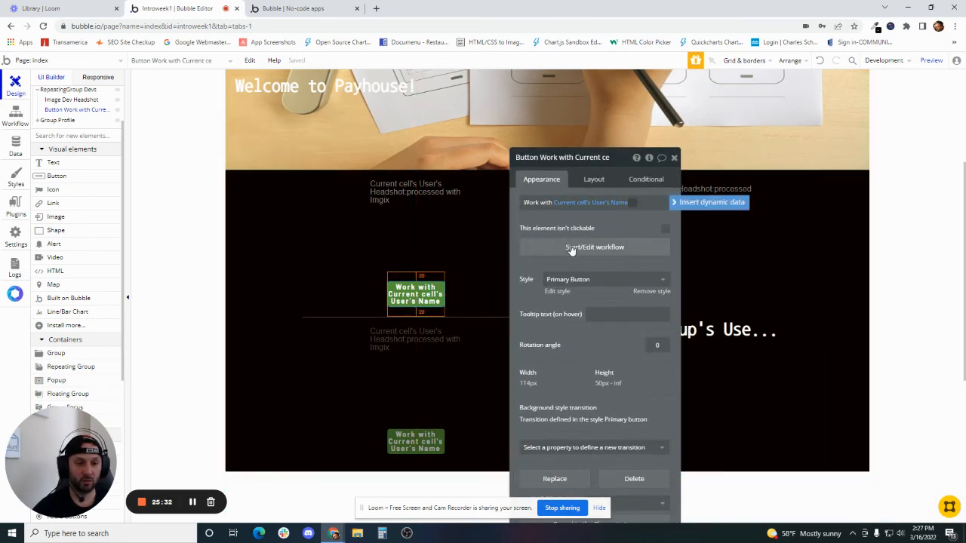
Create a button workflow with a Display data action sending Current cell's User to Group Profile
left_click(595, 248)
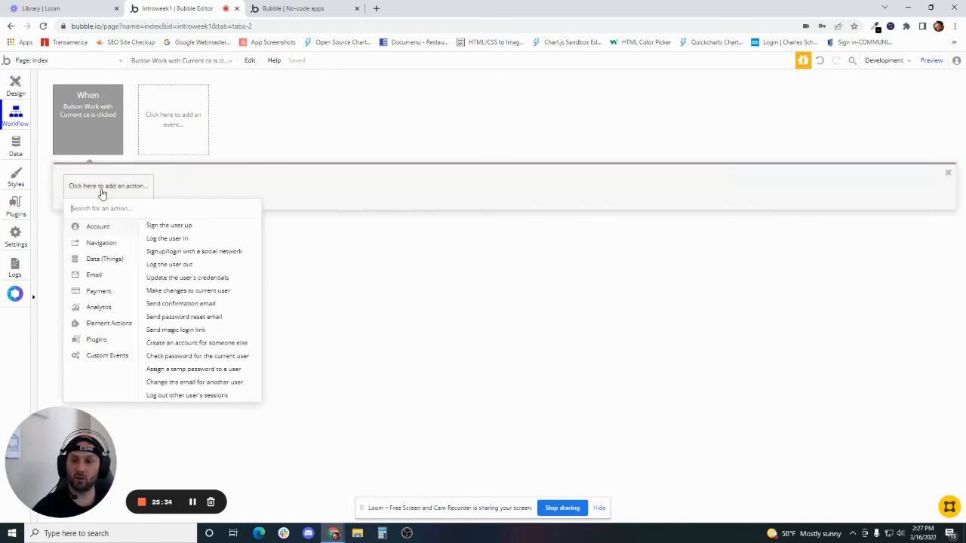
left_click(109, 323)
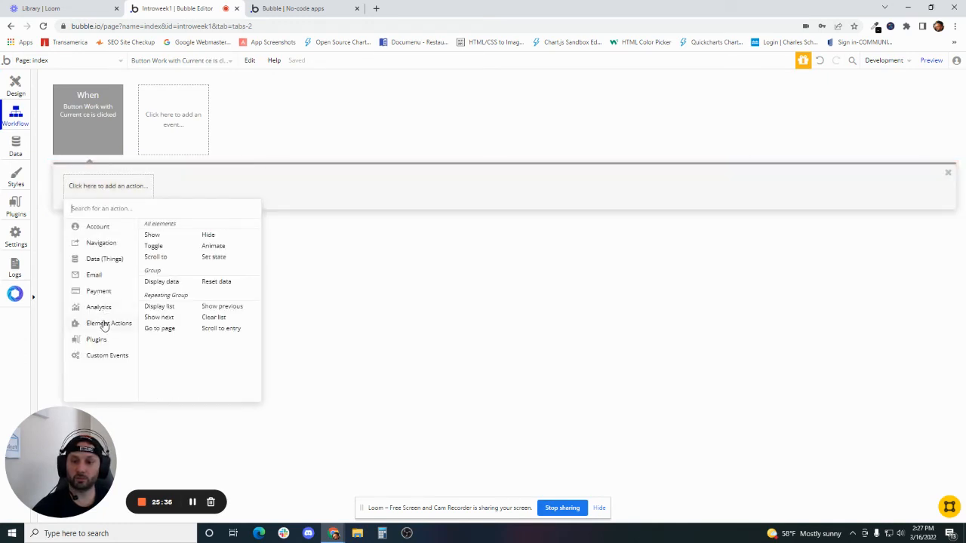
mouse_move(329, 335)
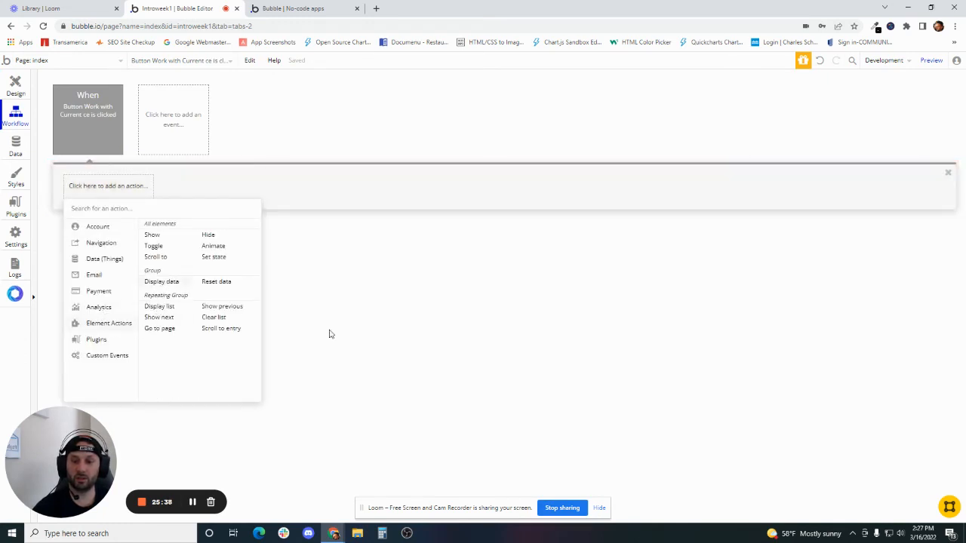
left_click(160, 282)
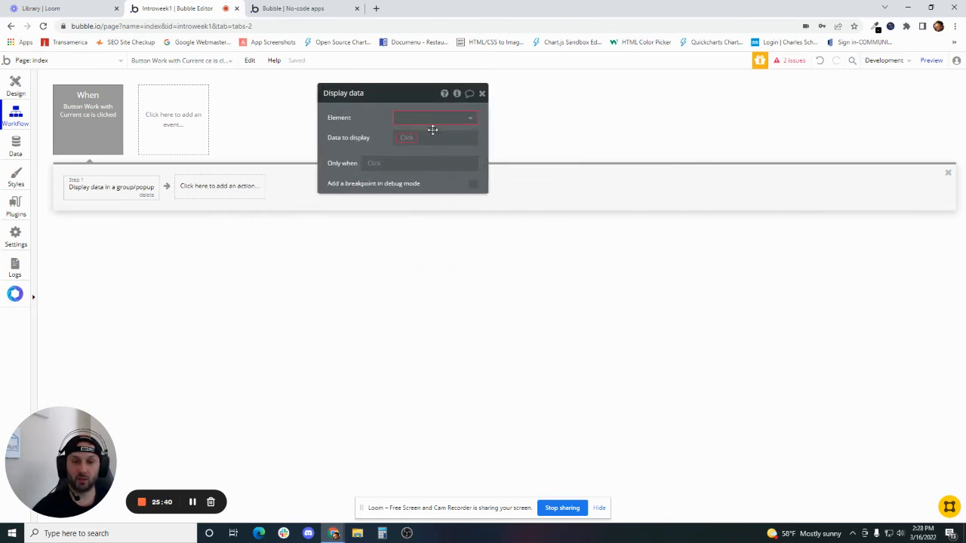
left_click(435, 118)
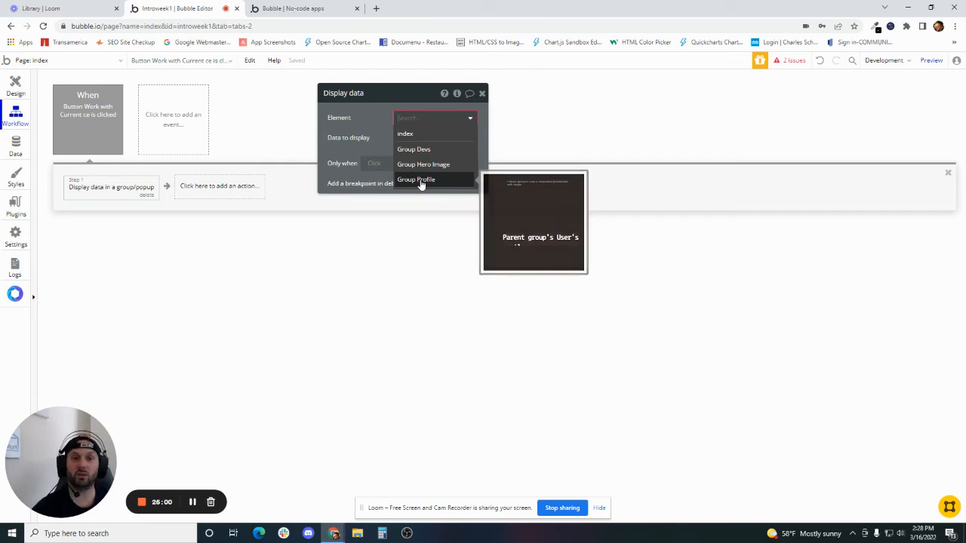
left_click(417, 179)
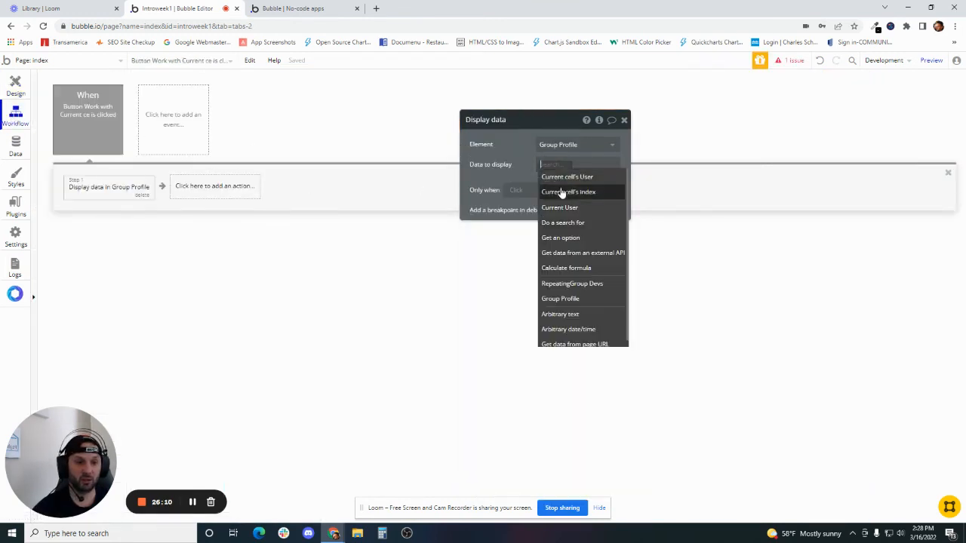
left_click(568, 177)
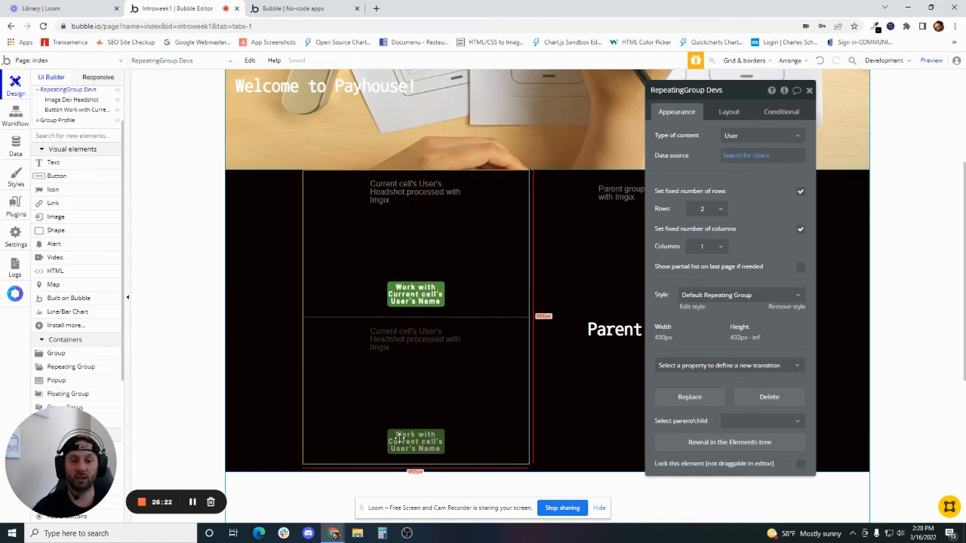
left_click(415, 227)
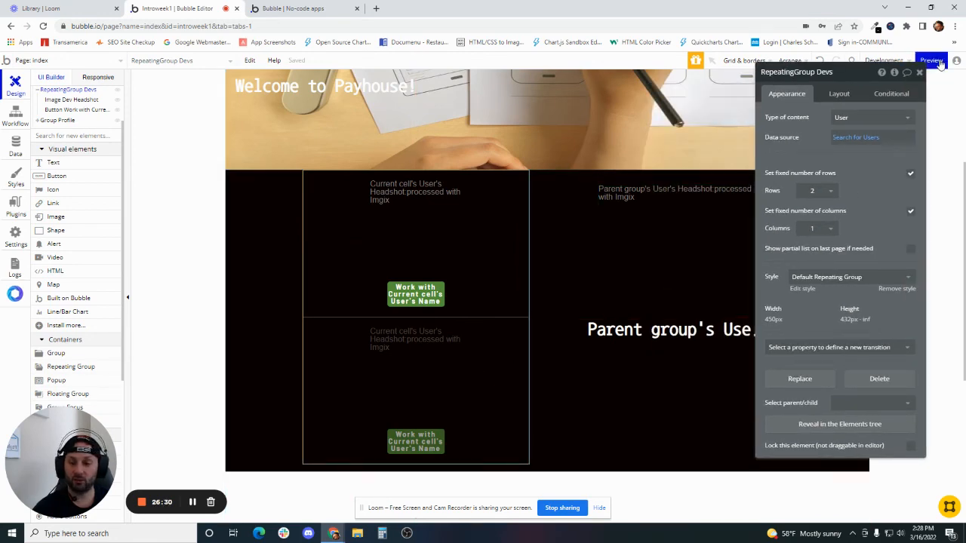
Preview the page and click each Work with button to see the profile show that dev's headshot and email
left_click(931, 61)
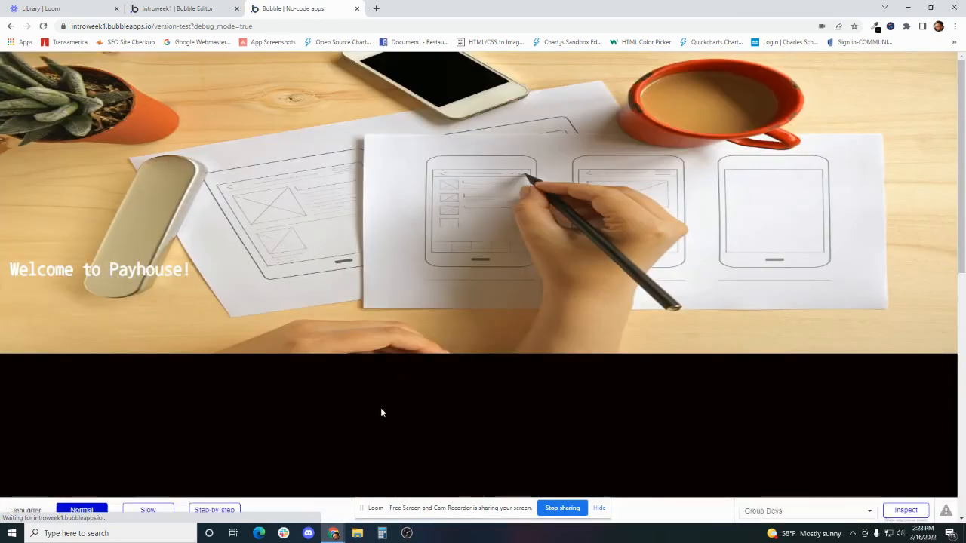
scroll("down", 3)
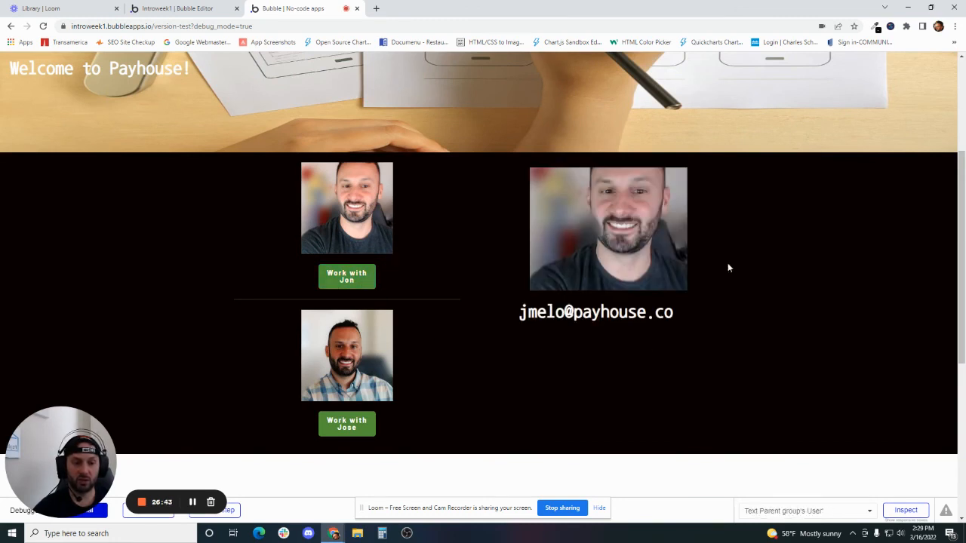
left_click(347, 423)
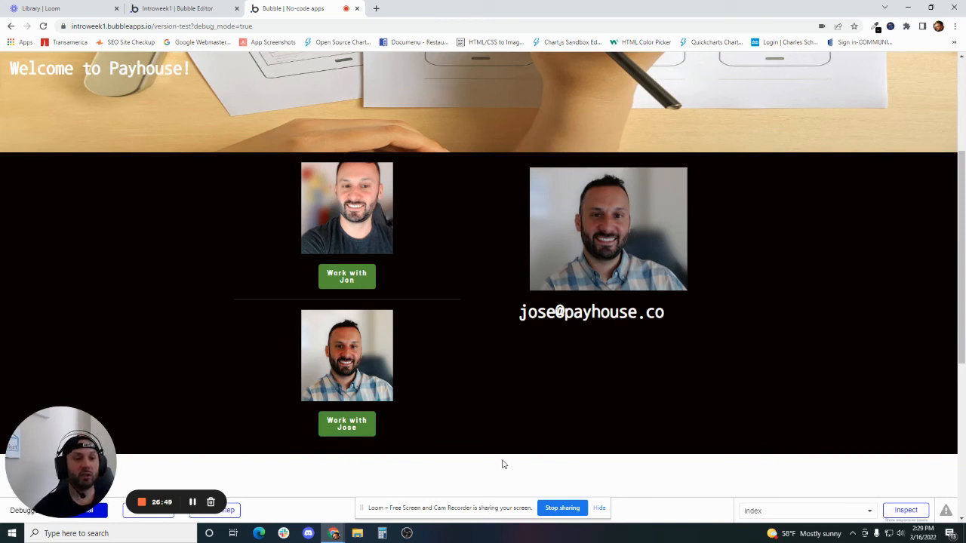
left_click(181, 9)
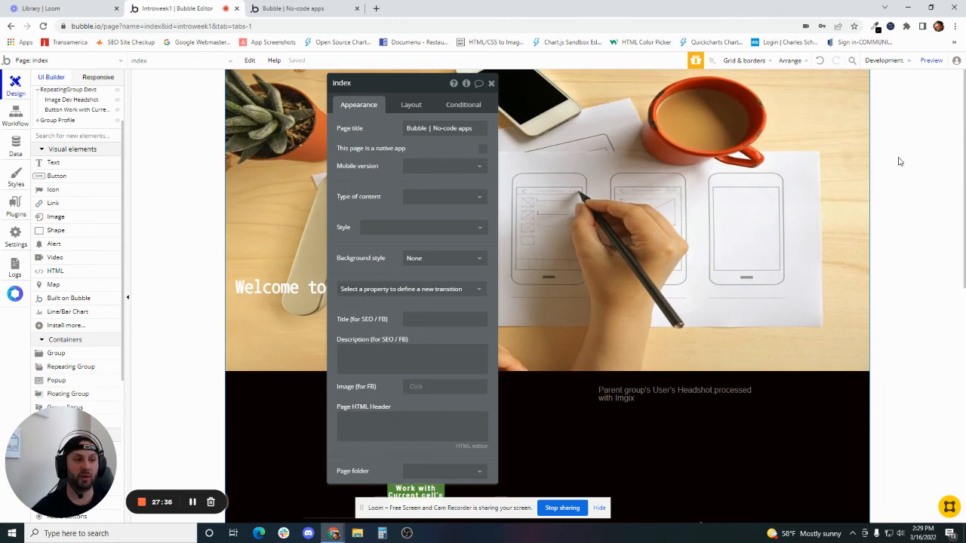
mouse_move(374, 208)
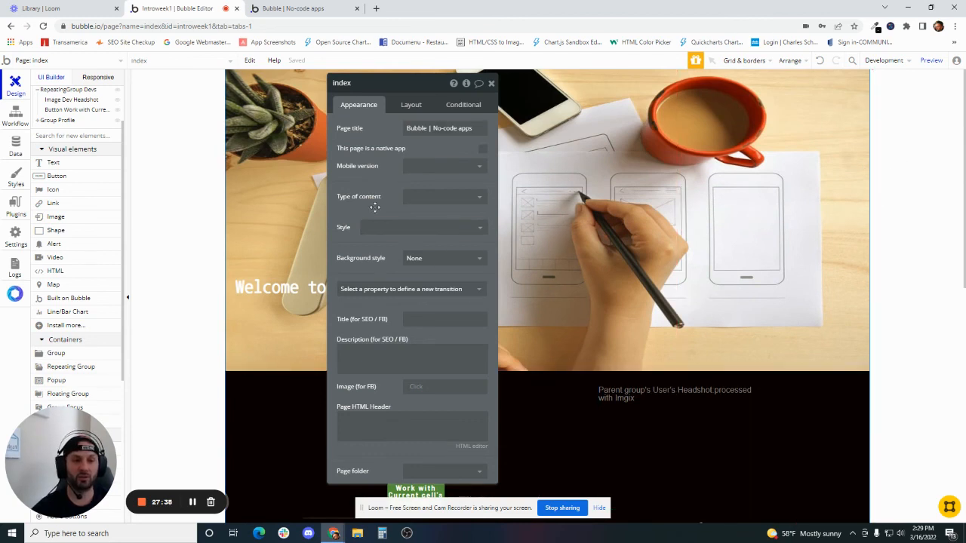